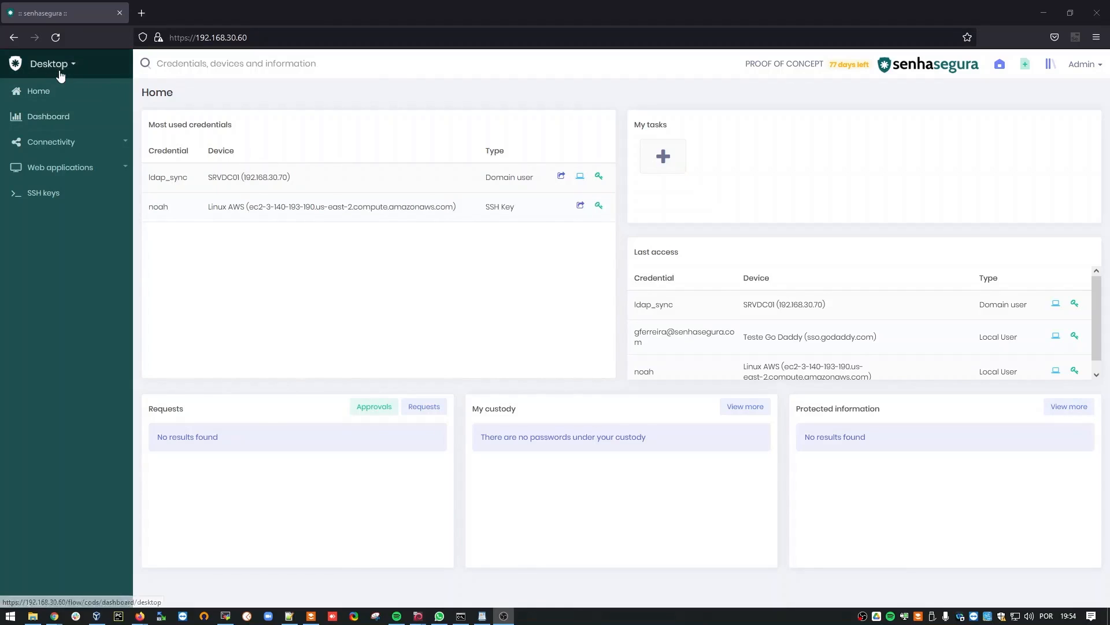
# Review the Devices report from the Desktop module menu
pyautogui.click(50, 63)
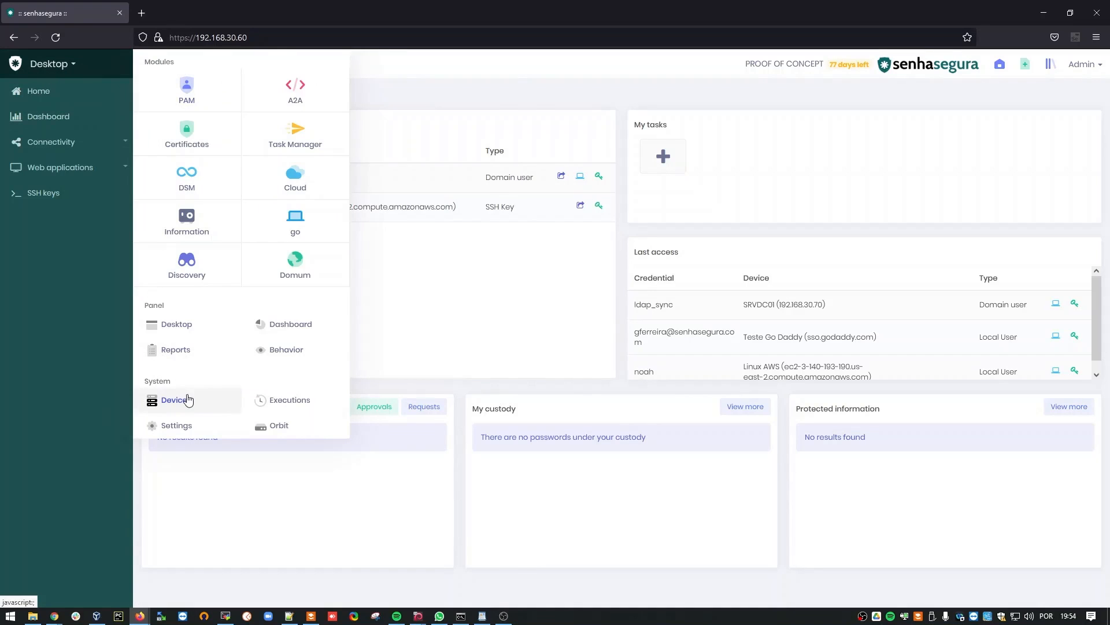
pyautogui.moveTo(184, 399)
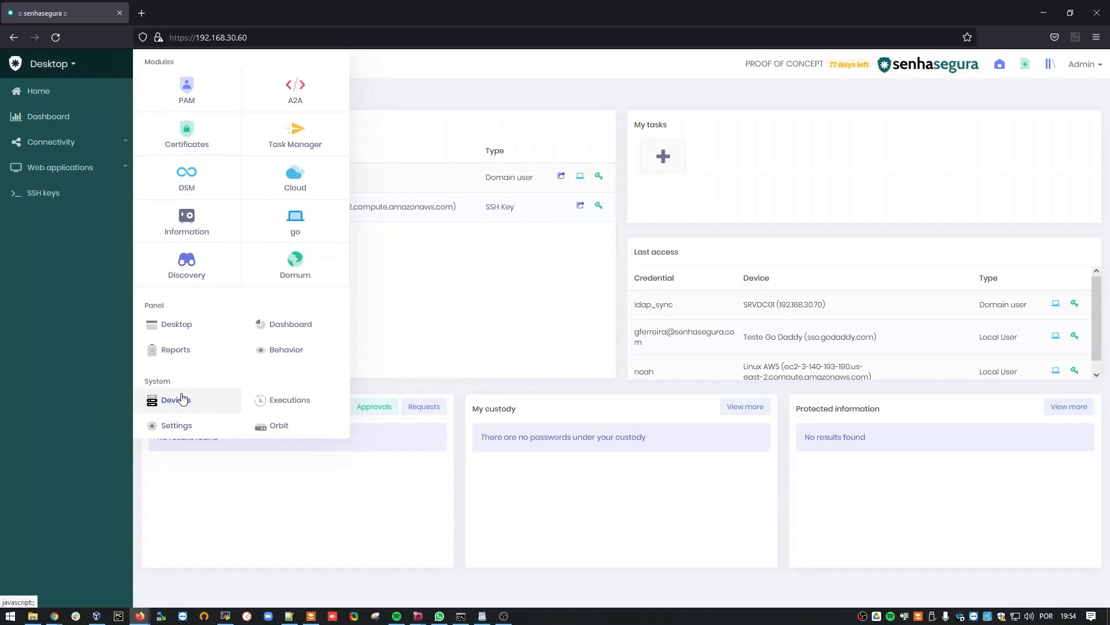
pyautogui.click(175, 399)
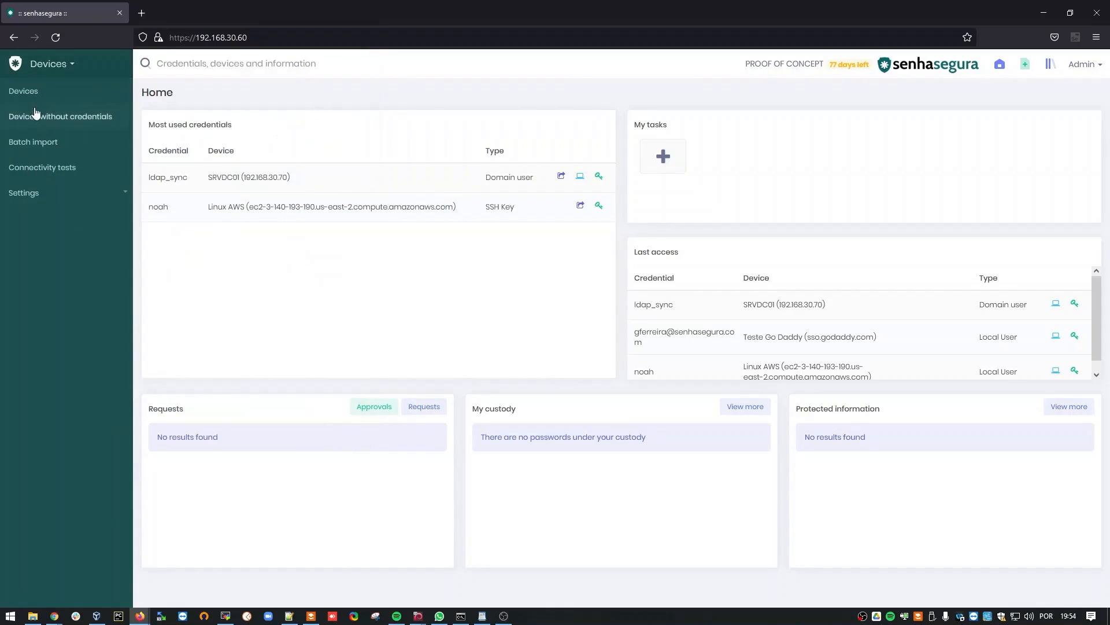
pyautogui.click(24, 91)
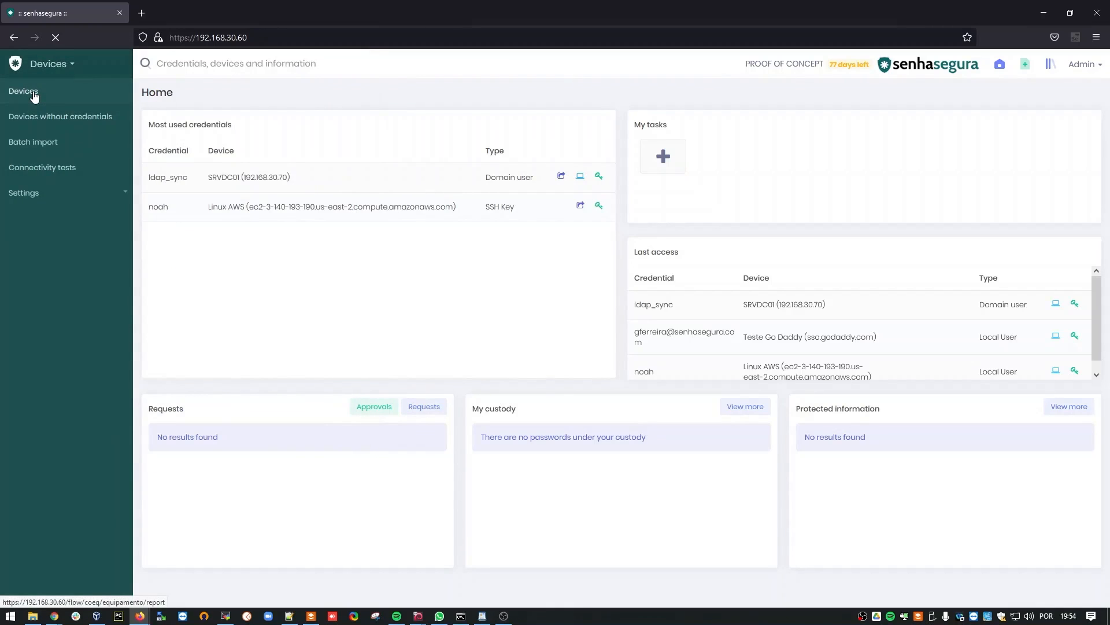
pyautogui.click(23, 90)
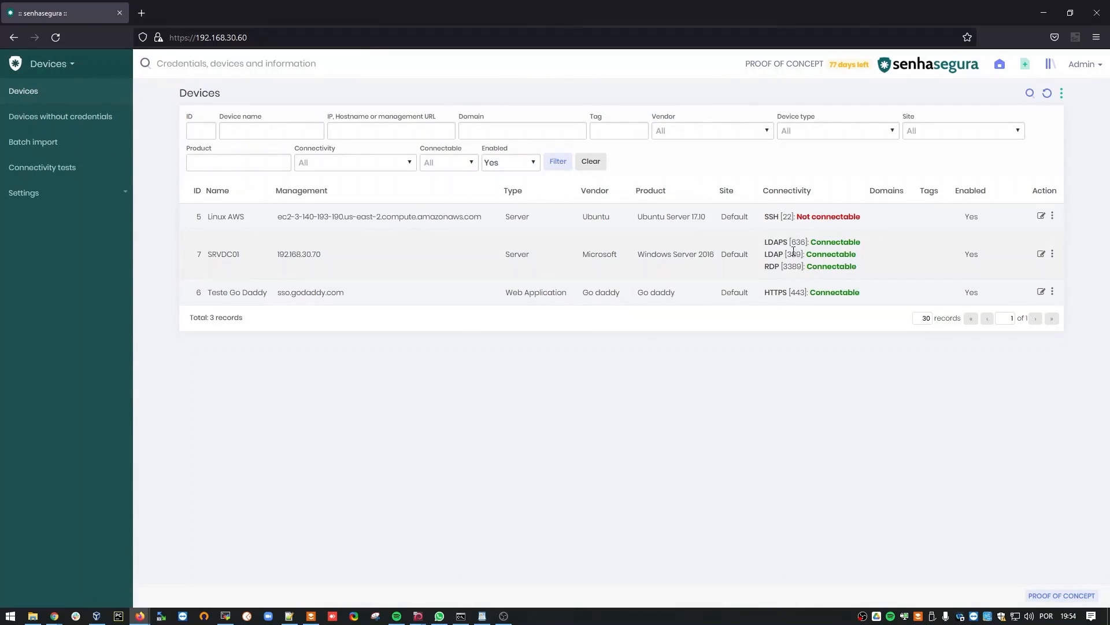
pyautogui.doubleClick(798, 242)
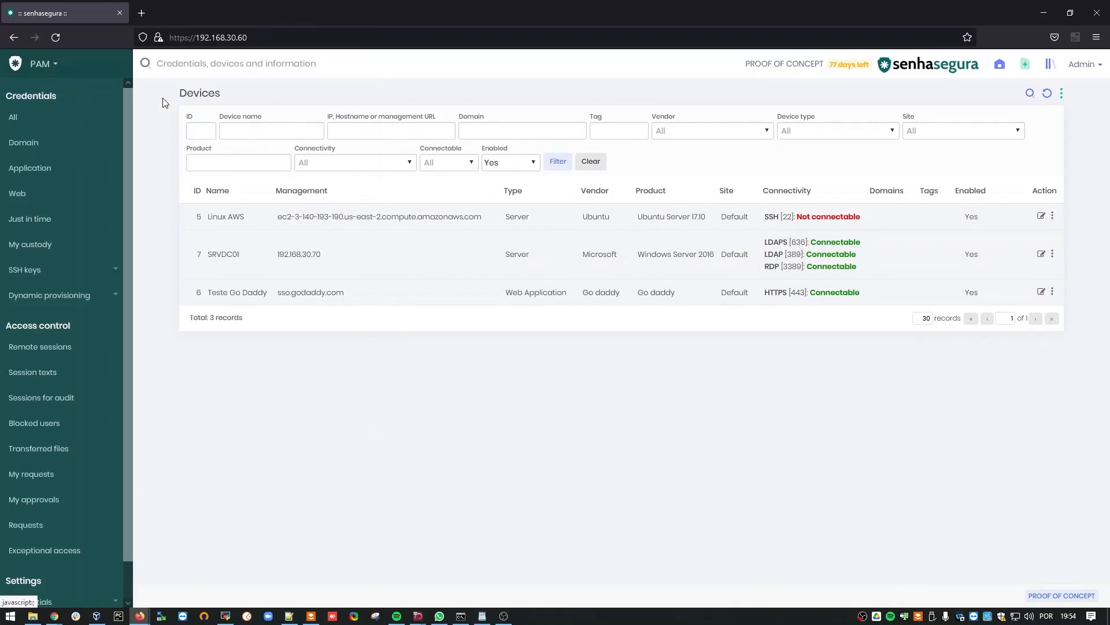
# Show all PAM access credentials, listing the ldap_sync domain user on SRVDC01
pyautogui.click(13, 119)
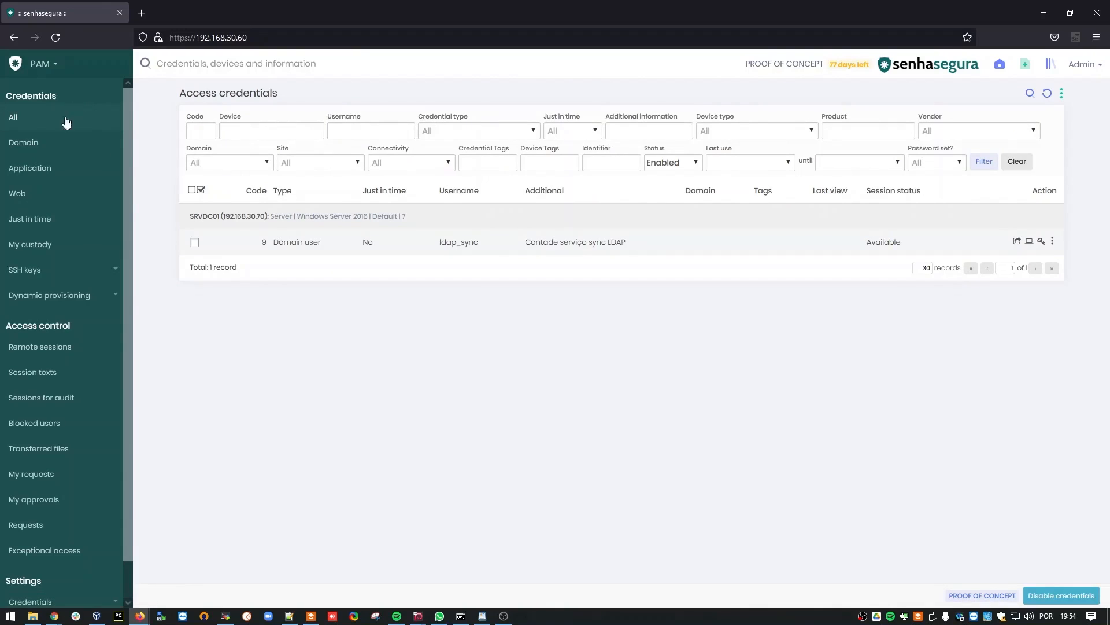
pyautogui.doubleClick(458, 242)
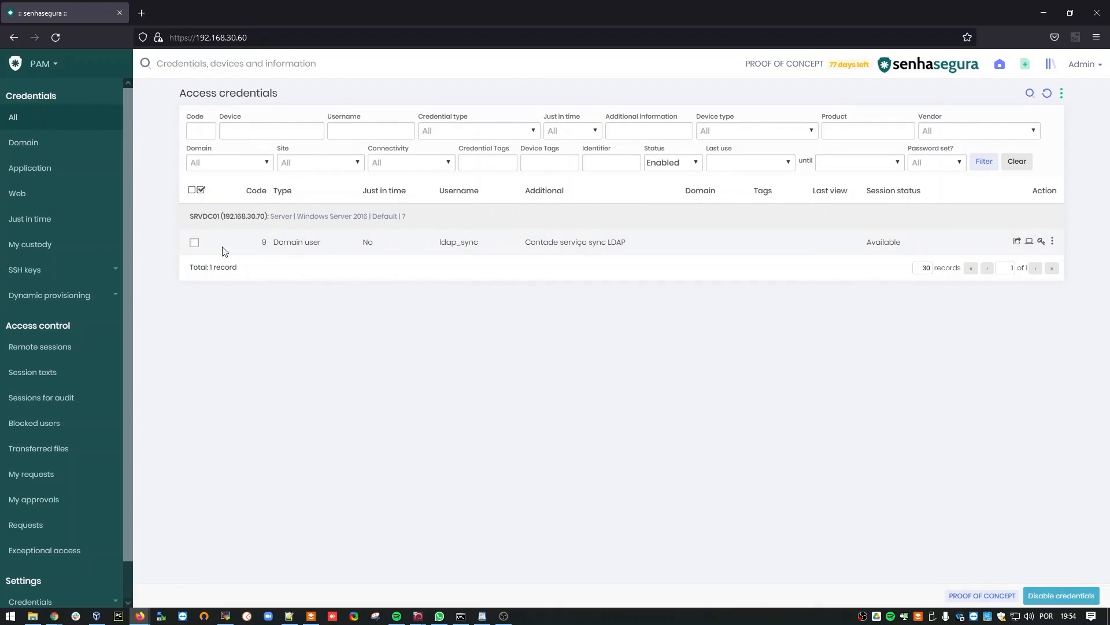
pyautogui.moveTo(76, 68)
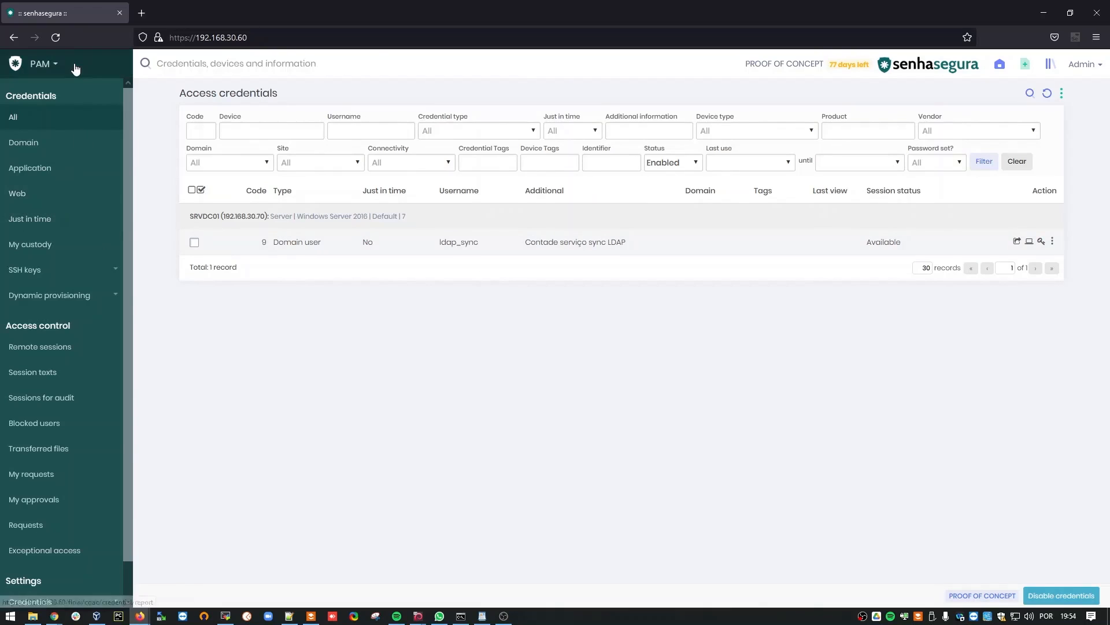
# Go to the authentication providers list under Settings
pyautogui.click(43, 64)
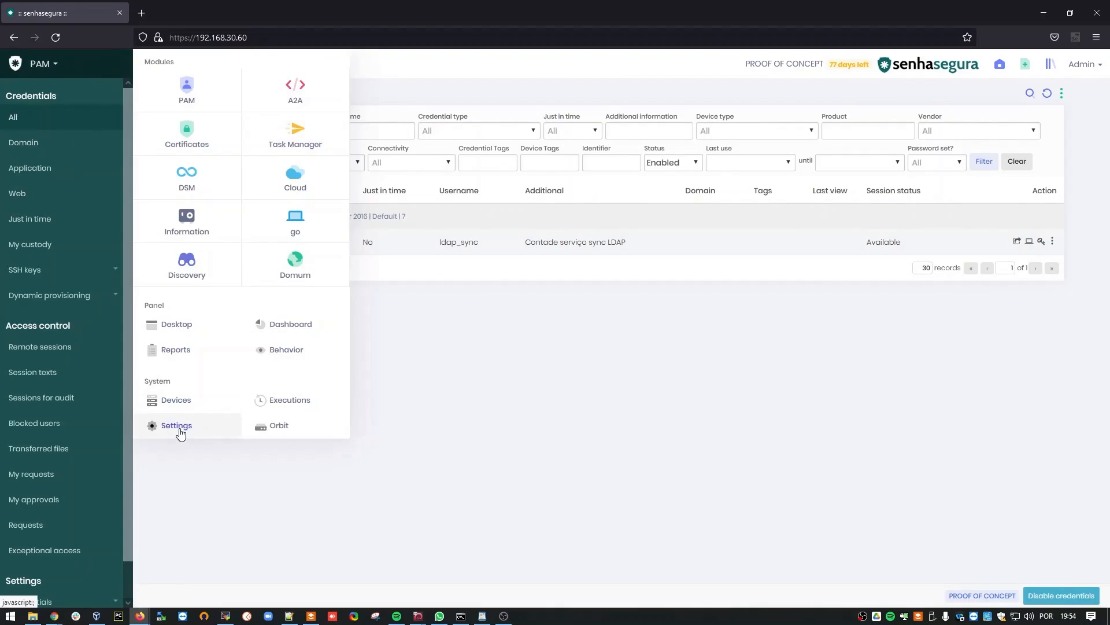
pyautogui.click(176, 425)
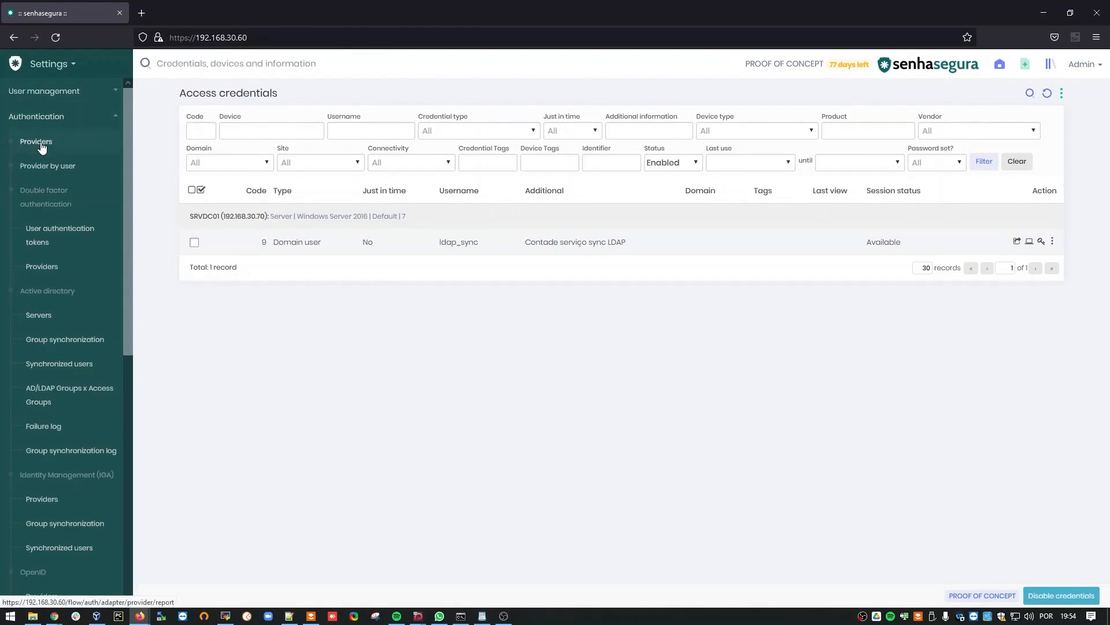
pyautogui.click(36, 141)
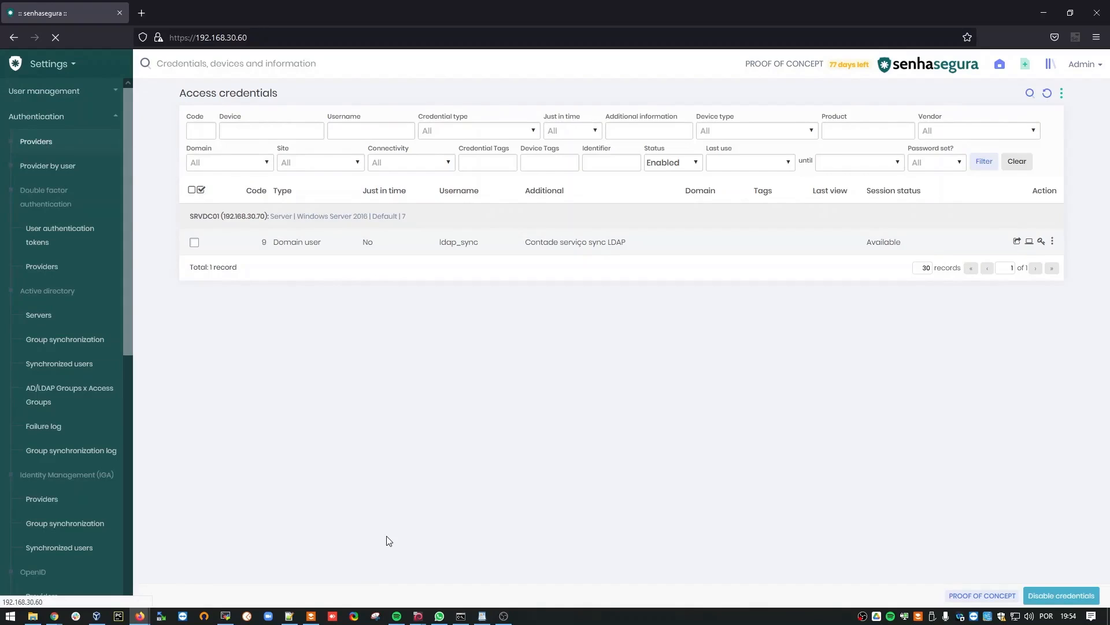
pyautogui.click(36, 141)
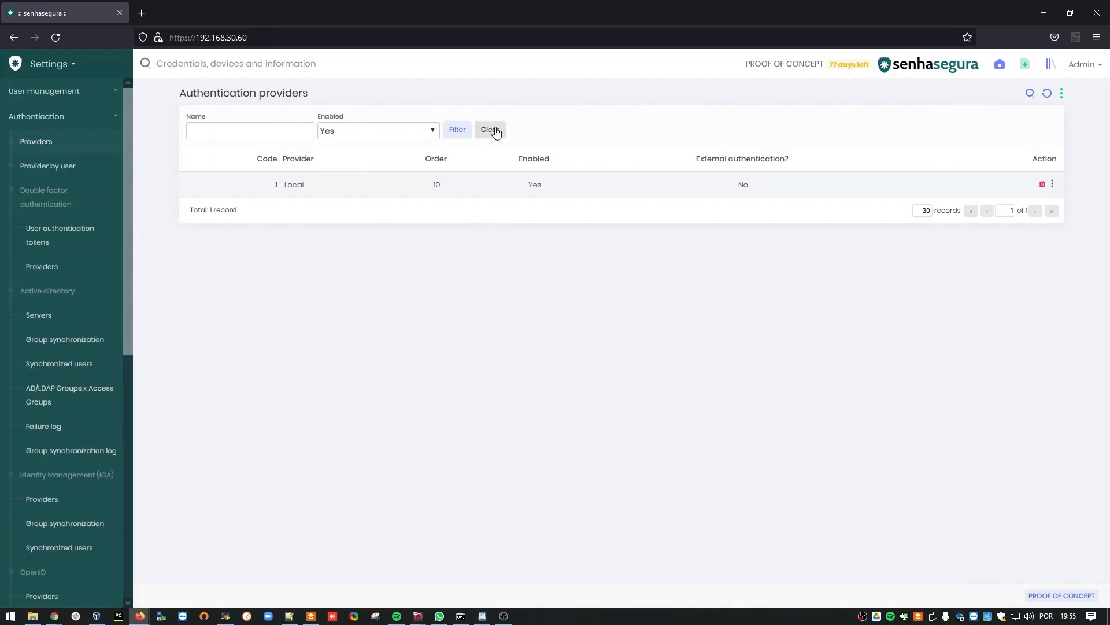
# List all eight providers and enable Active Directory (LDAP) alongside Local
pyautogui.click(490, 129)
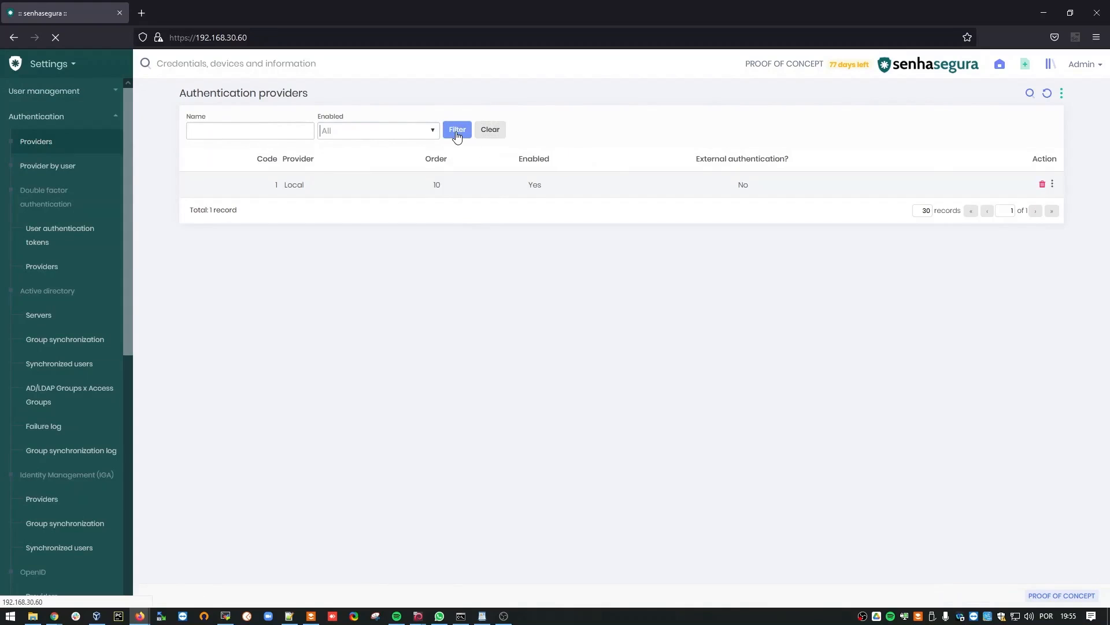
pyautogui.click(458, 129)
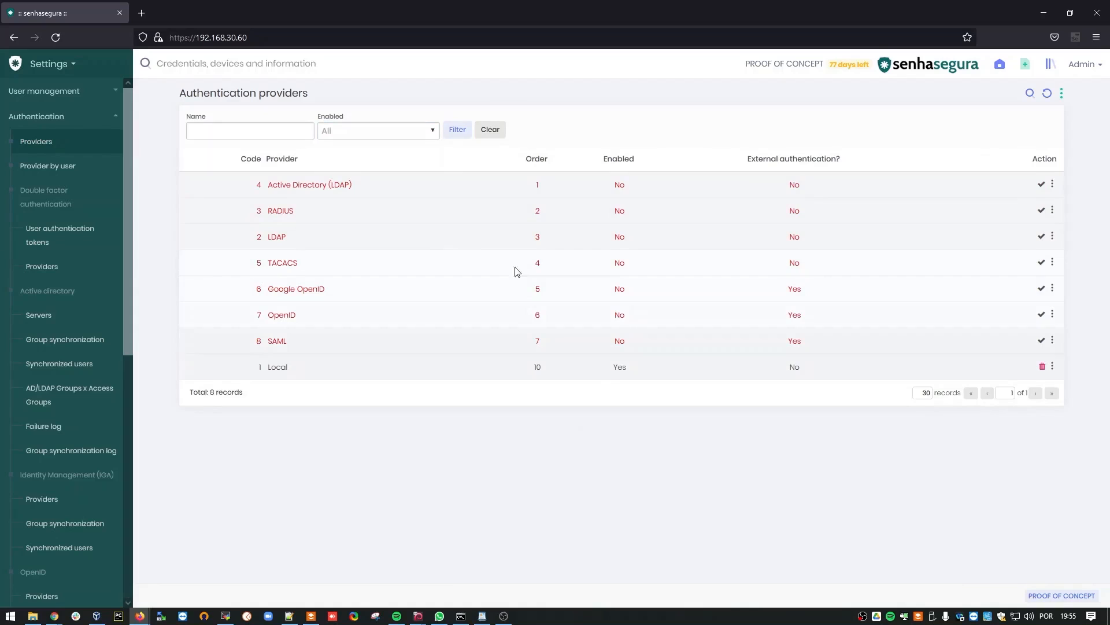
pyautogui.moveTo(195, 391)
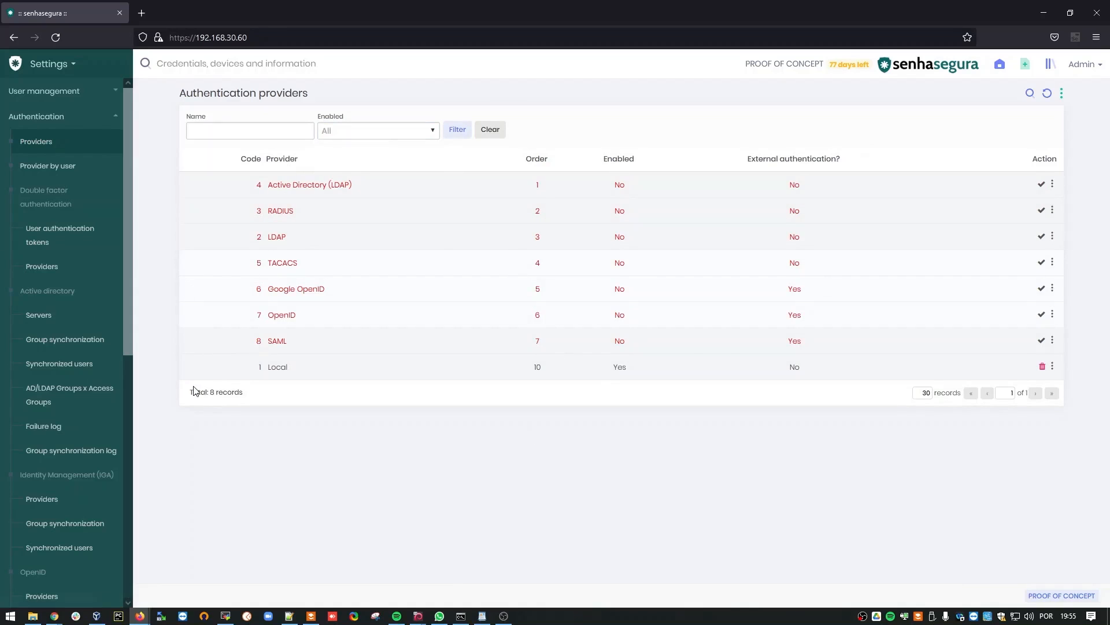
pyautogui.moveTo(1037, 185)
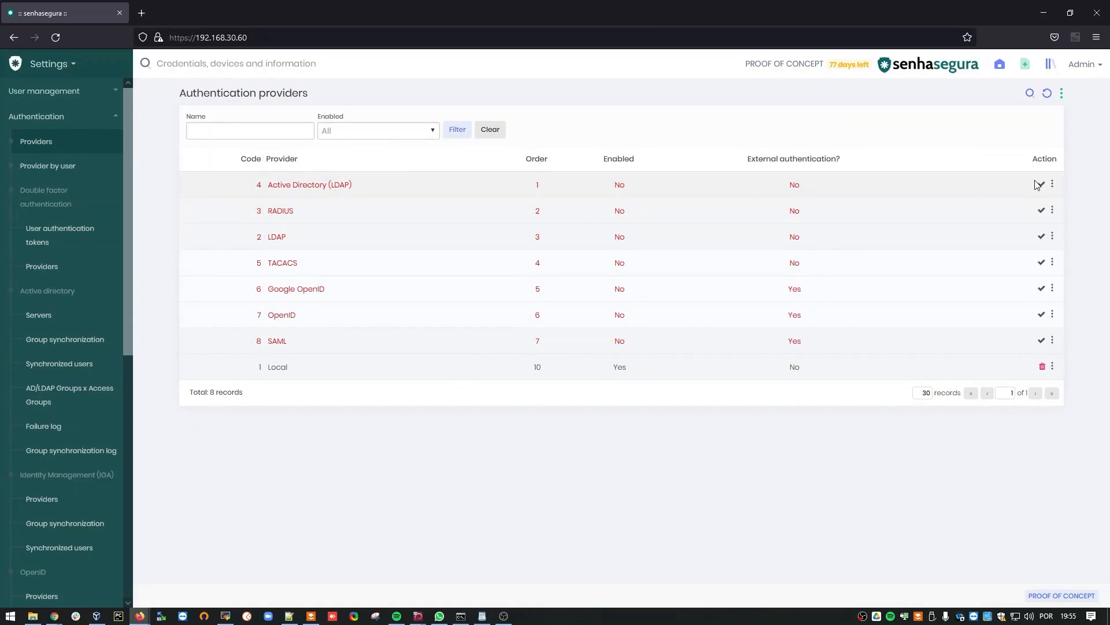
pyautogui.moveTo(1041, 185)
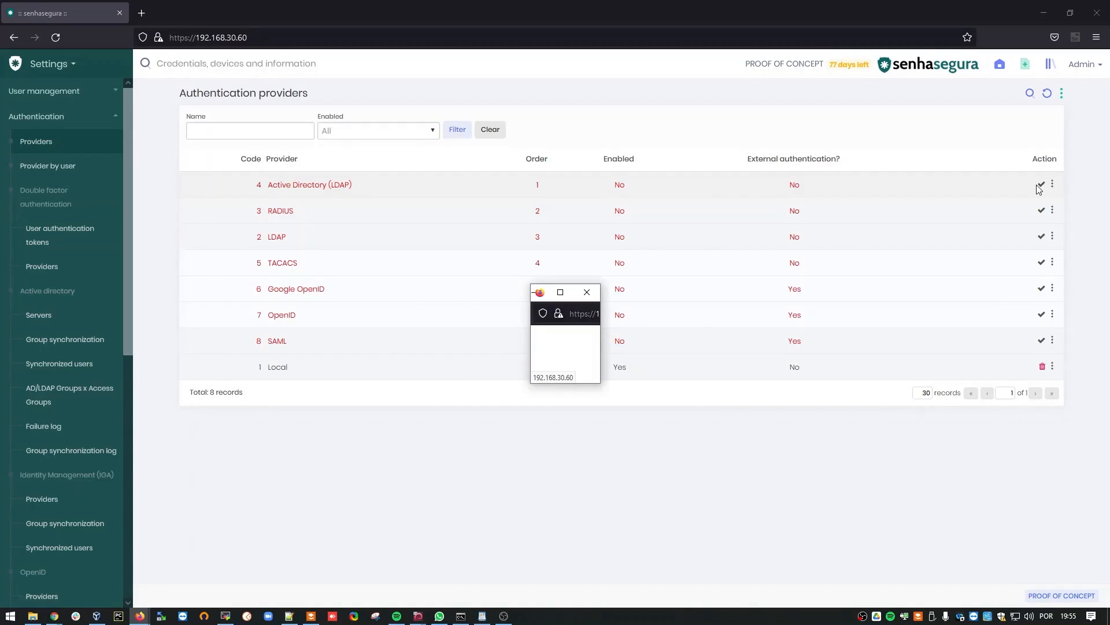
pyautogui.click(1041, 185)
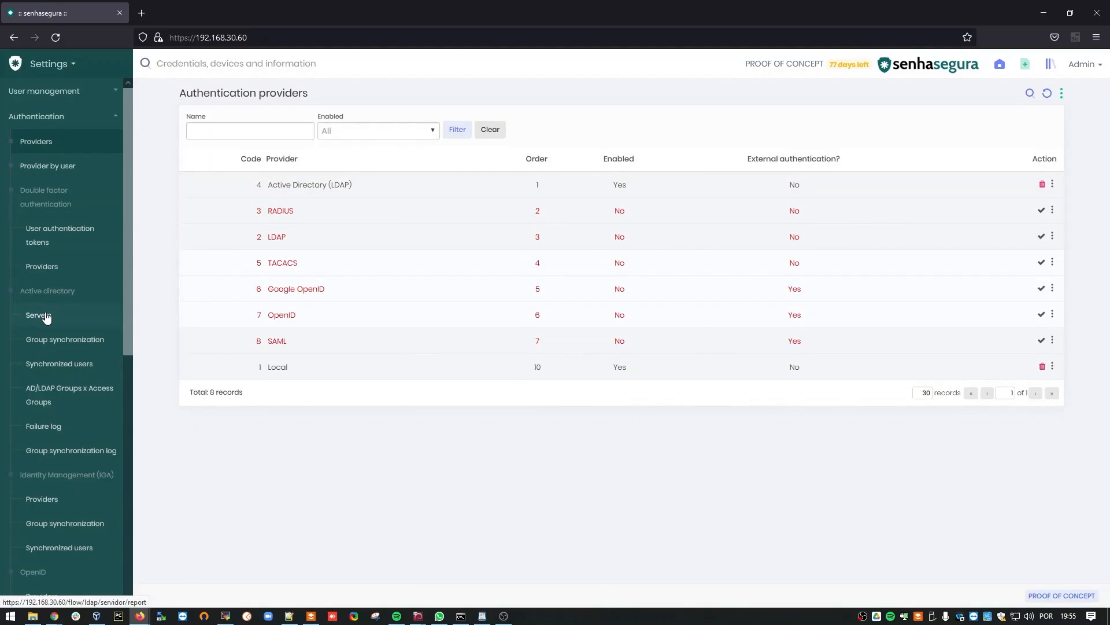
# Show the LDAP/AD servers list and its report options for adding a new server
pyautogui.click(38, 314)
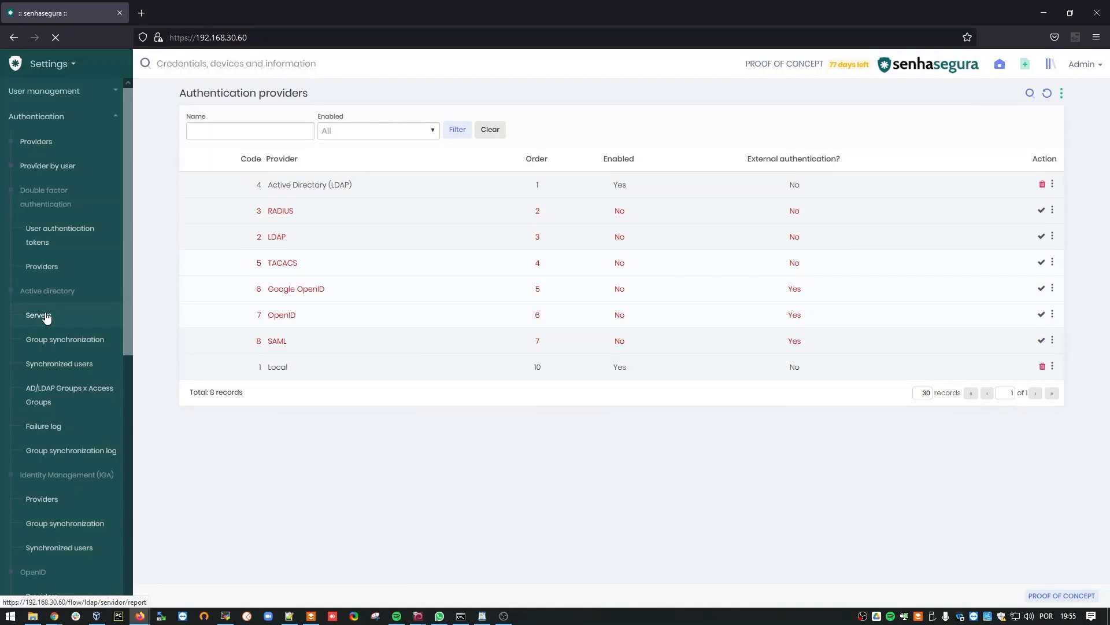
pyautogui.click(38, 315)
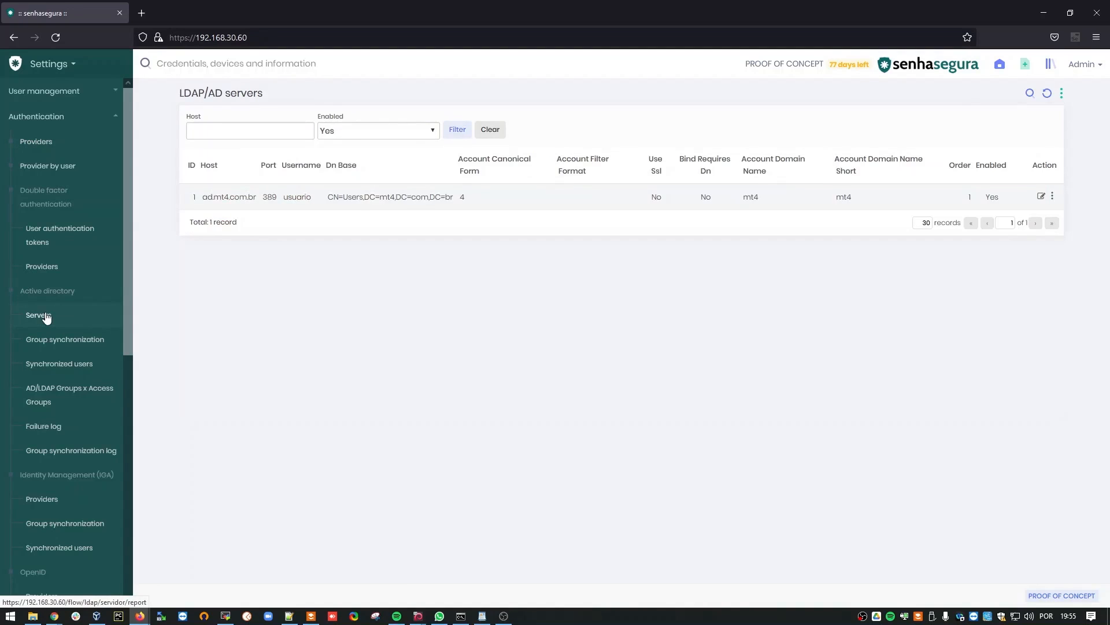
pyautogui.moveTo(426, 222)
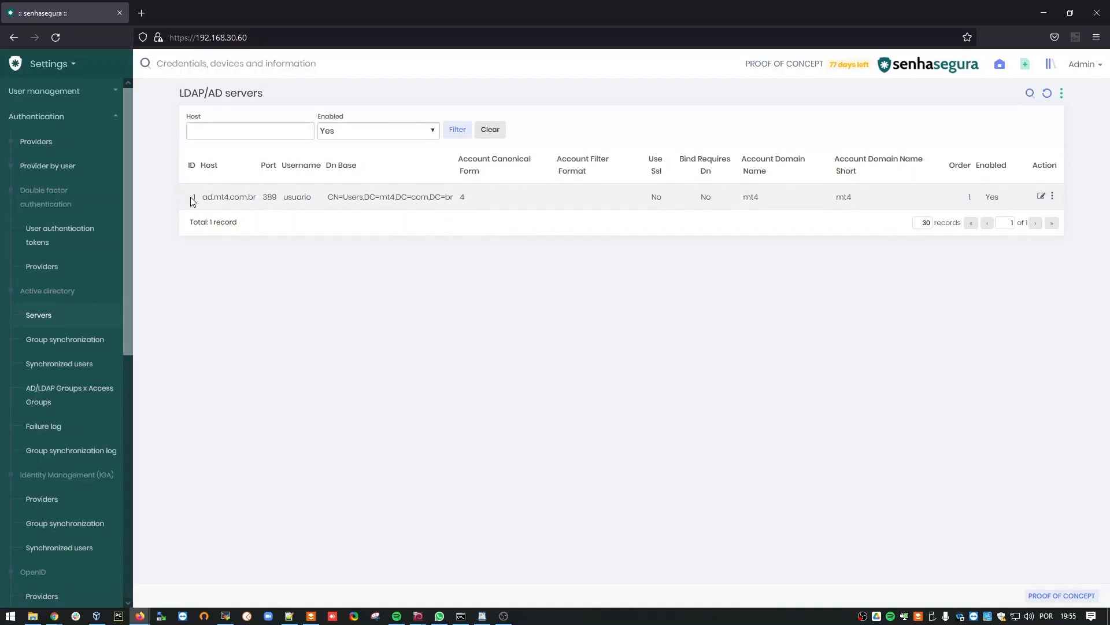
pyautogui.moveTo(320, 199)
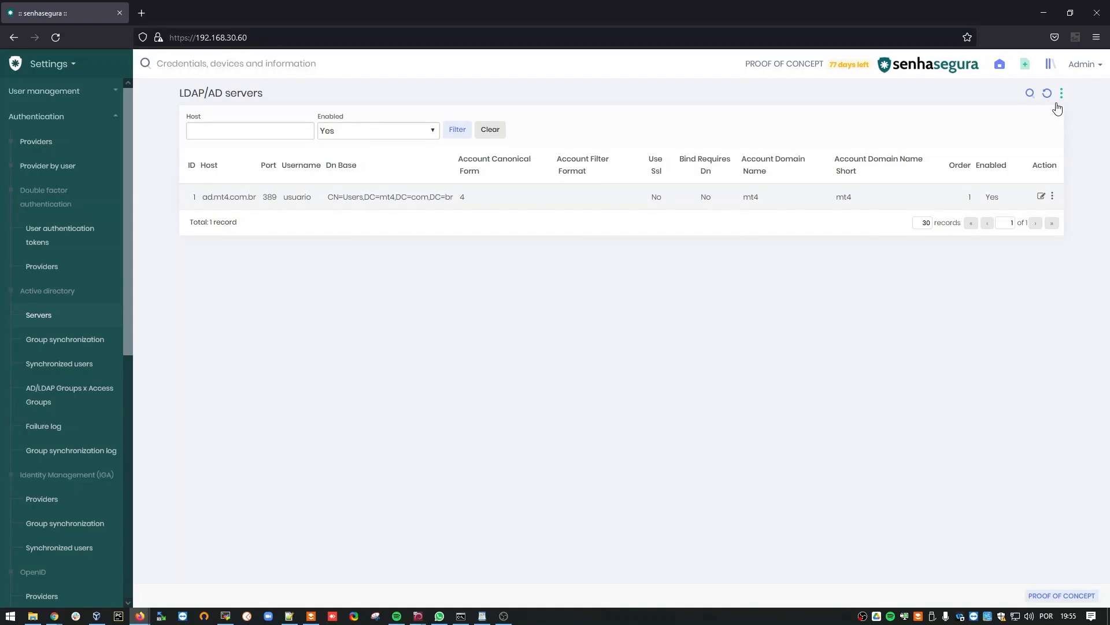
pyautogui.moveTo(1032, 128)
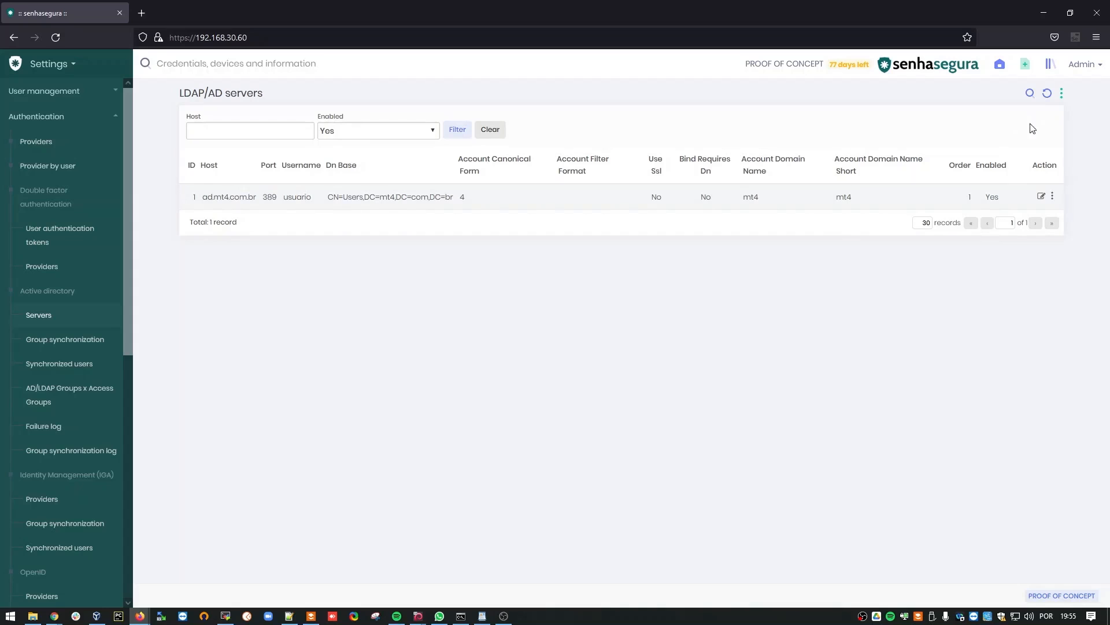
pyautogui.click(1061, 93)
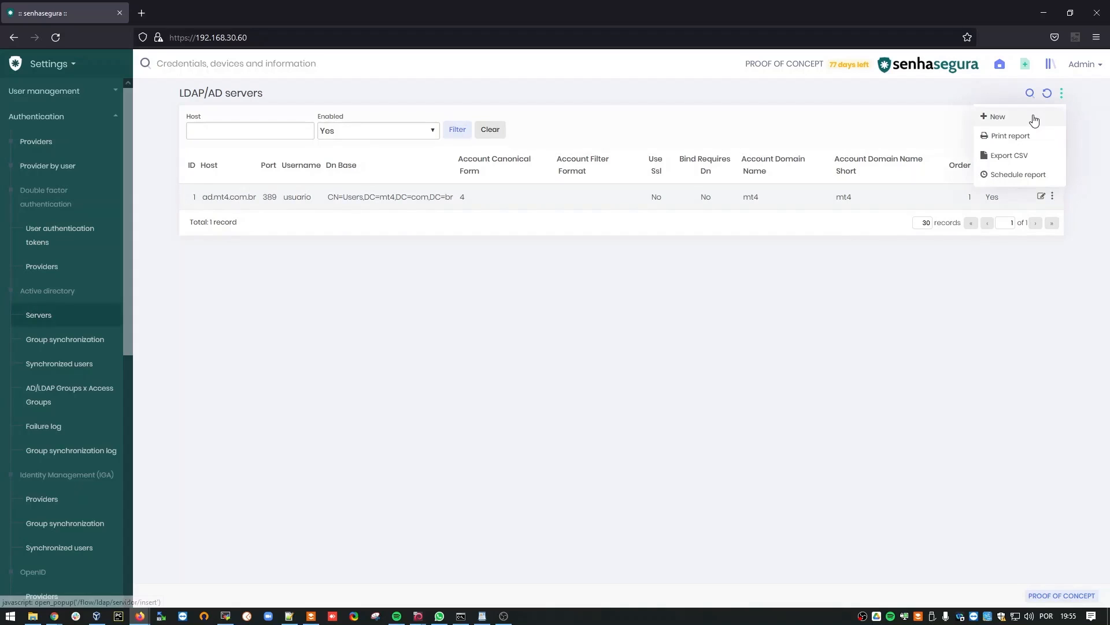
# Start a new LDAP server with host 192.168.30.70
pyautogui.click(996, 117)
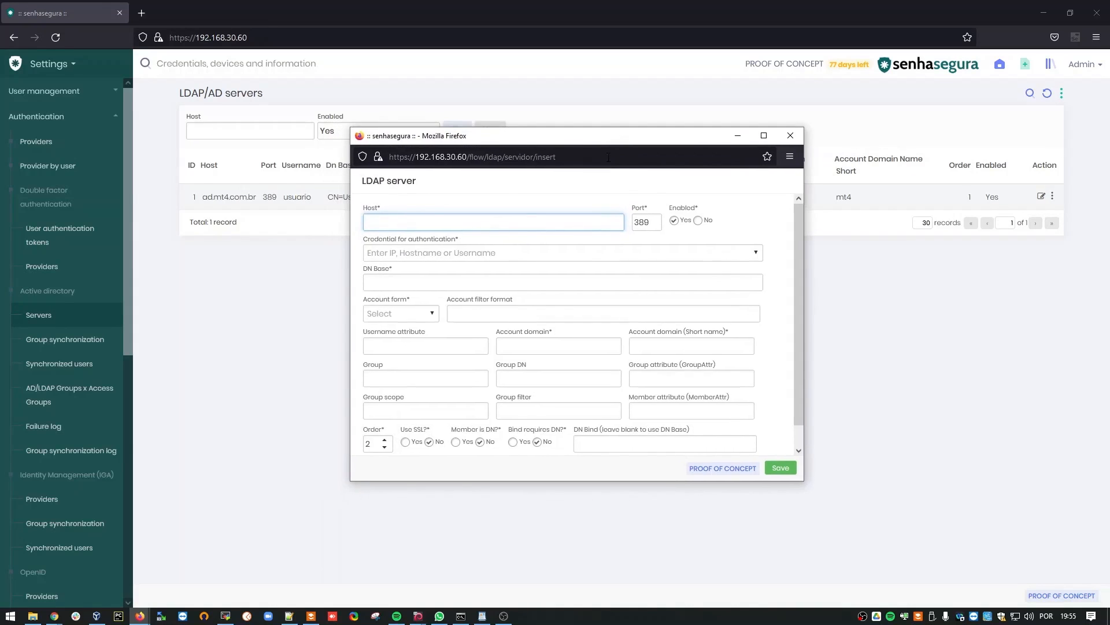
pyautogui.moveTo(508, 234)
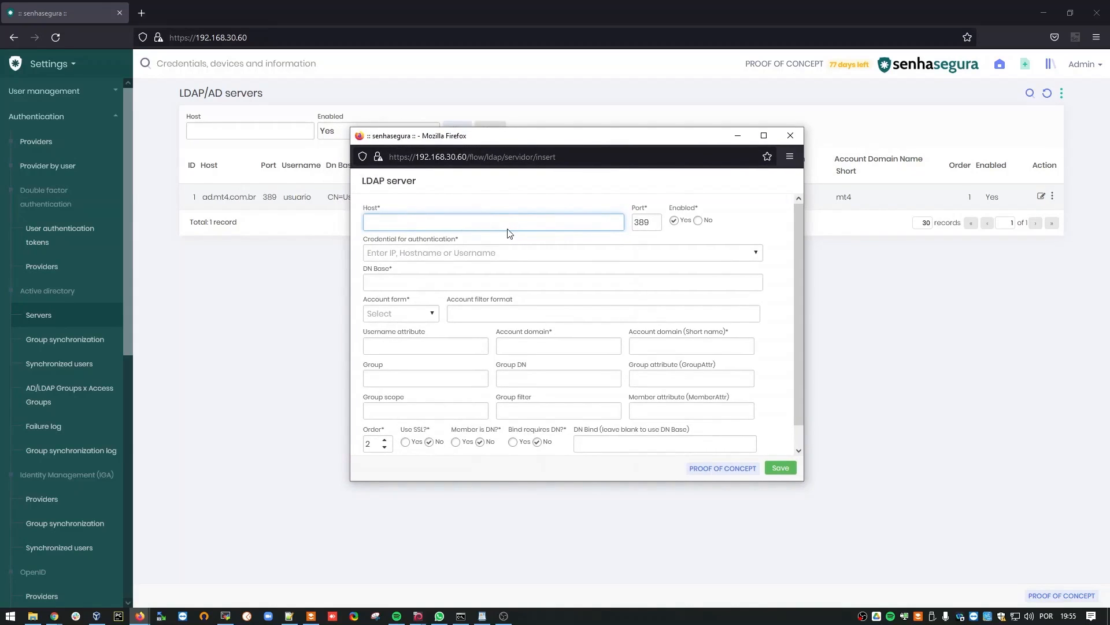
pyautogui.write('192.168.30')
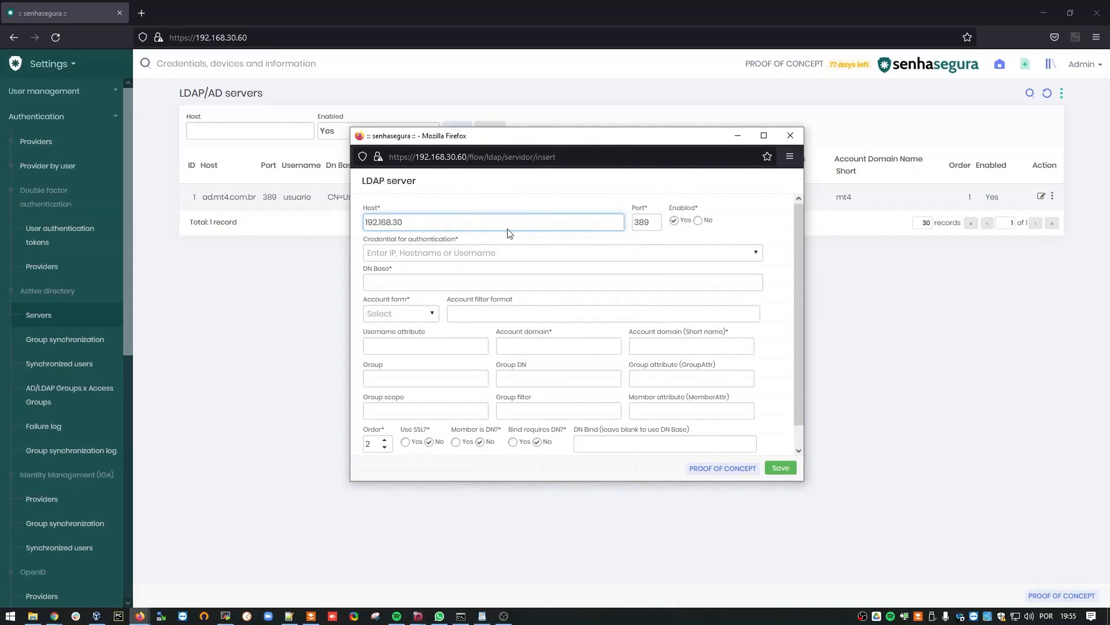
pyautogui.write('.70')
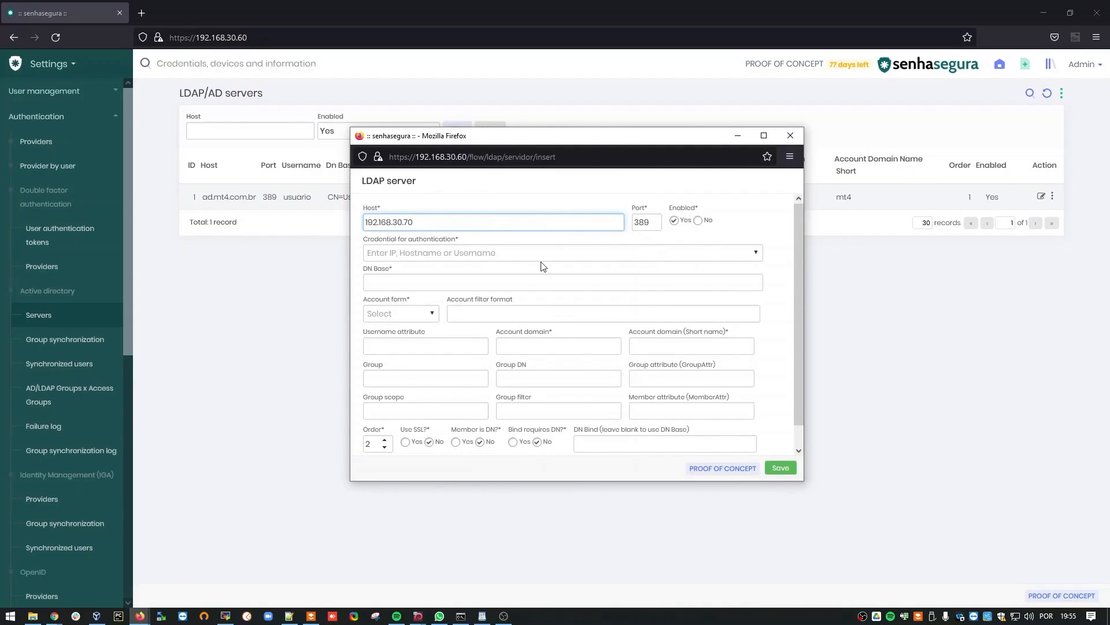
# Choose the Domain user ldap_sync on SRVDC01 as the authentication credential
pyautogui.click(560, 253)
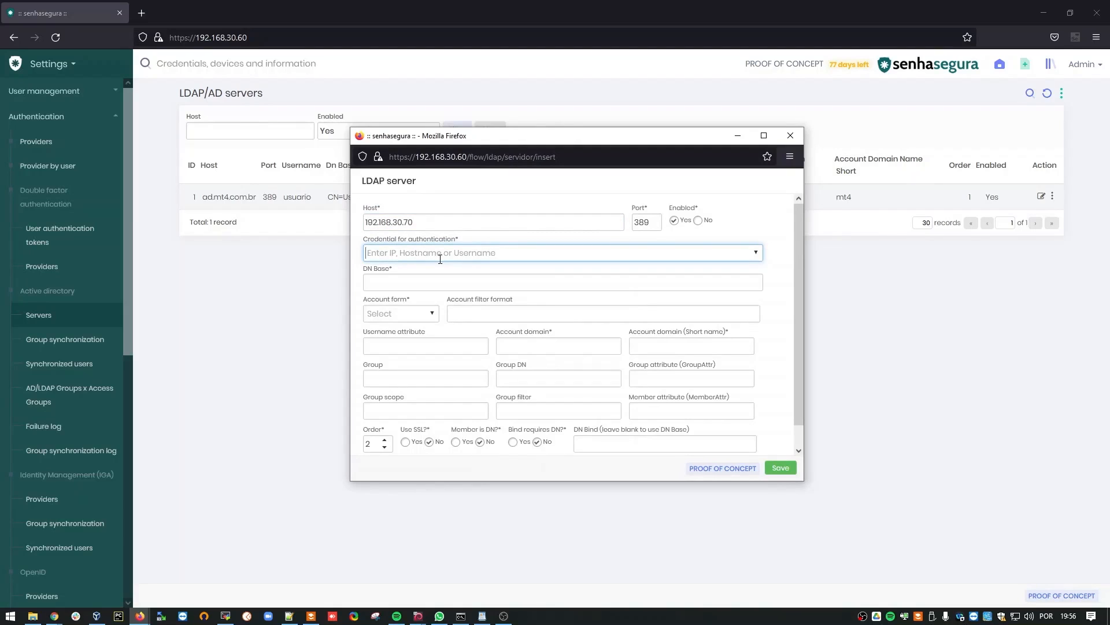
pyautogui.write('lda')
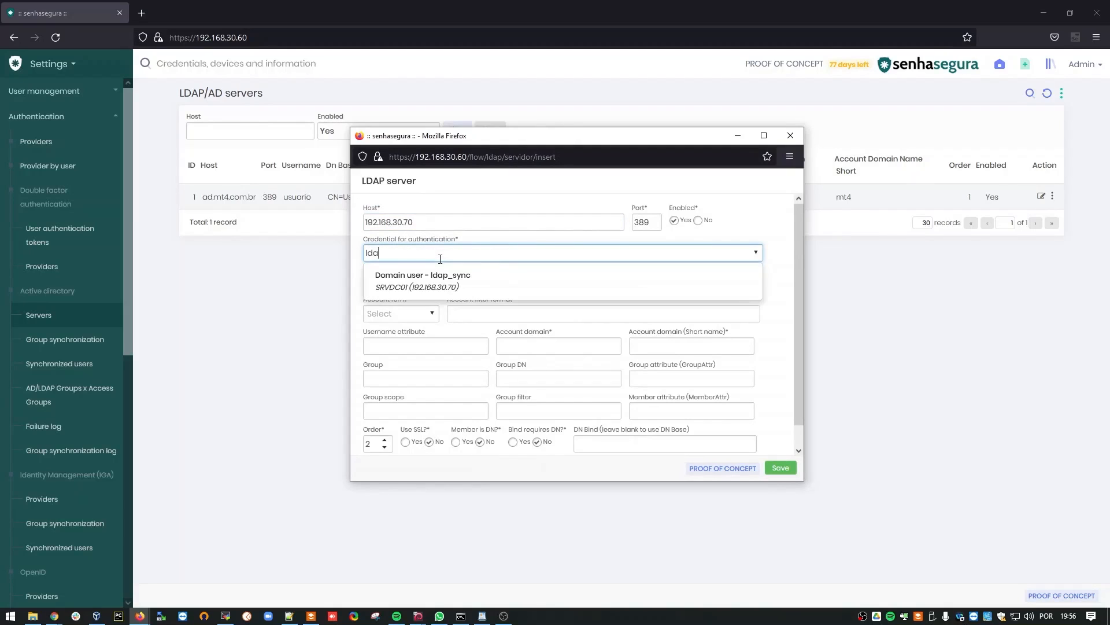
pyautogui.moveTo(457, 287)
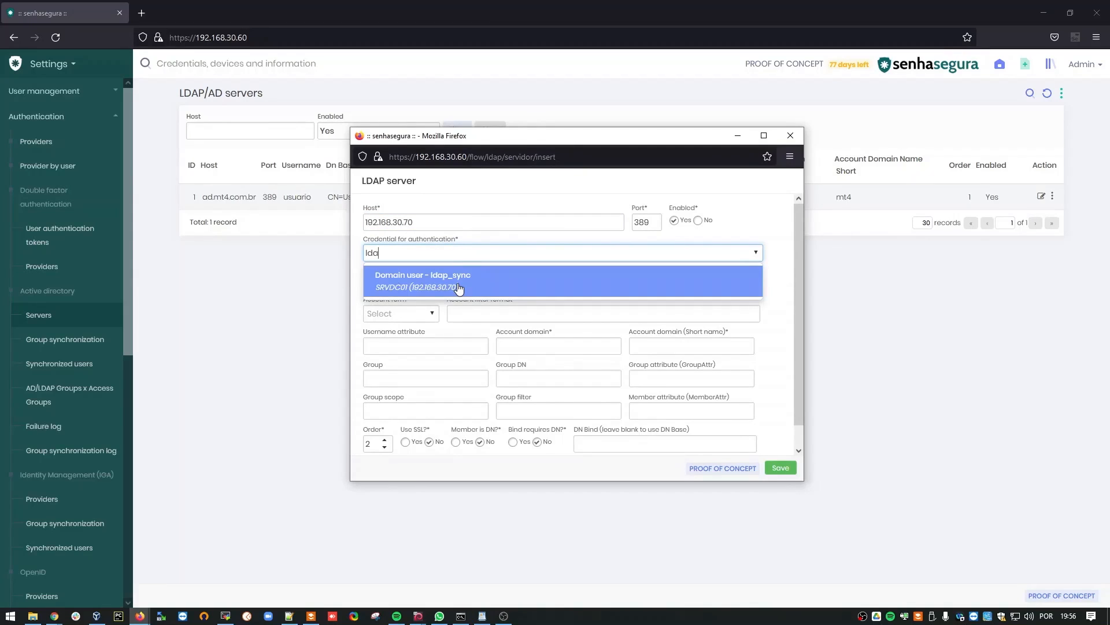
pyautogui.click(422, 280)
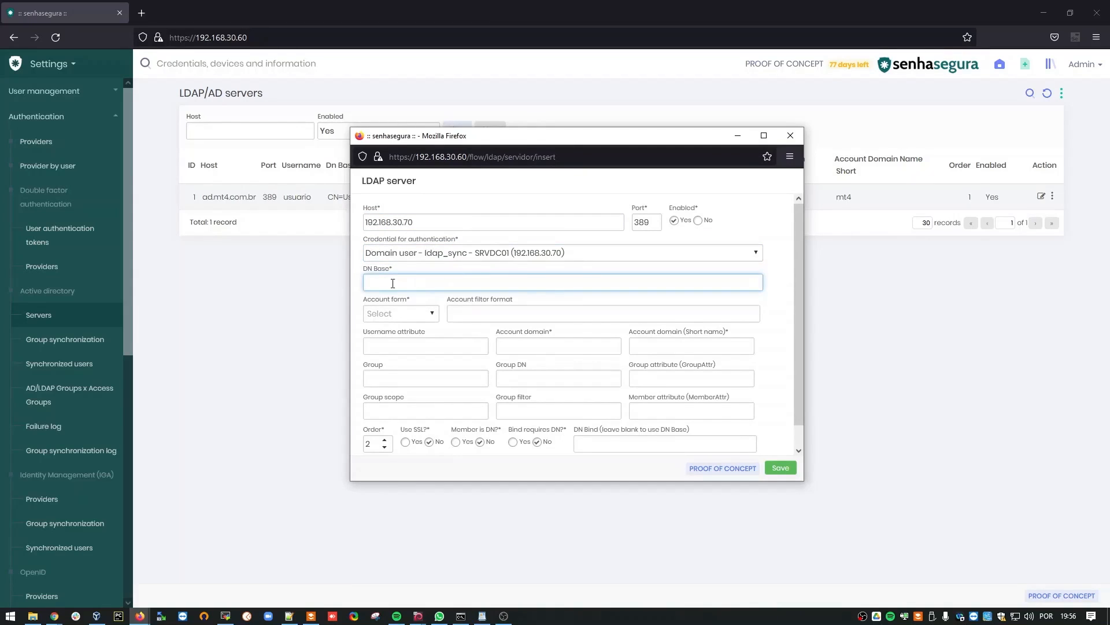
pyautogui.moveTo(310, 387)
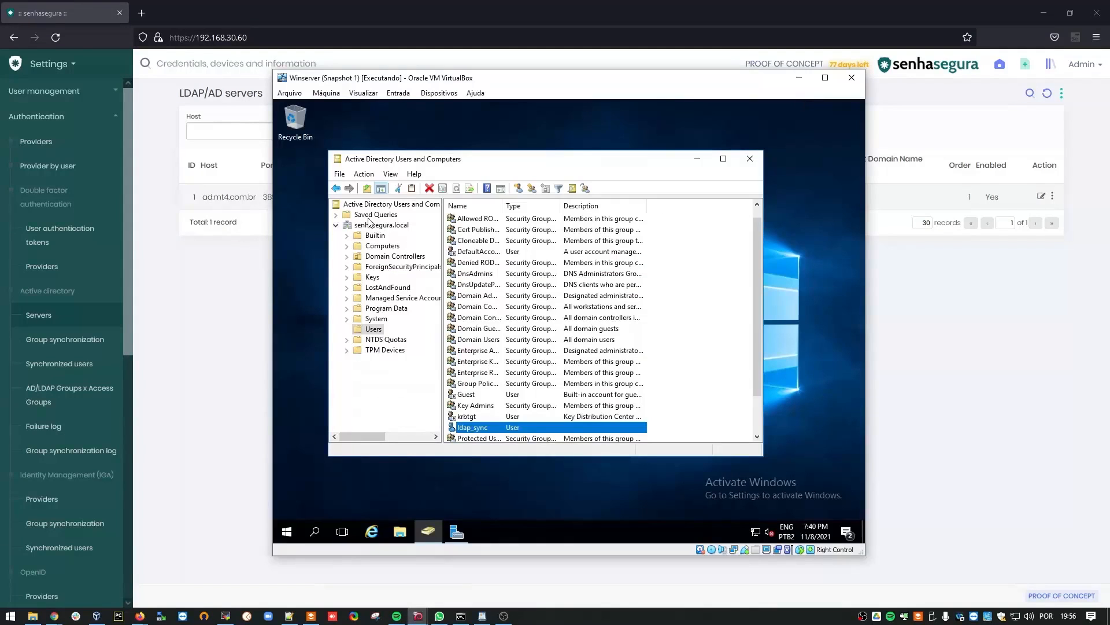
# Look up the senhasegura.local distinguishedName DC=senhasegura,DC=local in the domain's Attribute Editor
pyautogui.rightClick(381, 225)
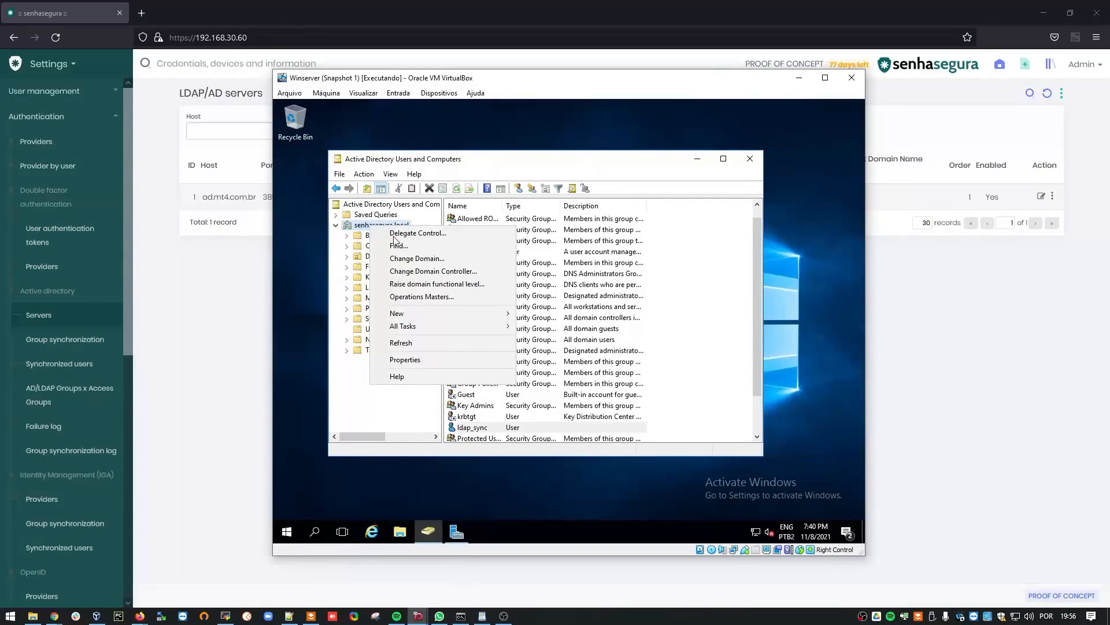
pyautogui.click(404, 359)
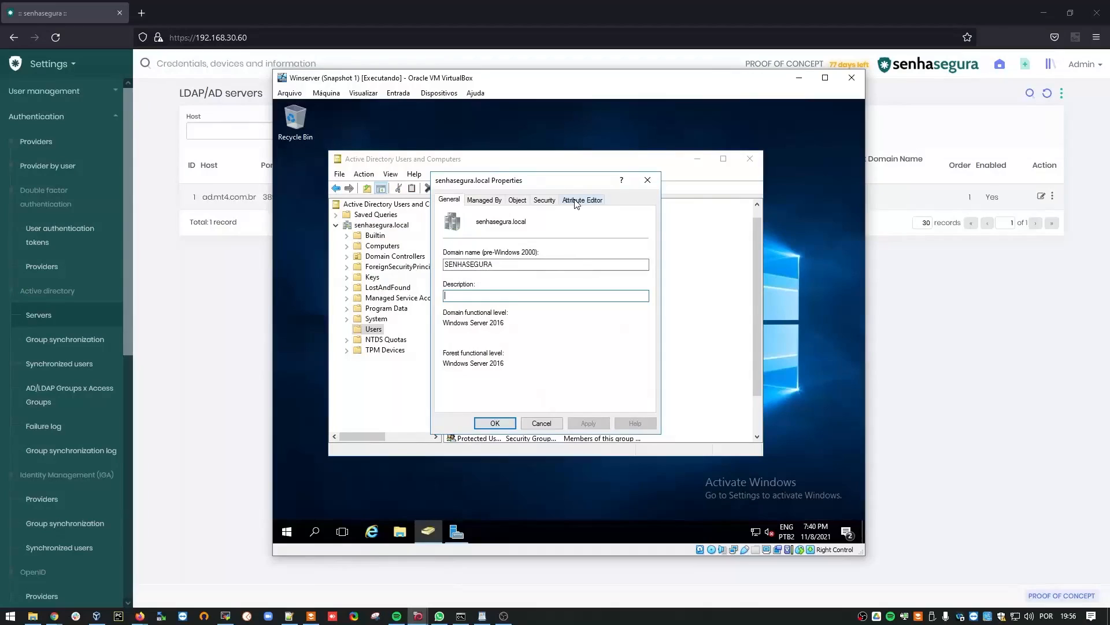
pyautogui.click(581, 200)
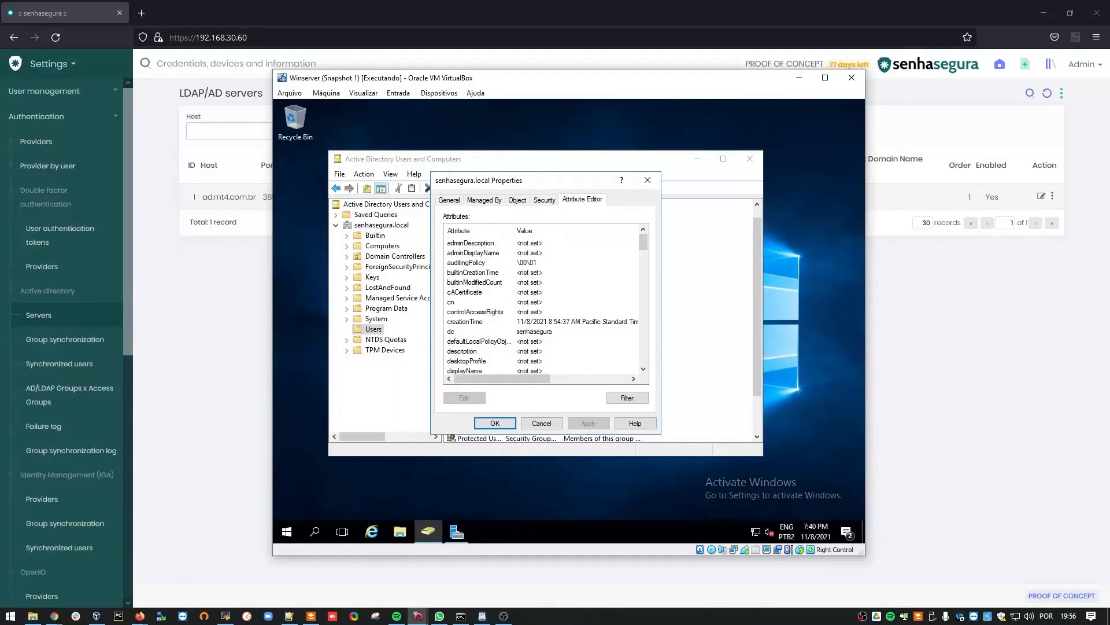
pyautogui.scroll(-3)
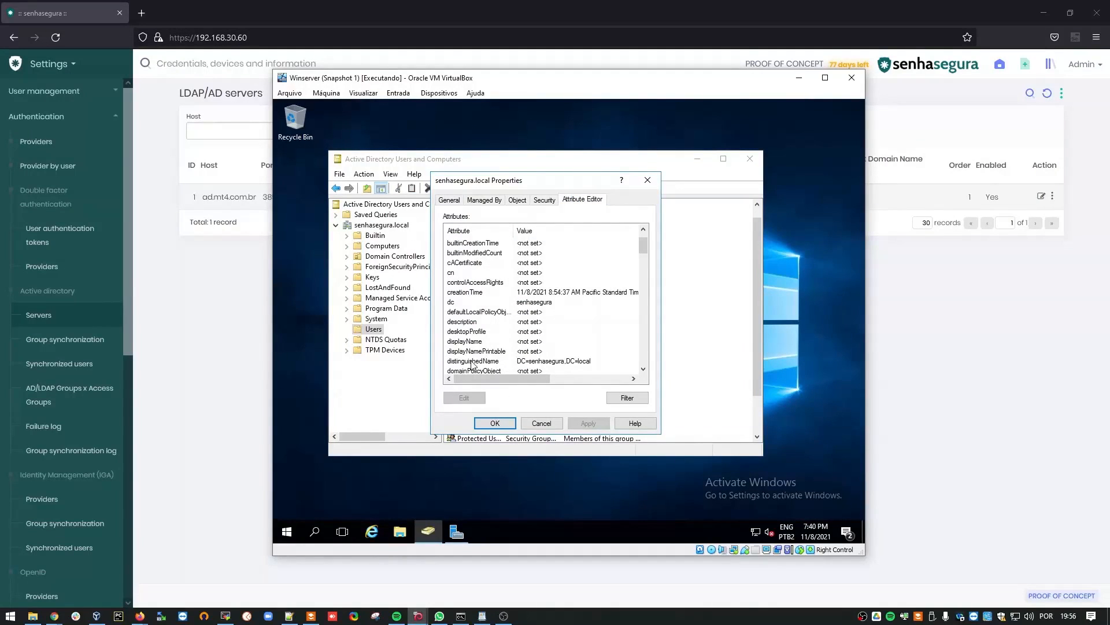
pyautogui.doubleClick(472, 361)
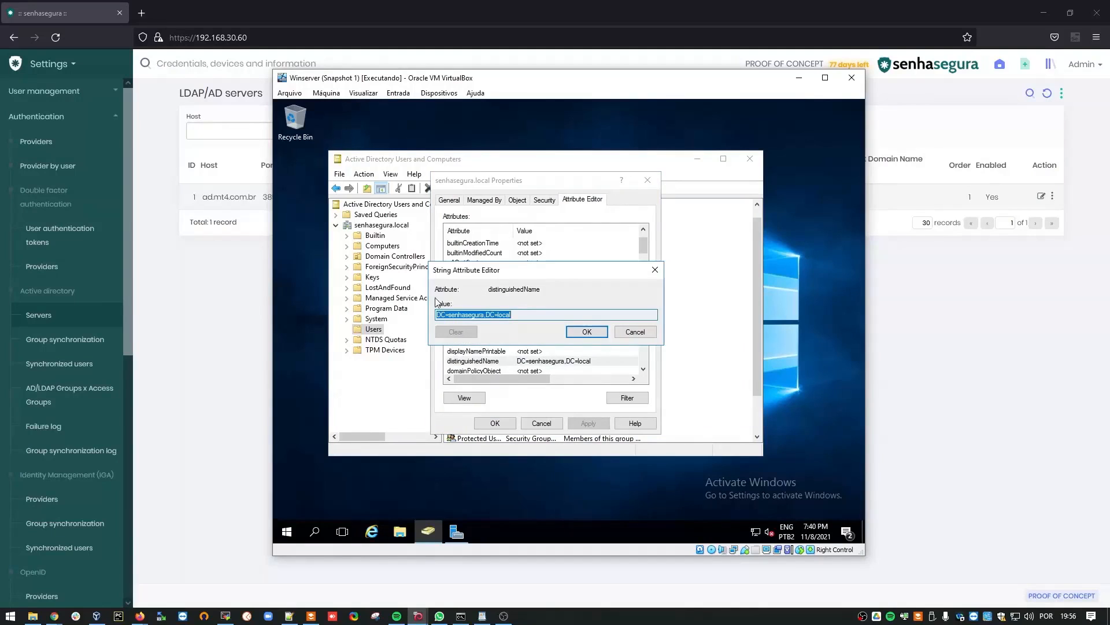
pyautogui.click(585, 332)
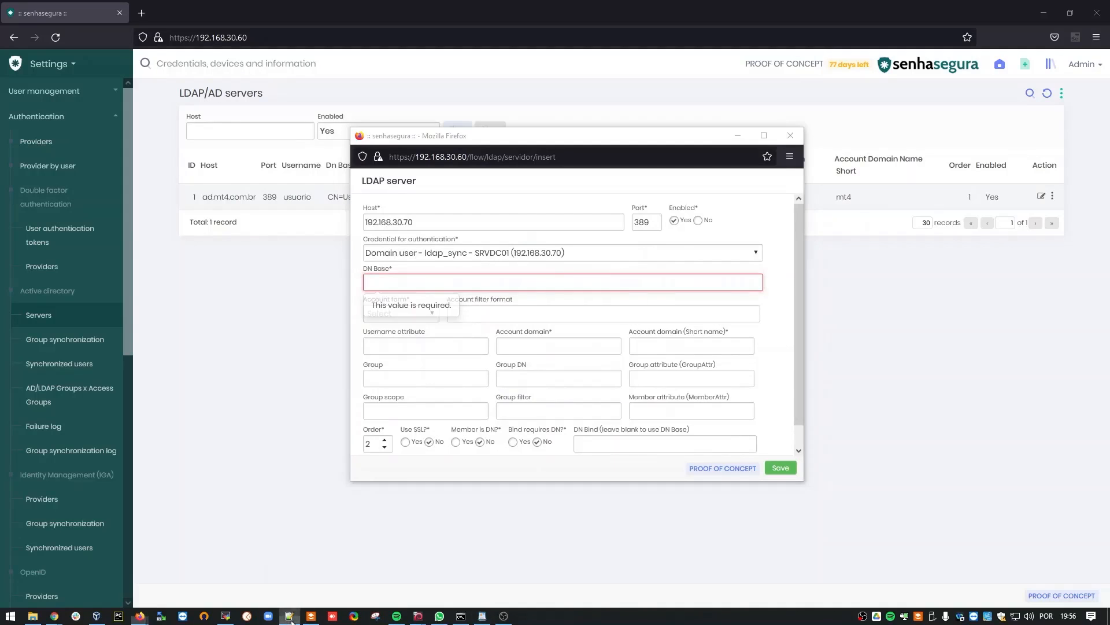
# Set DN base DC=senhasegura,DC=local and account form Main
pyautogui.click(562, 283)
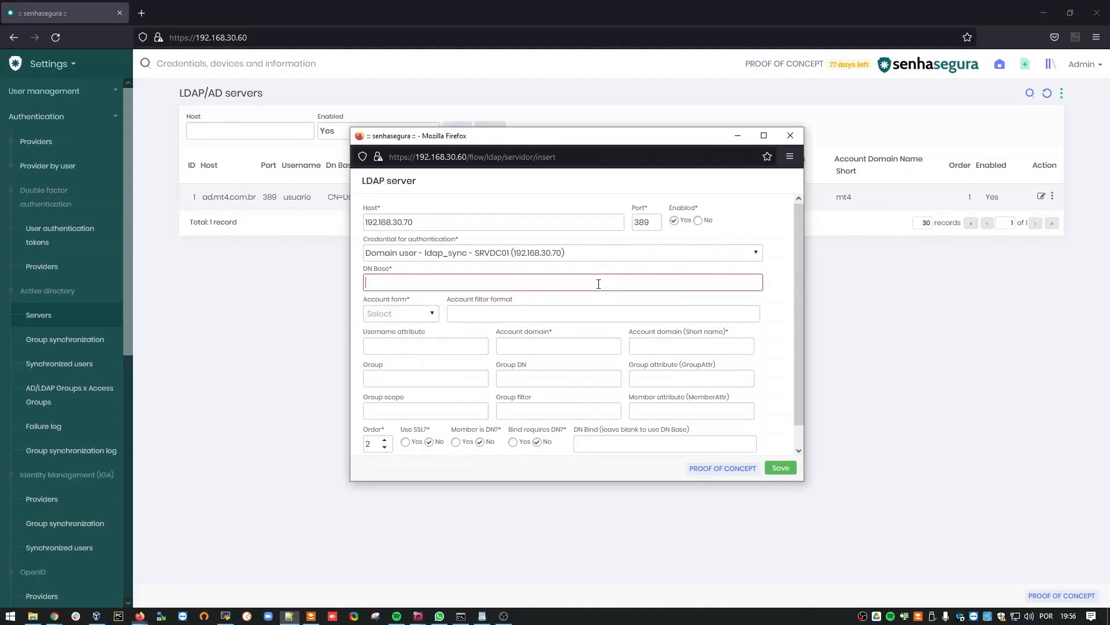
pyautogui.write('DC=senhasegura,DC=local')
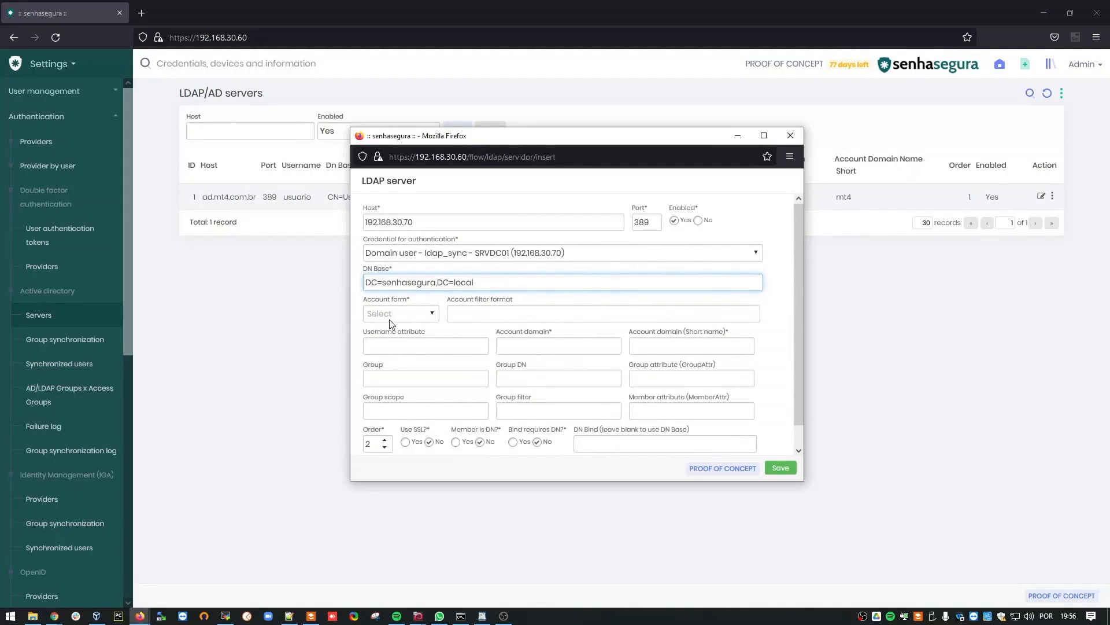
pyautogui.click(400, 313)
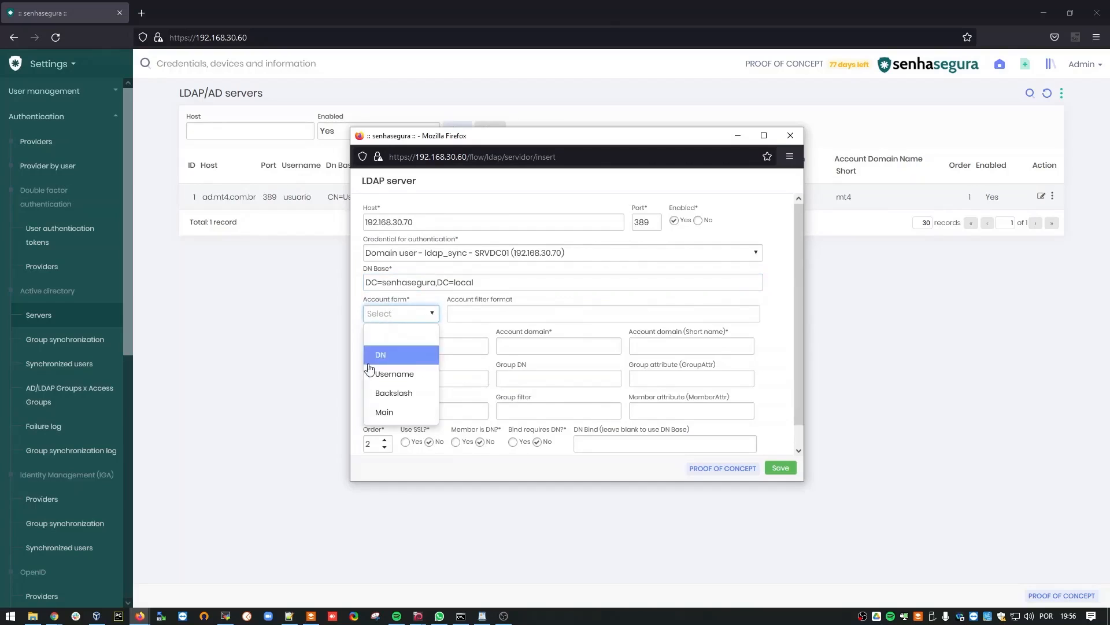
pyautogui.click(384, 412)
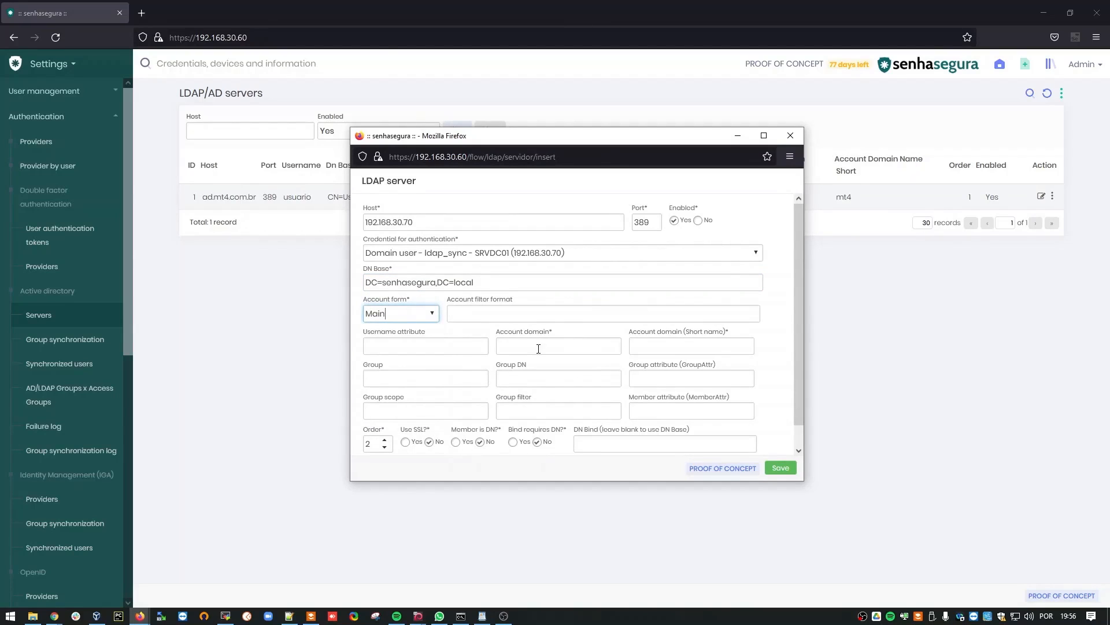
# Enter domain names senhasegura.local and senhasegura and save the new server
pyautogui.write('s')
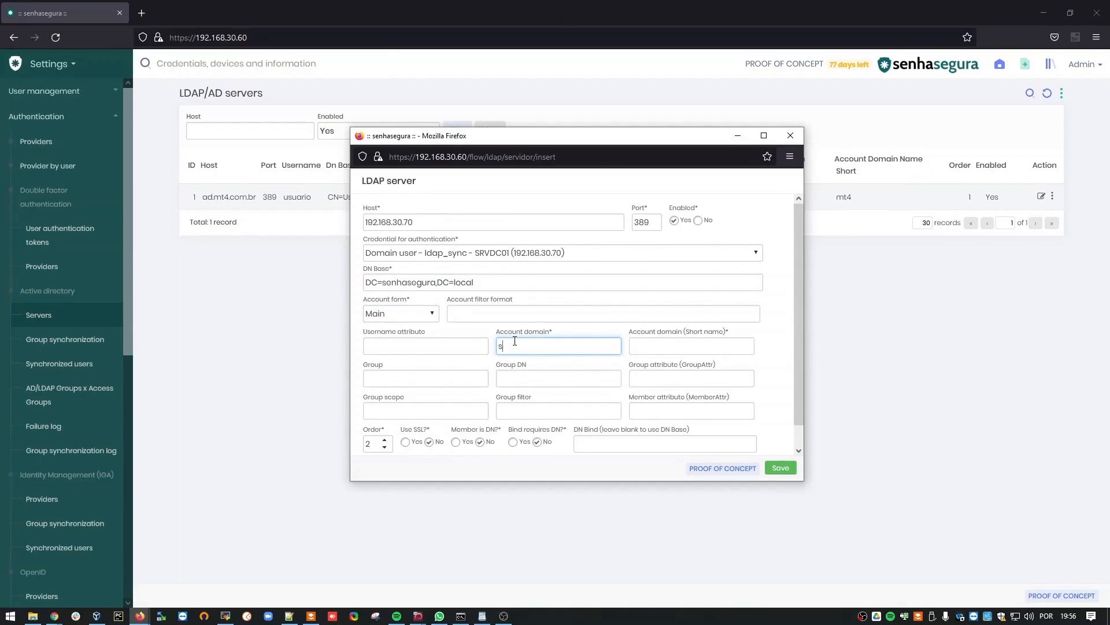
pyautogui.write('enhasegura.local')
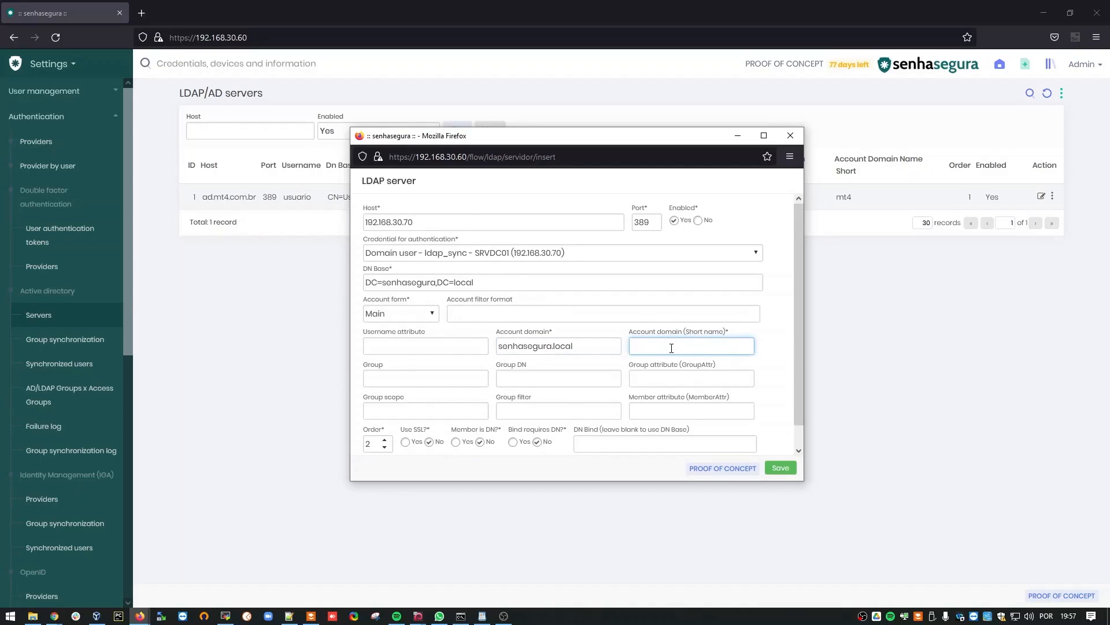
pyautogui.write('senhasegura')
pyautogui.click(377, 443)
pyautogui.write('1')
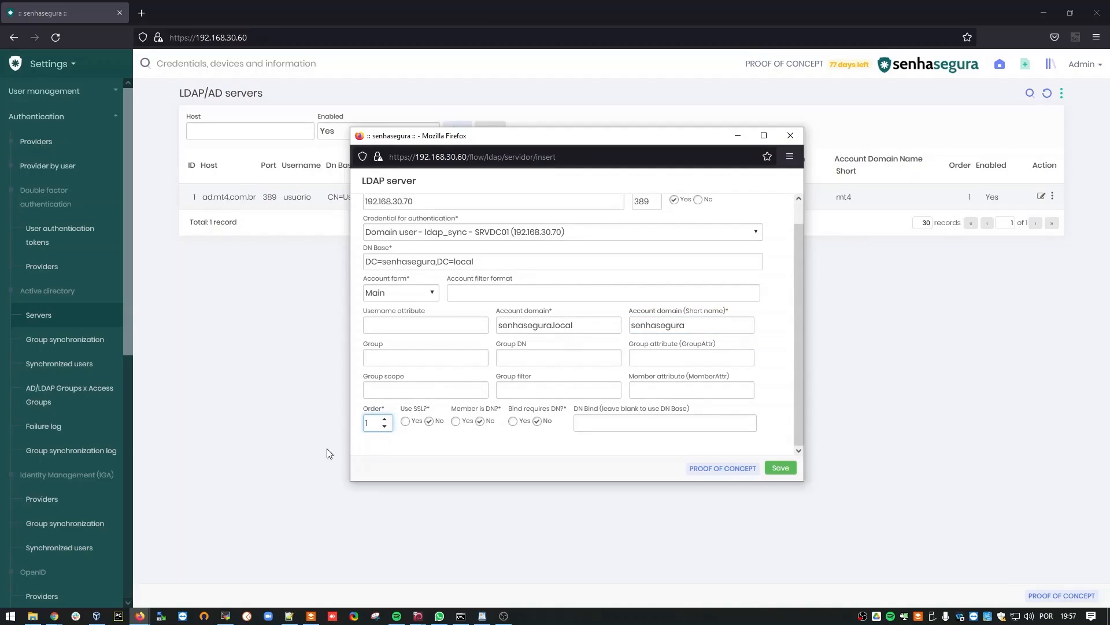
pyautogui.moveTo(733, 451)
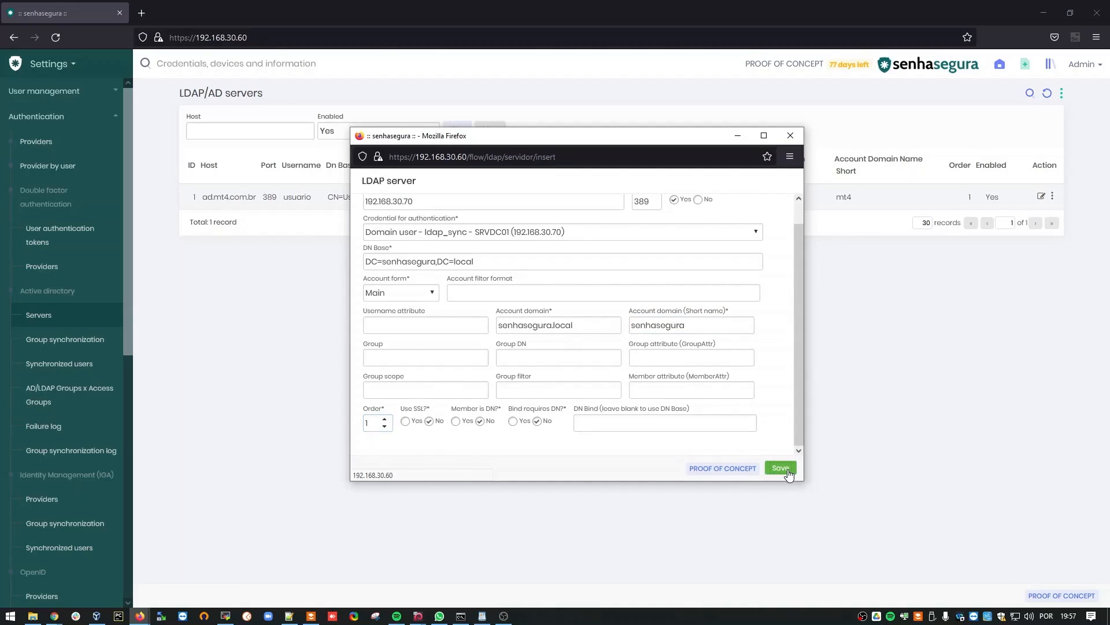
pyautogui.click(778, 468)
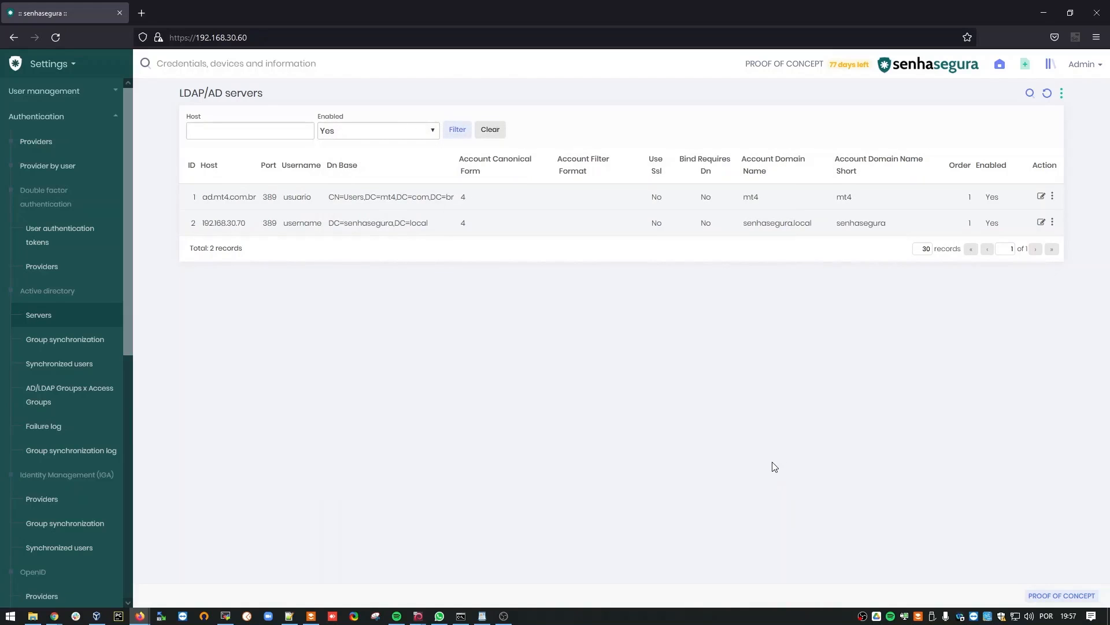
pyautogui.moveTo(1066, 229)
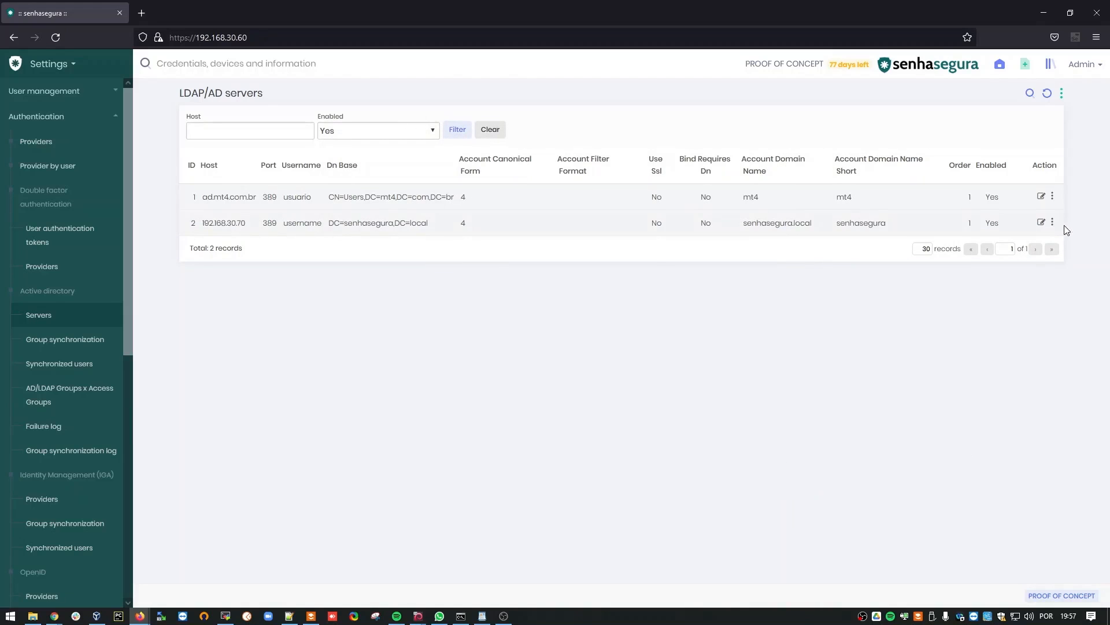
# Edit the ad.mt4.com.br server and set Enabled to No
pyautogui.click(1053, 196)
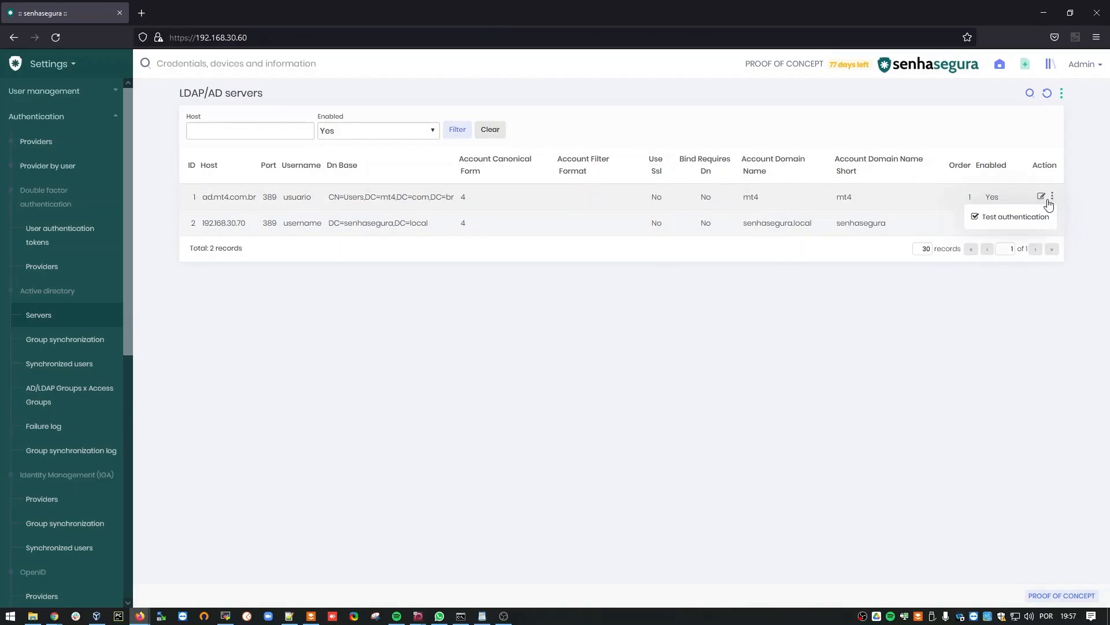
pyautogui.click(1016, 217)
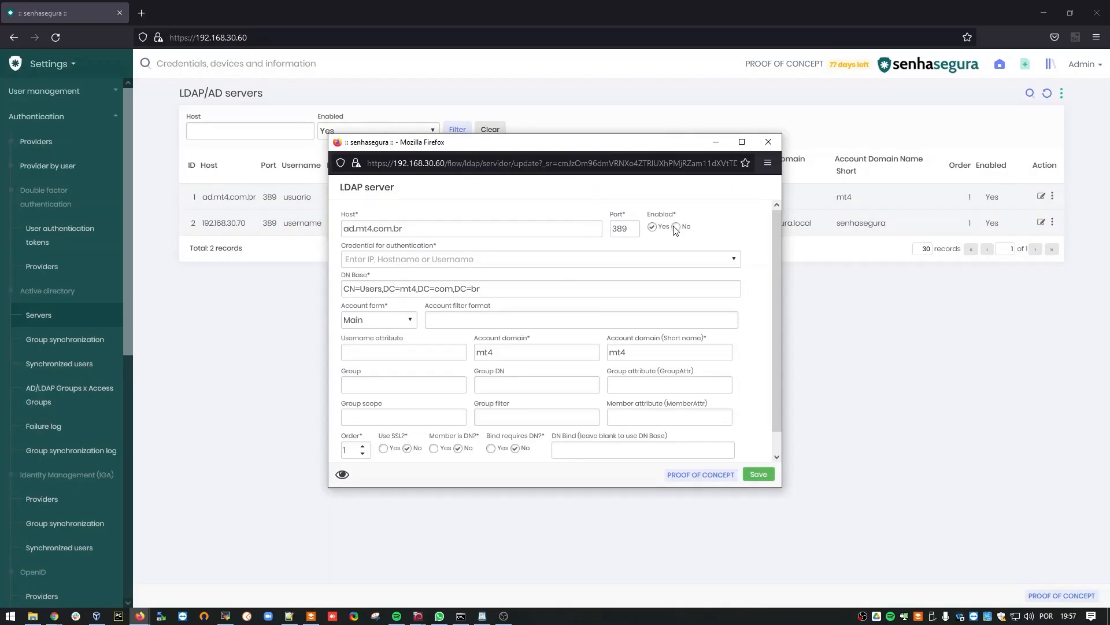
pyautogui.click(652, 227)
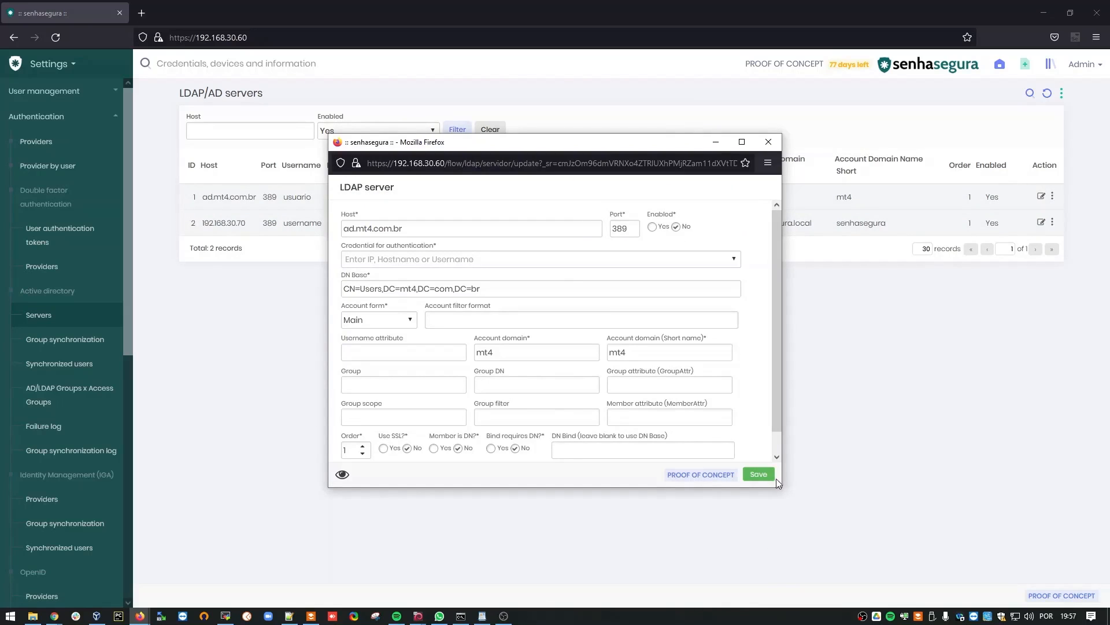
pyautogui.click(756, 475)
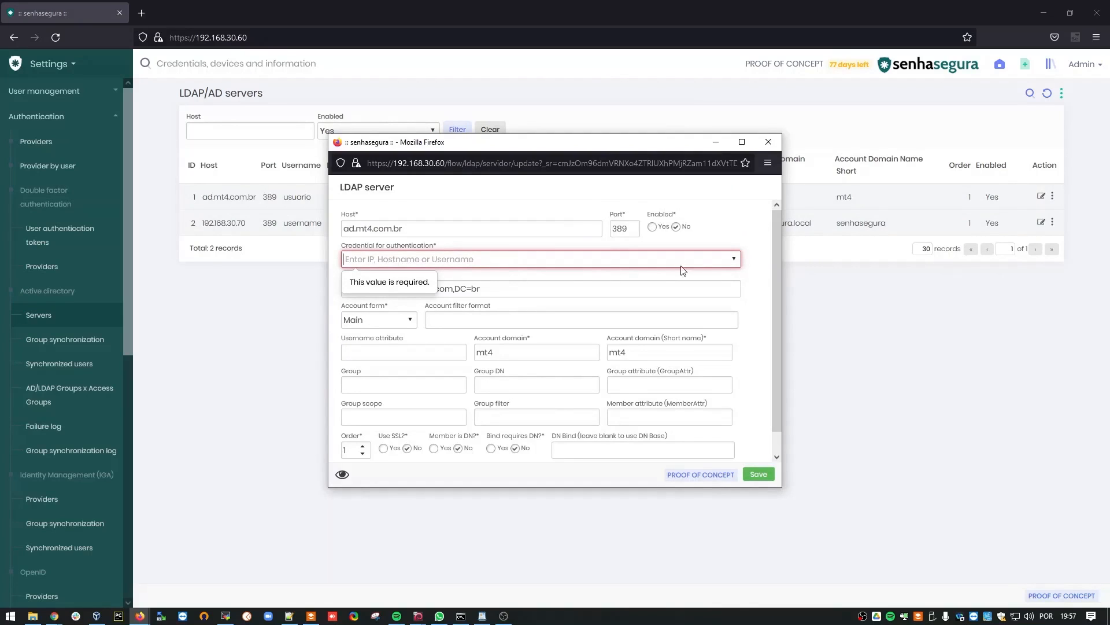
# Pick the Ubuntu SSH key credential and save ad.mt4.com.br as disabled
pyautogui.click(540, 258)
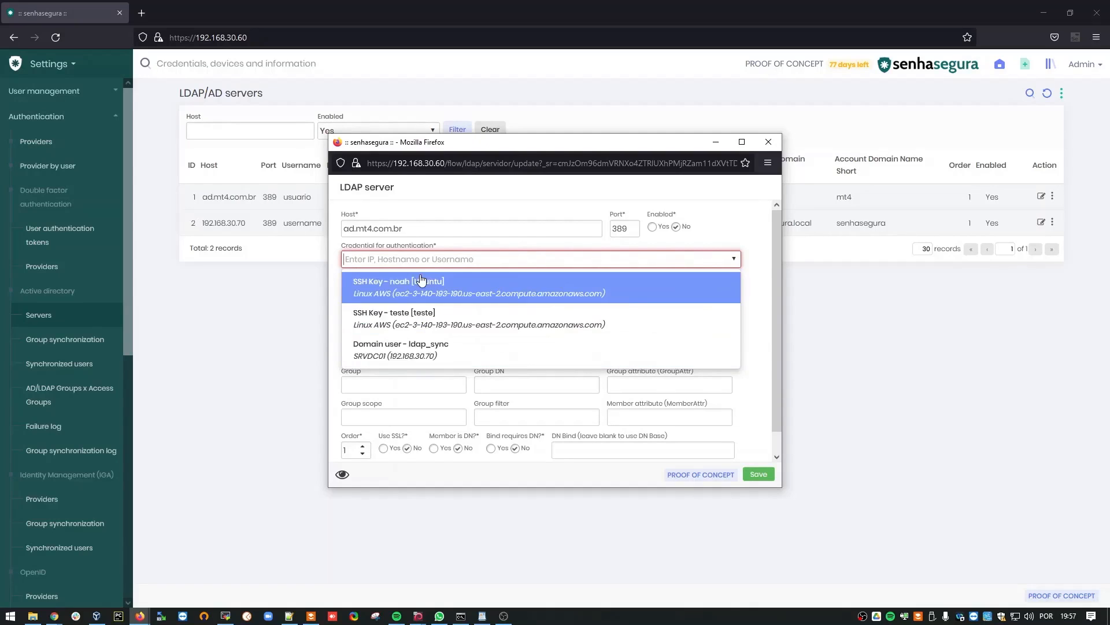
pyautogui.click(398, 287)
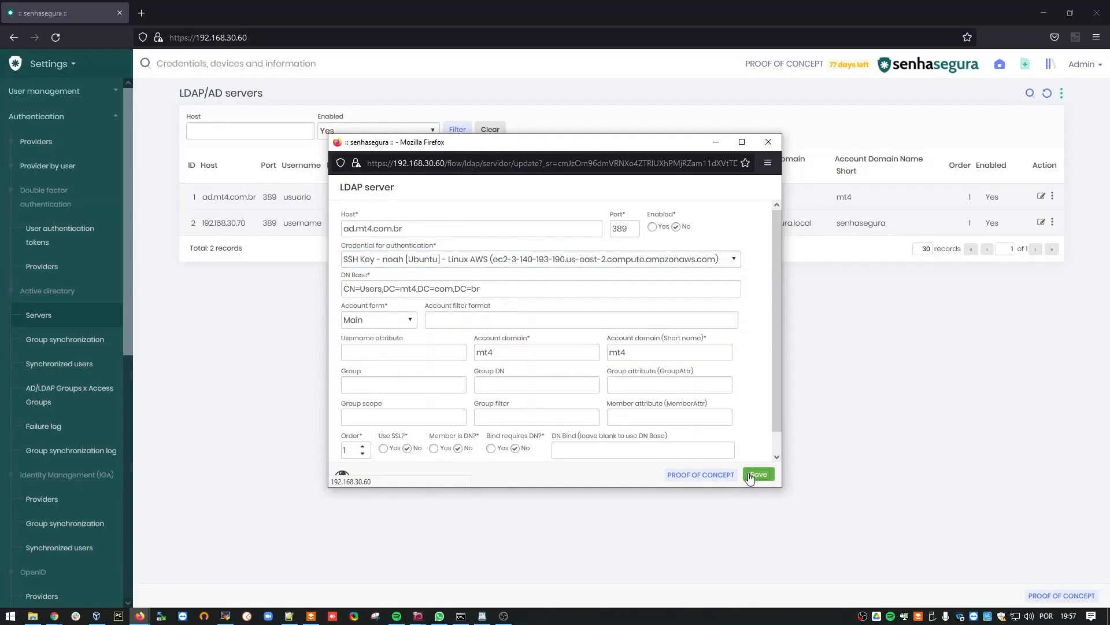
pyautogui.click(757, 475)
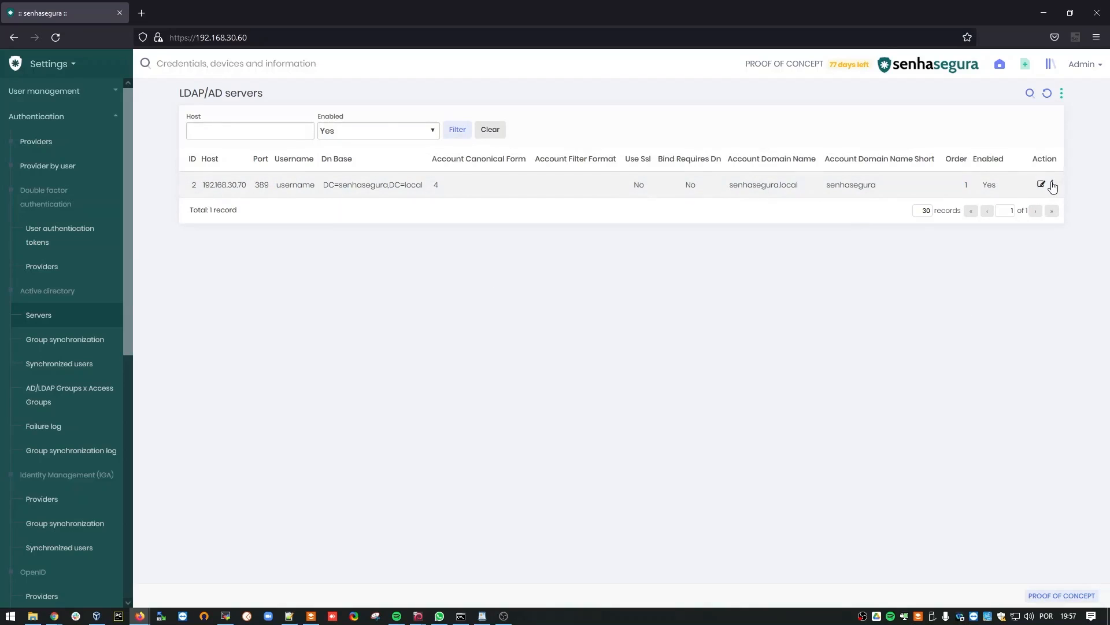
# Start an authentication test on 192.168.30.70 with user ldap_sync
pyautogui.click(1053, 185)
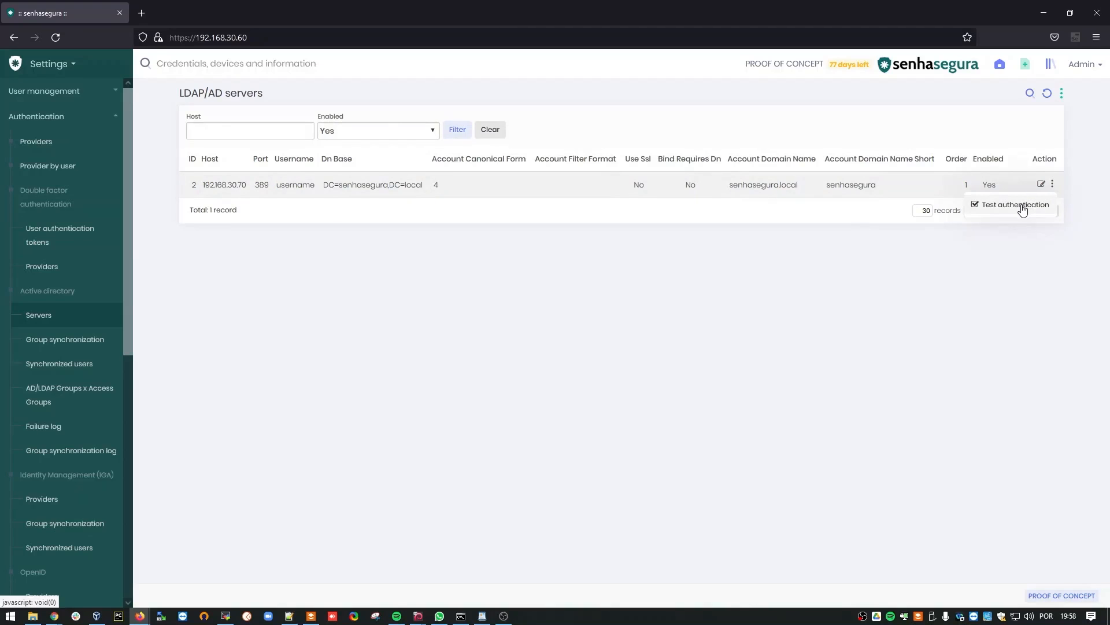
pyautogui.click(1015, 204)
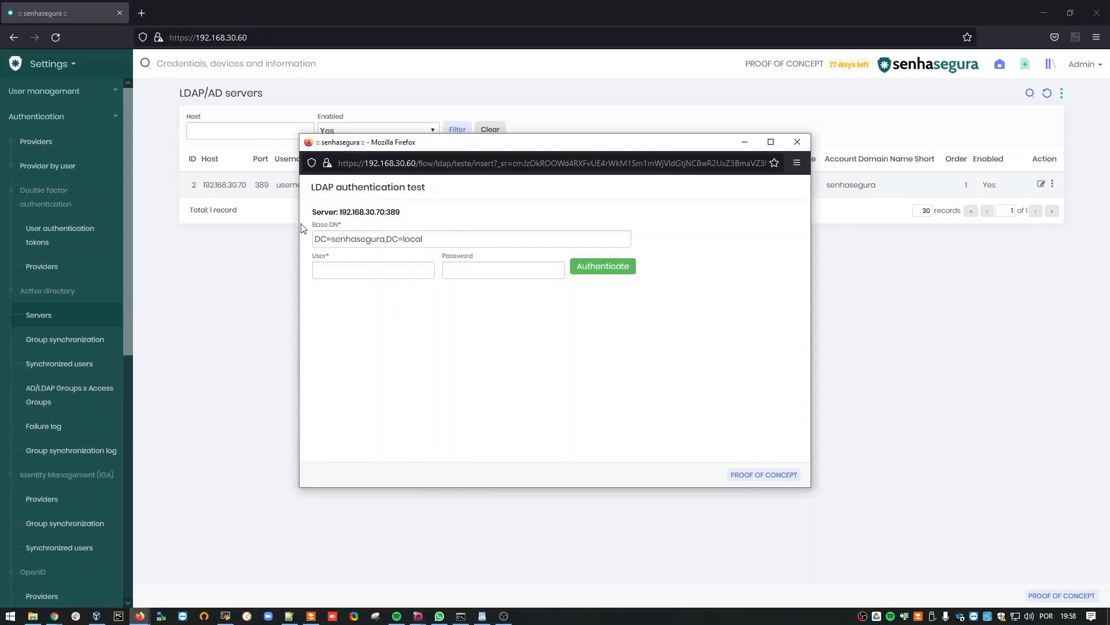
pyautogui.moveTo(342, 320)
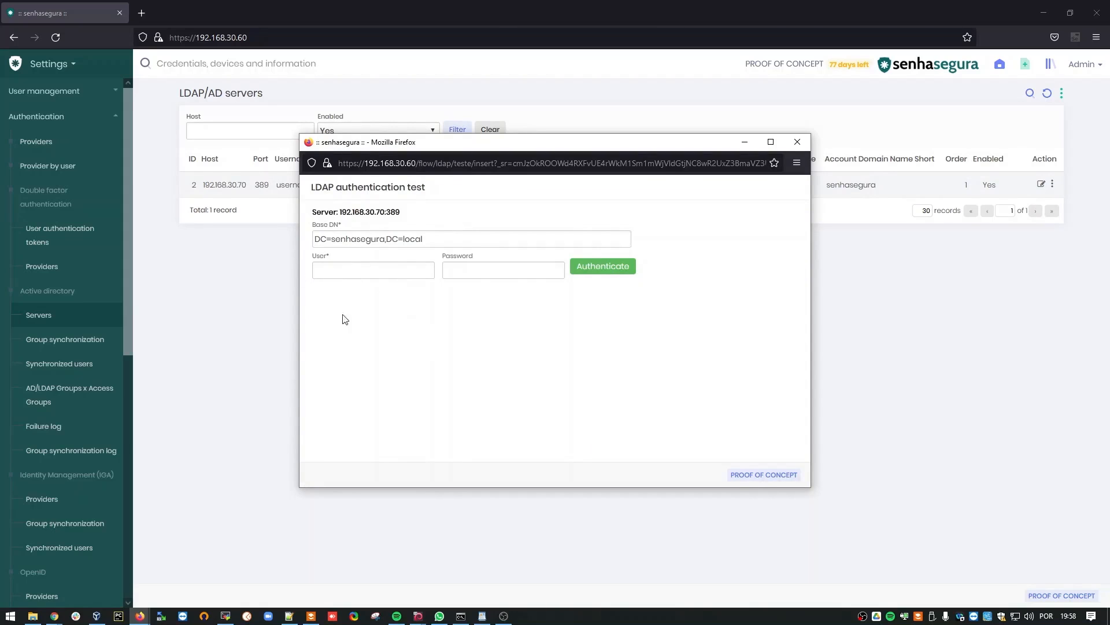
pyautogui.moveTo(348, 251)
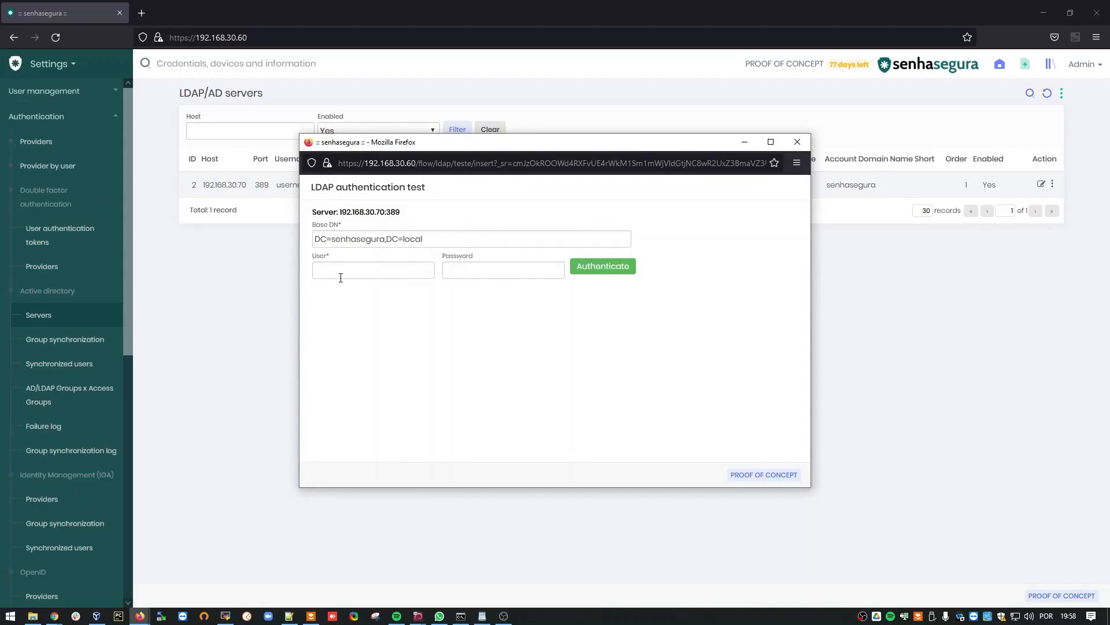
pyautogui.click(372, 270)
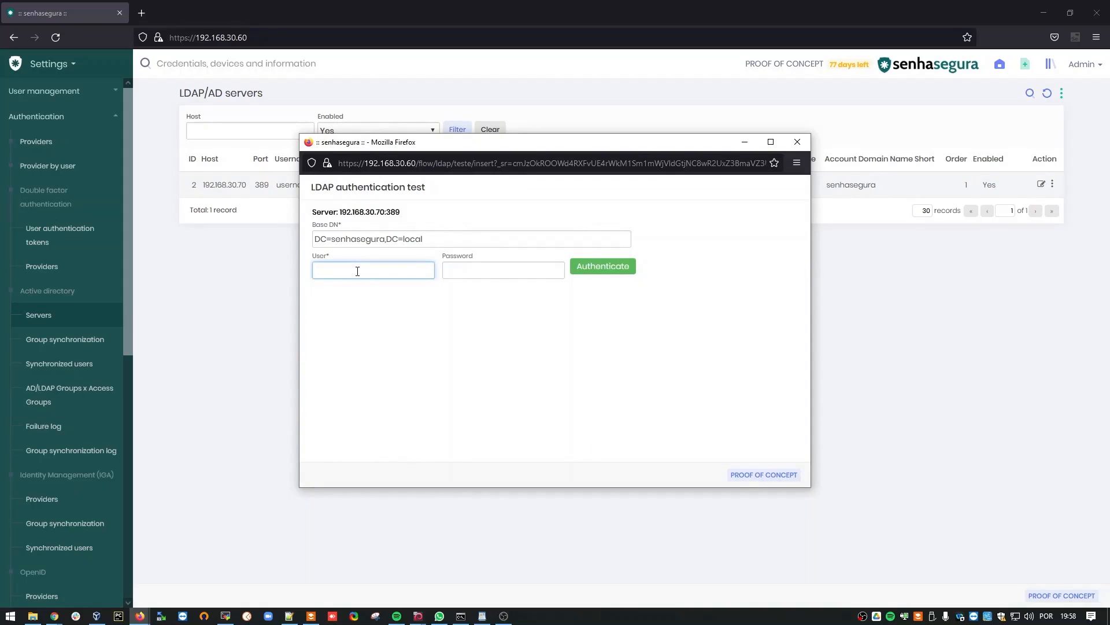
pyautogui.write('ladap')
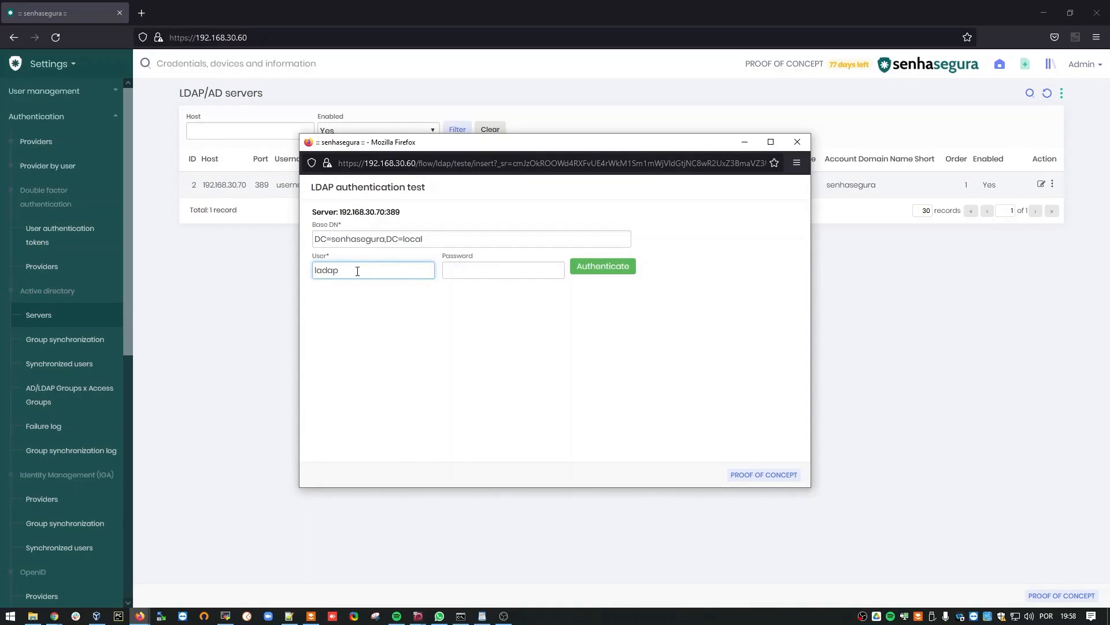
pyautogui.press('Backspace')
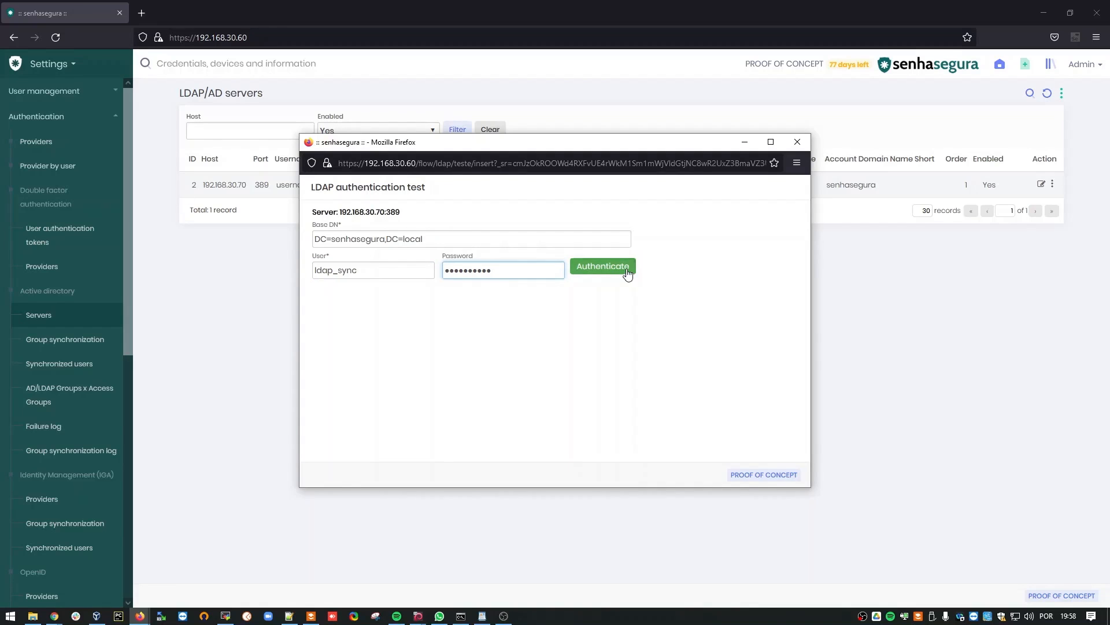
# Authenticate successfully and close the test window
pyautogui.click(603, 266)
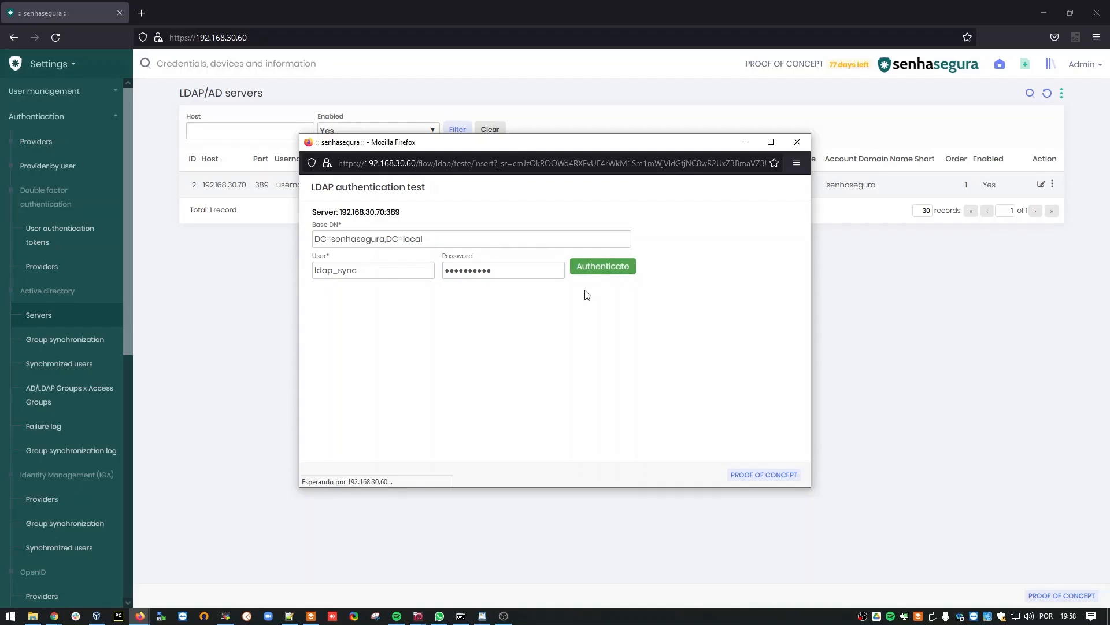
pyautogui.click(602, 266)
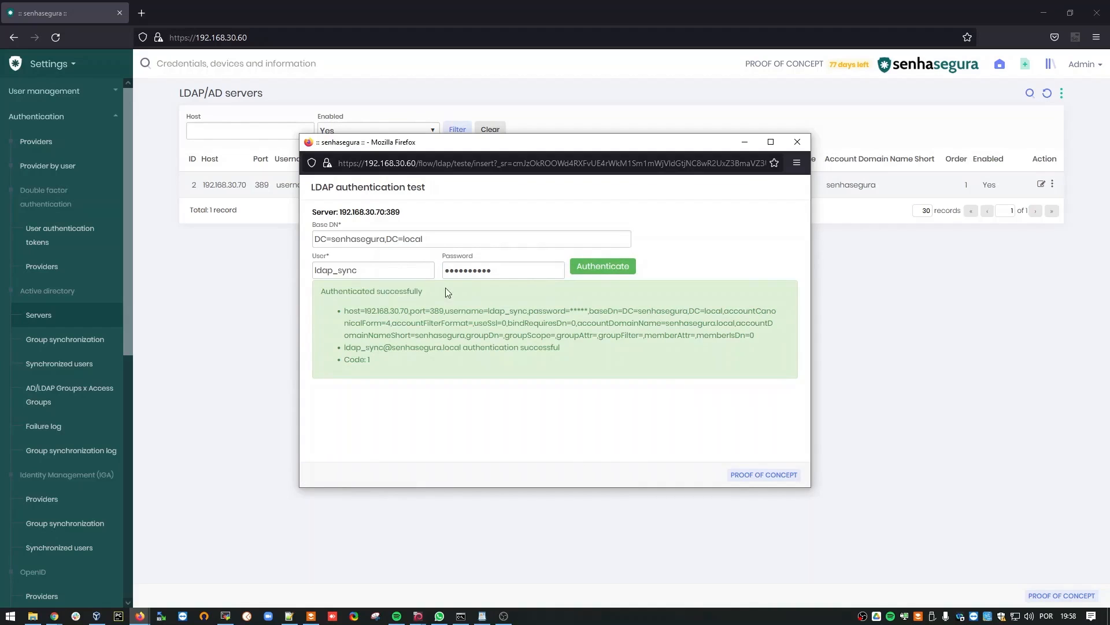
pyautogui.click(796, 141)
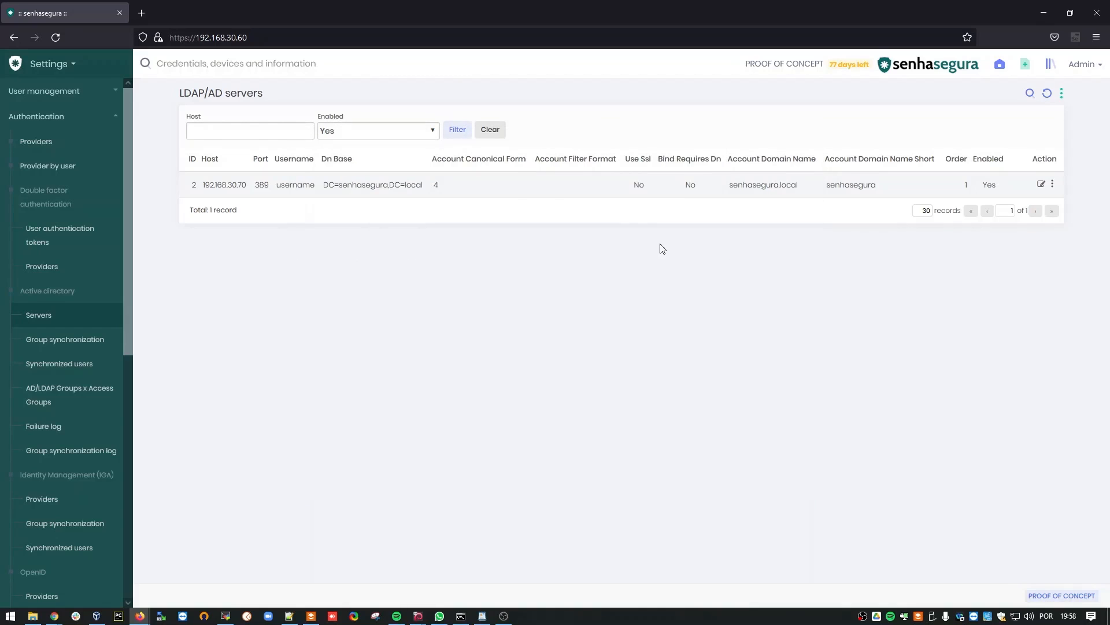
pyautogui.moveTo(407, 203)
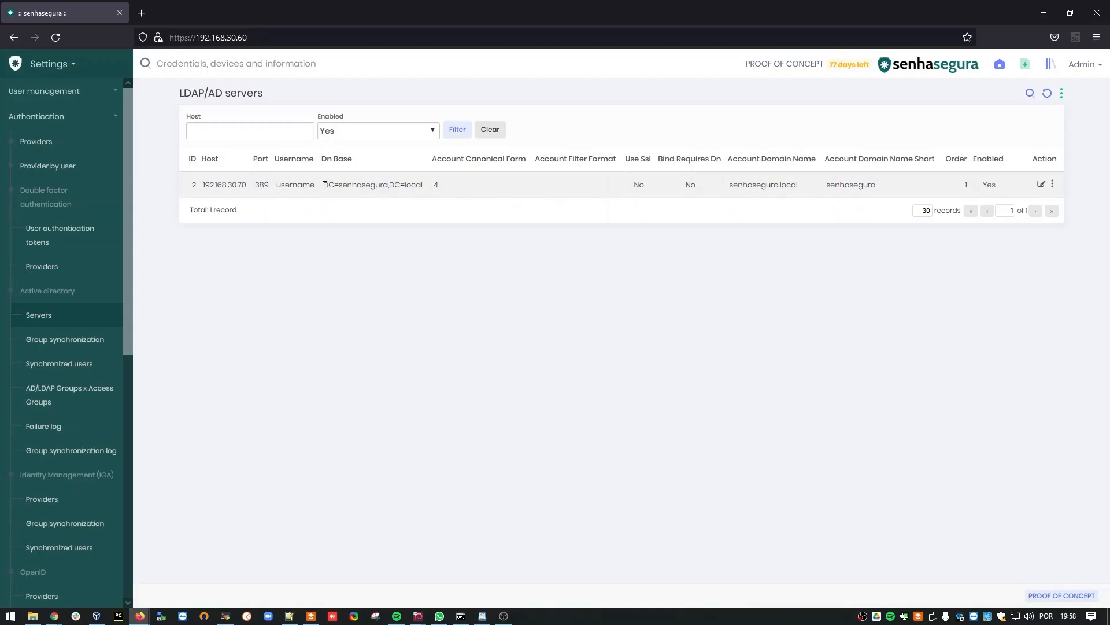
pyautogui.moveTo(337, 201)
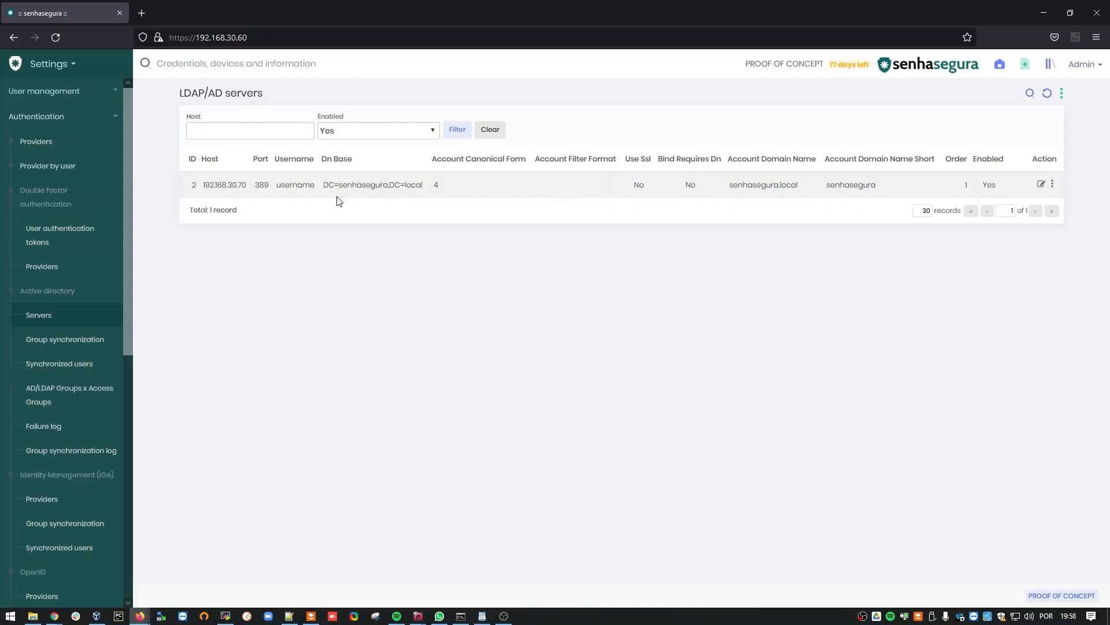
pyautogui.moveTo(428, 244)
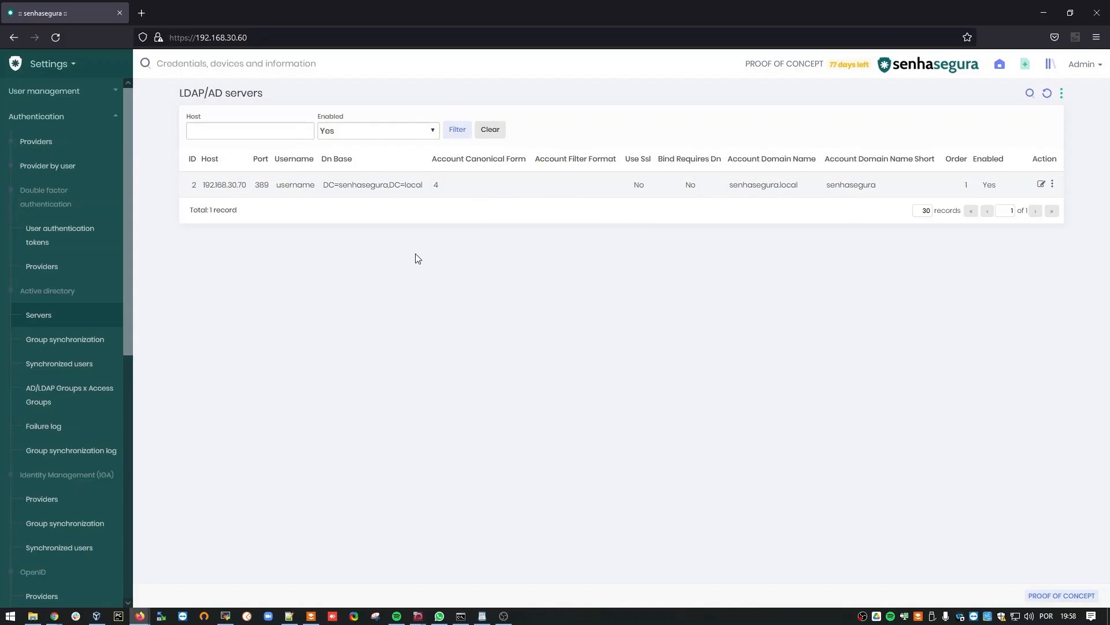
pyautogui.moveTo(87, 127)
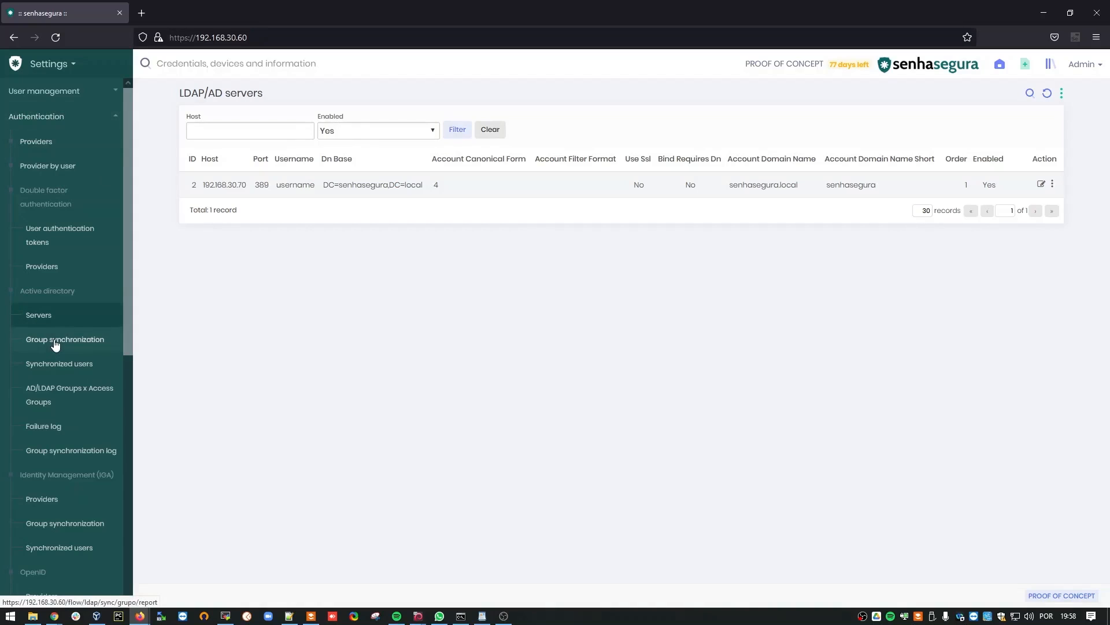
# Show the AD/LDAP group synchronization list with the senhasegura group
pyautogui.click(65, 339)
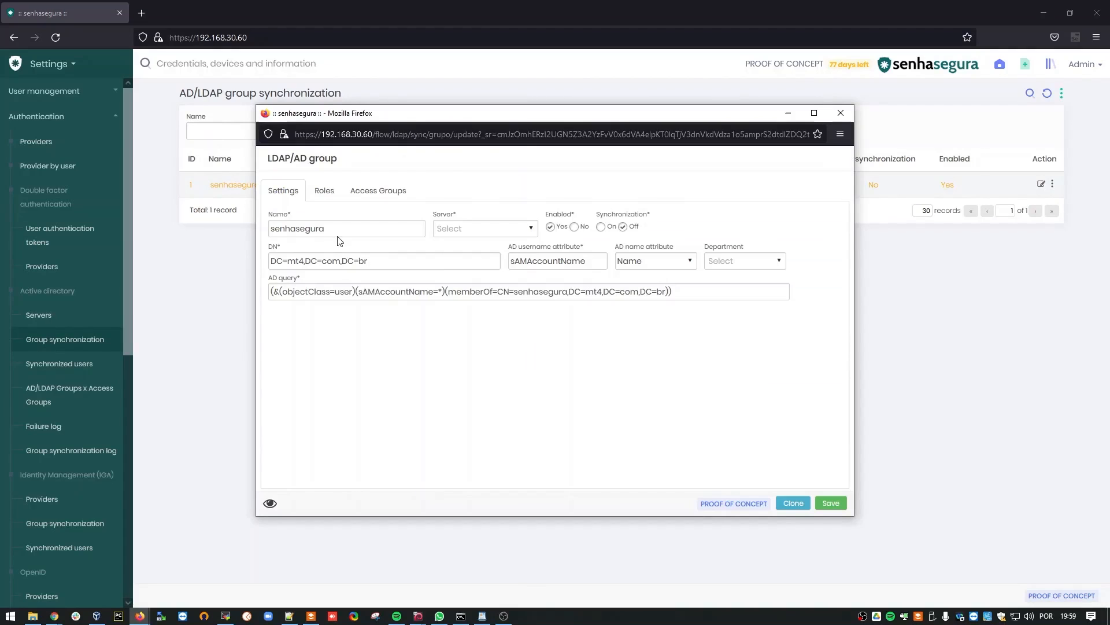
# Point the senhasegura group at server 192.168.30.70, synchronization On, DN DC=senhasegura,DC=local
pyautogui.click(345, 228)
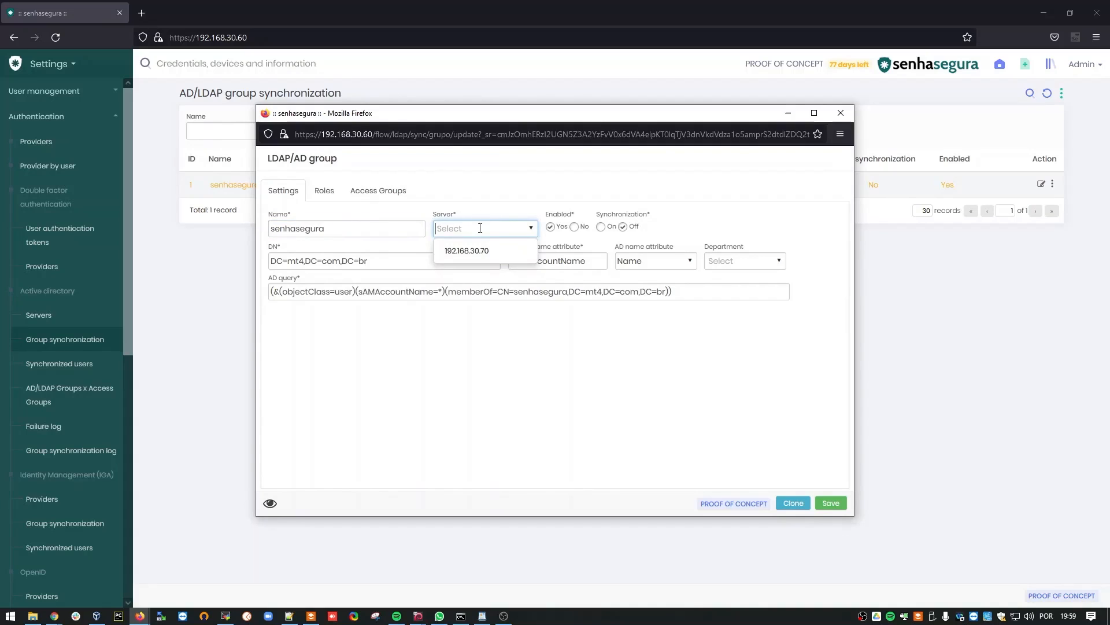
pyautogui.click(466, 251)
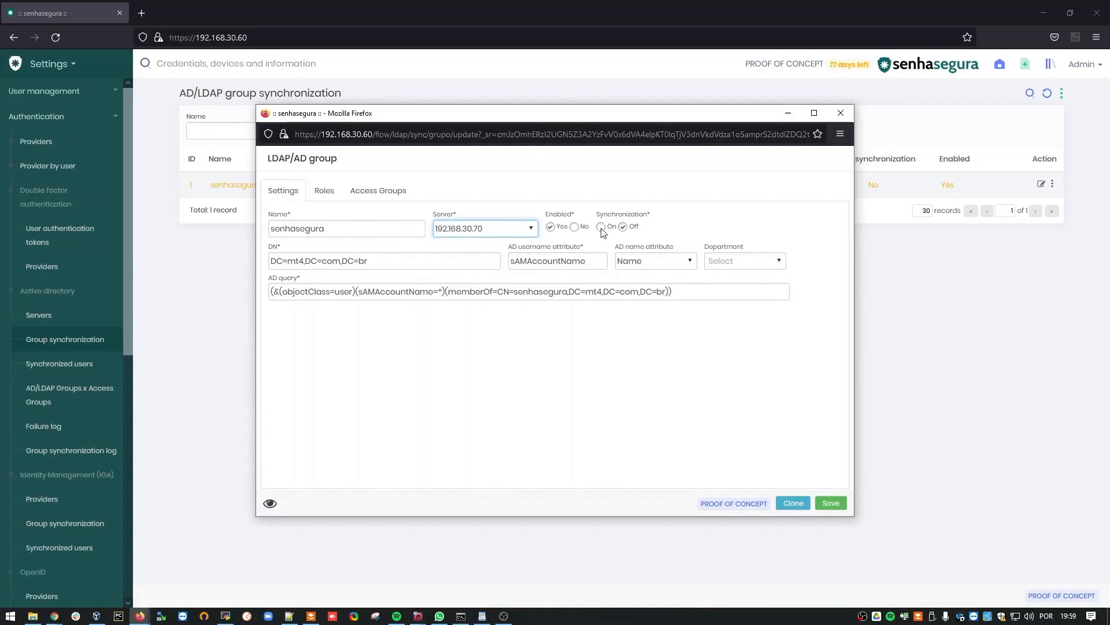
pyautogui.click(600, 226)
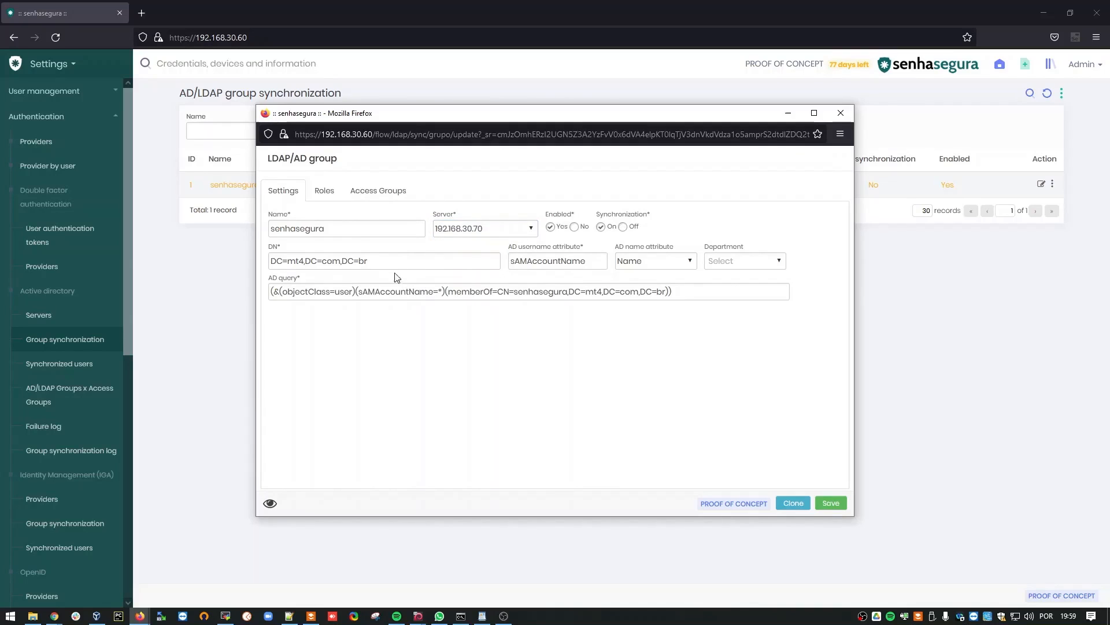
pyautogui.click(388, 261)
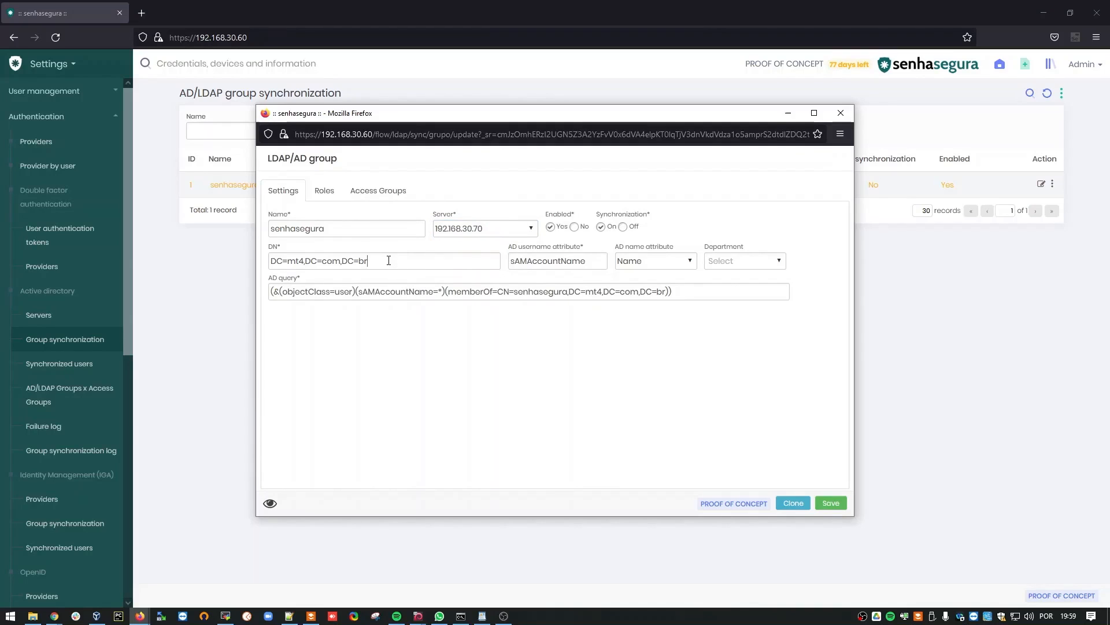
pyautogui.write('DC=senhasegura,DC=local')
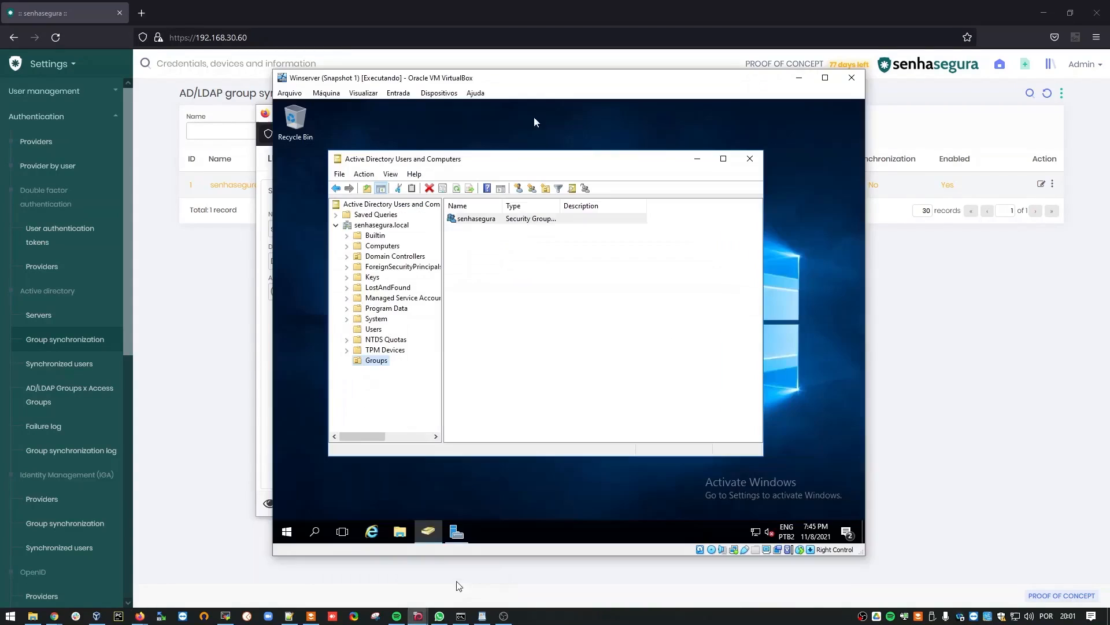
# View the senhasegura group's Attribute Editor in AD Users and Computers and inspect its distinguishedName
pyautogui.click(476, 219)
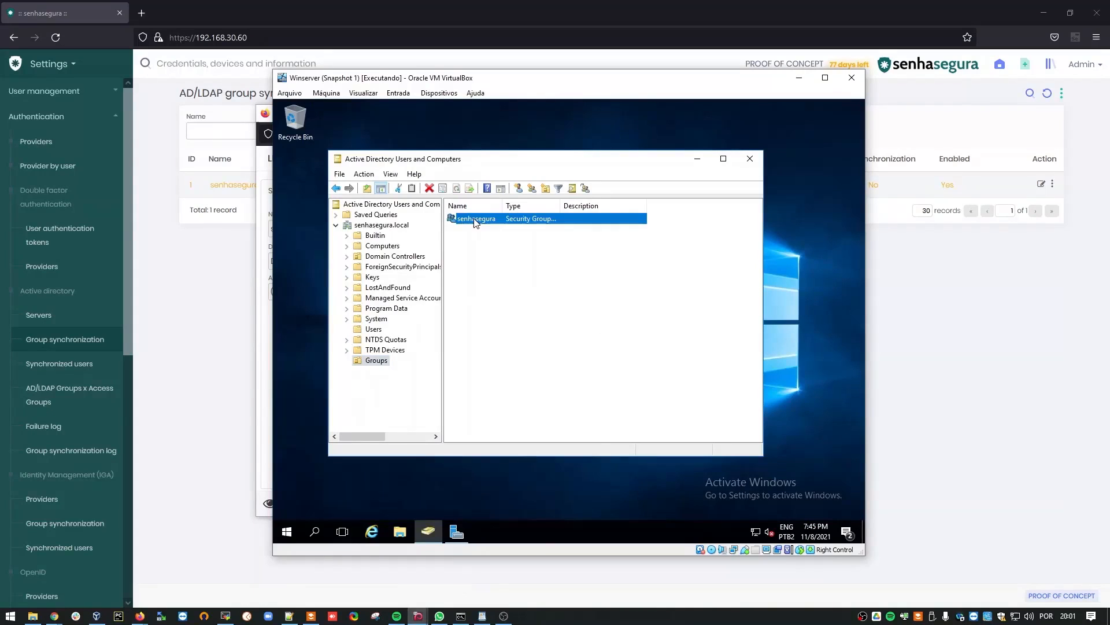
pyautogui.doubleClick(475, 219)
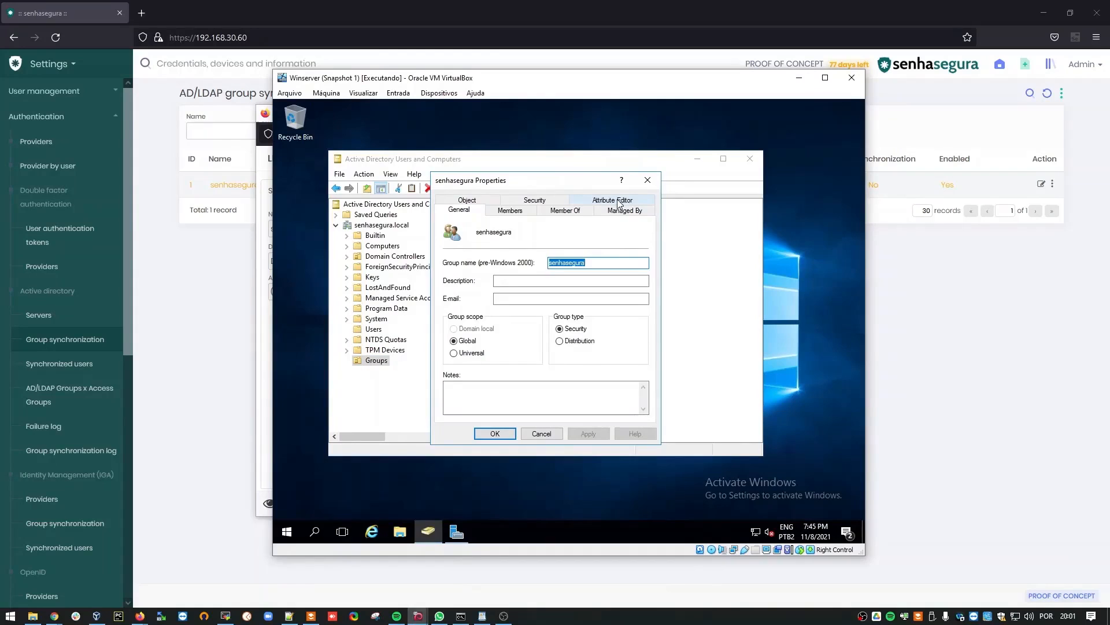
pyautogui.click(612, 200)
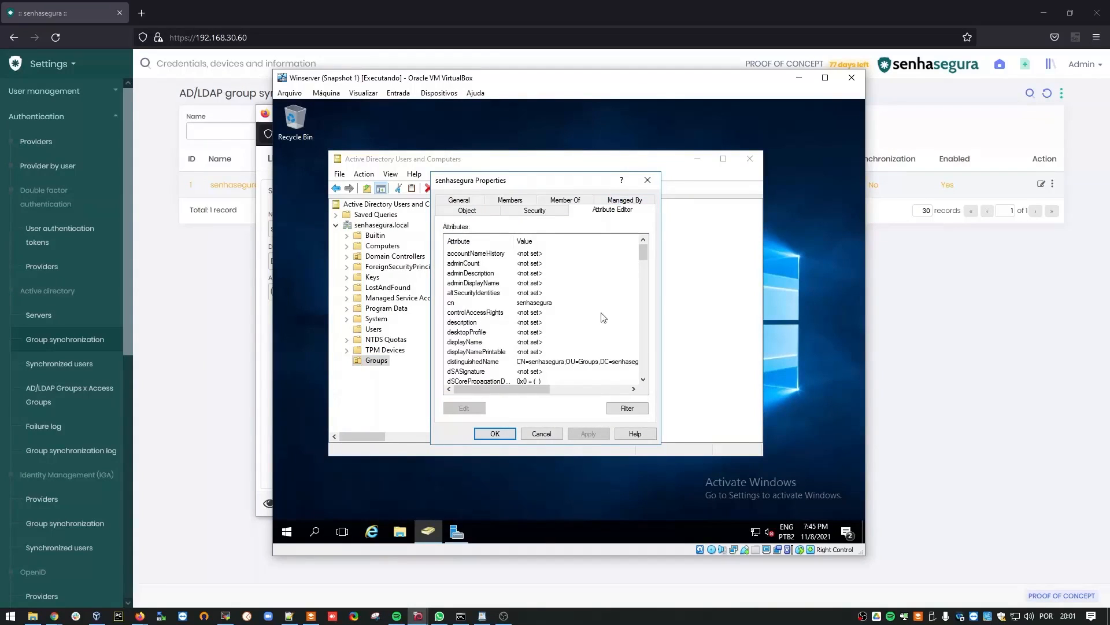
pyautogui.doubleClick(472, 361)
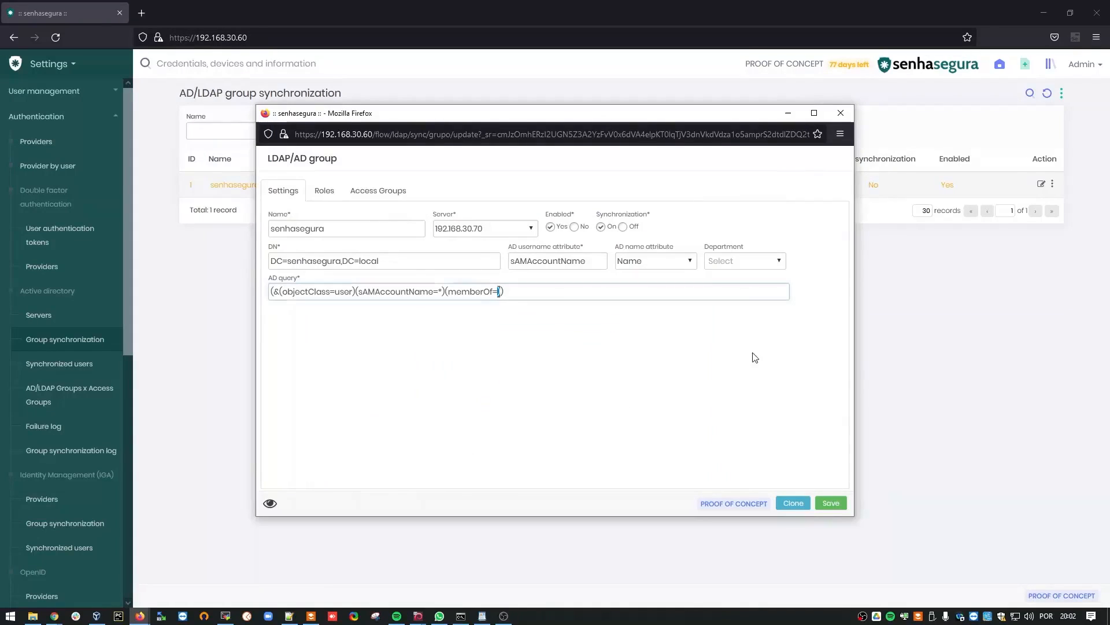
# Finish the AD query with memberOf=CN=senhasegura,OU=Groups,DC=senhasegura,DC=local and review the group's roles
pyautogui.write(')')
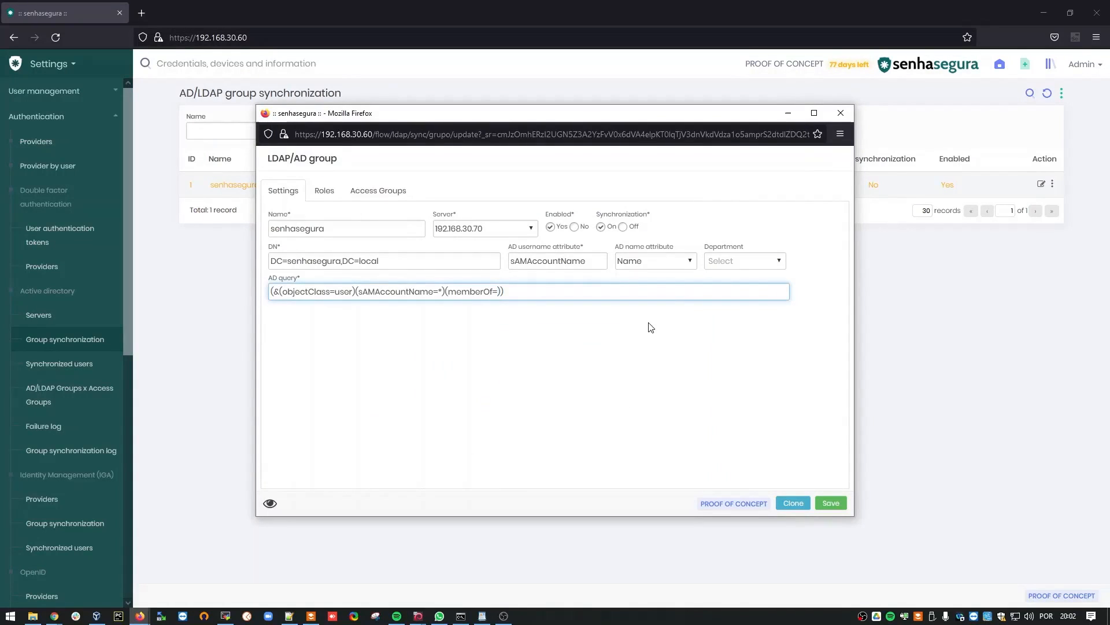
pyautogui.write('CN=senhasegura,OU=Groups,DC=senhasegura,DC=local')
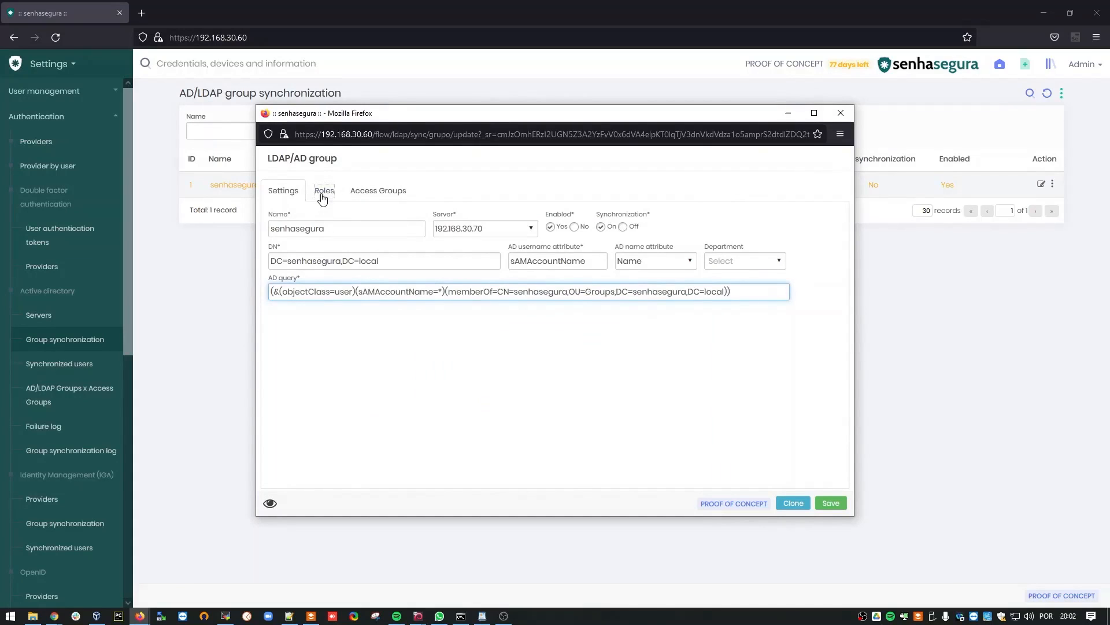
pyautogui.click(324, 189)
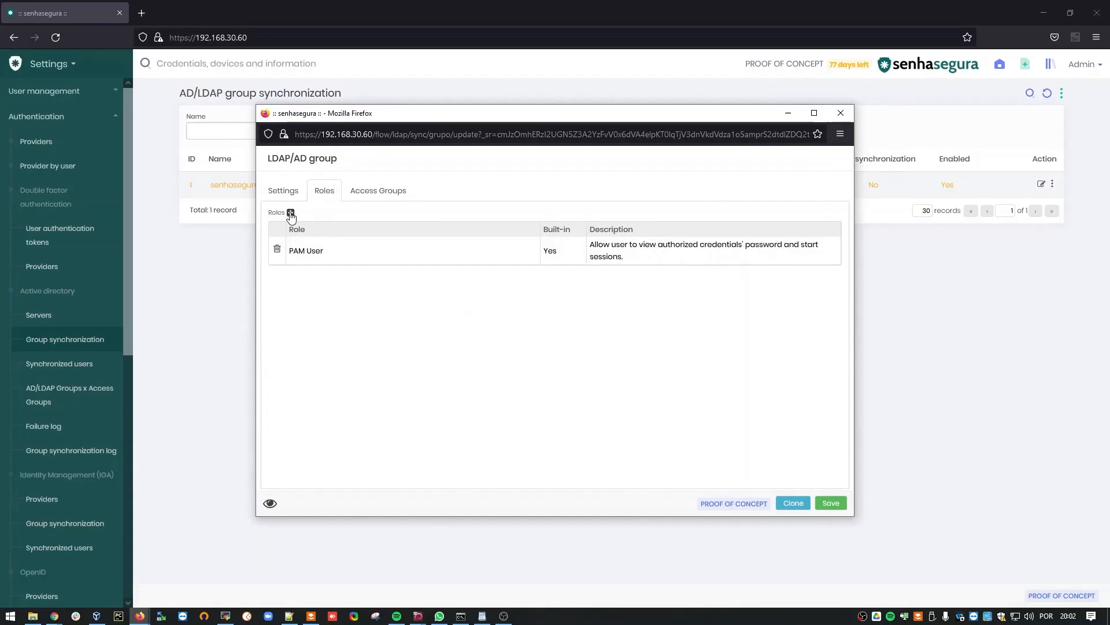
# Add the System Administrator role to the group beside PAM User
pyautogui.click(289, 213)
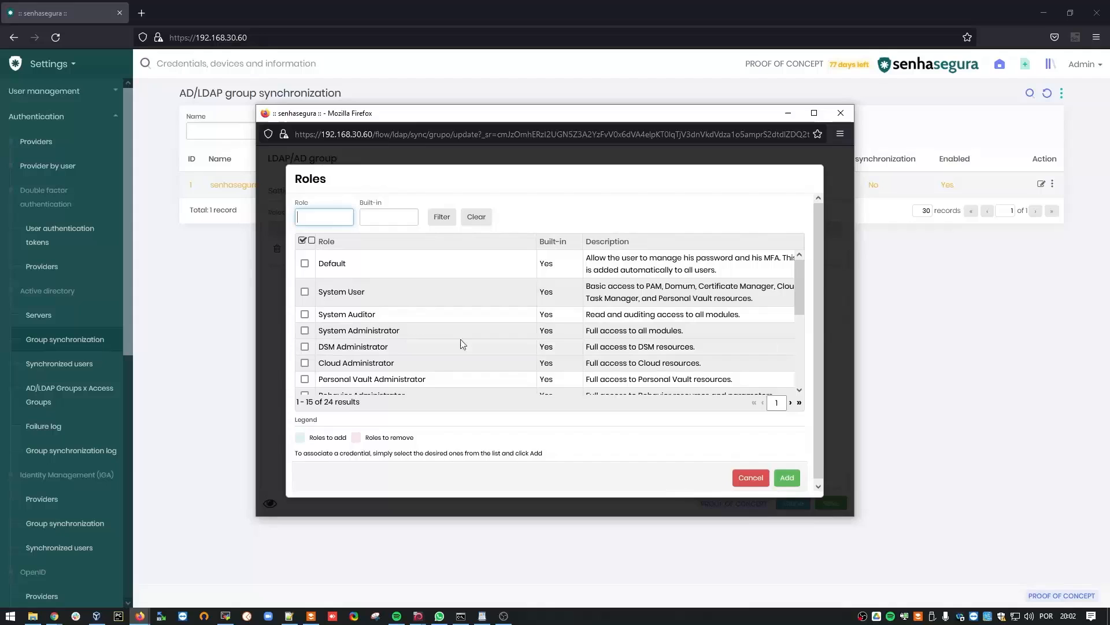
pyautogui.click(305, 330)
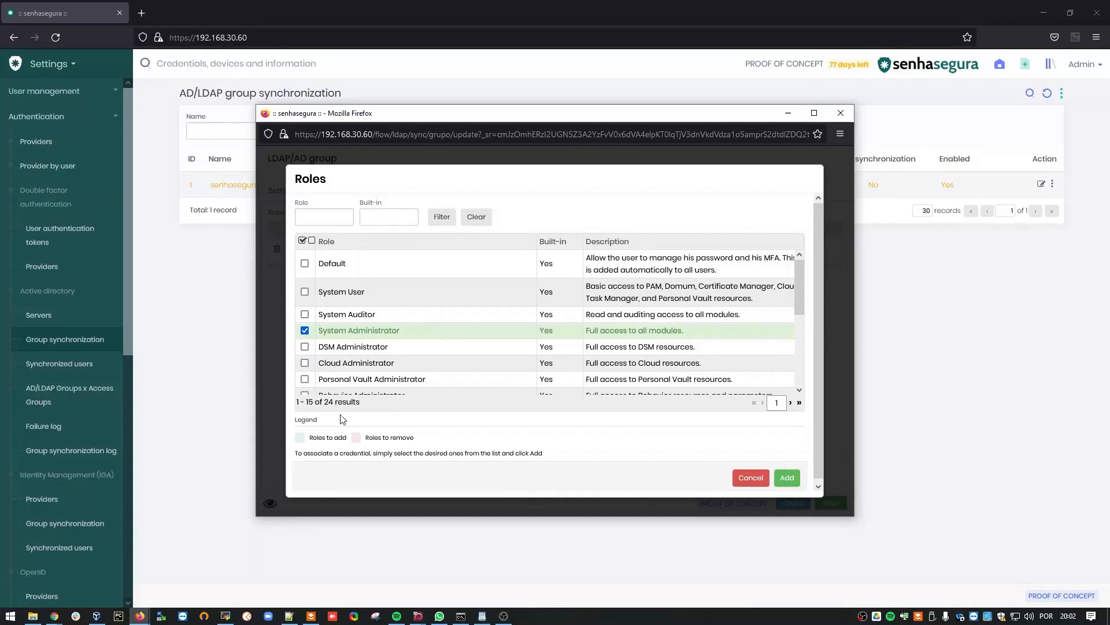
pyautogui.moveTo(692, 423)
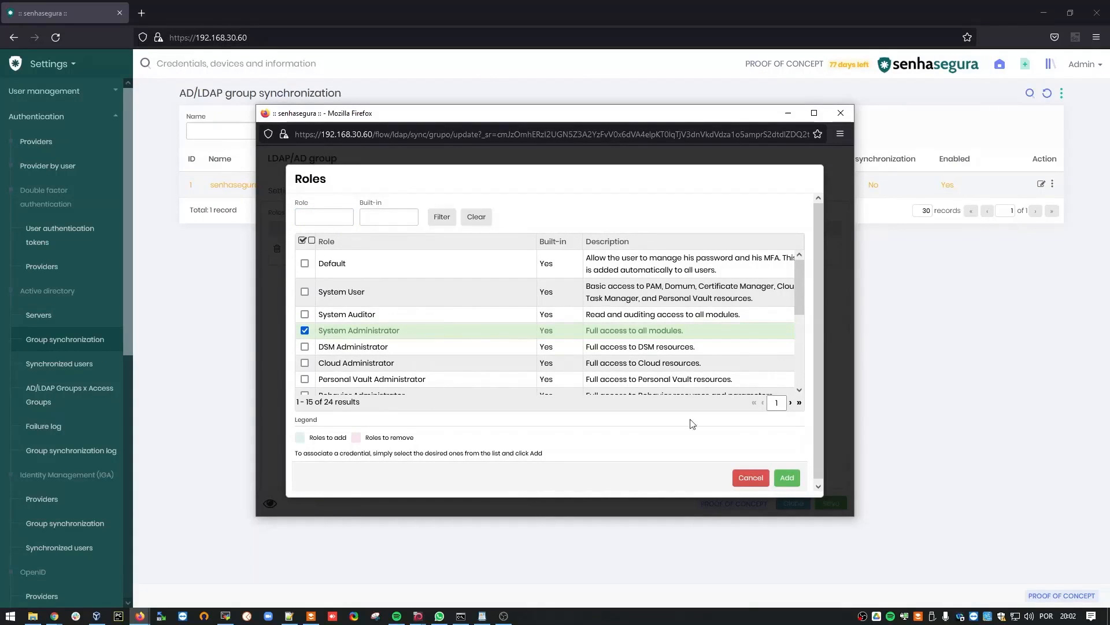
pyautogui.click(786, 478)
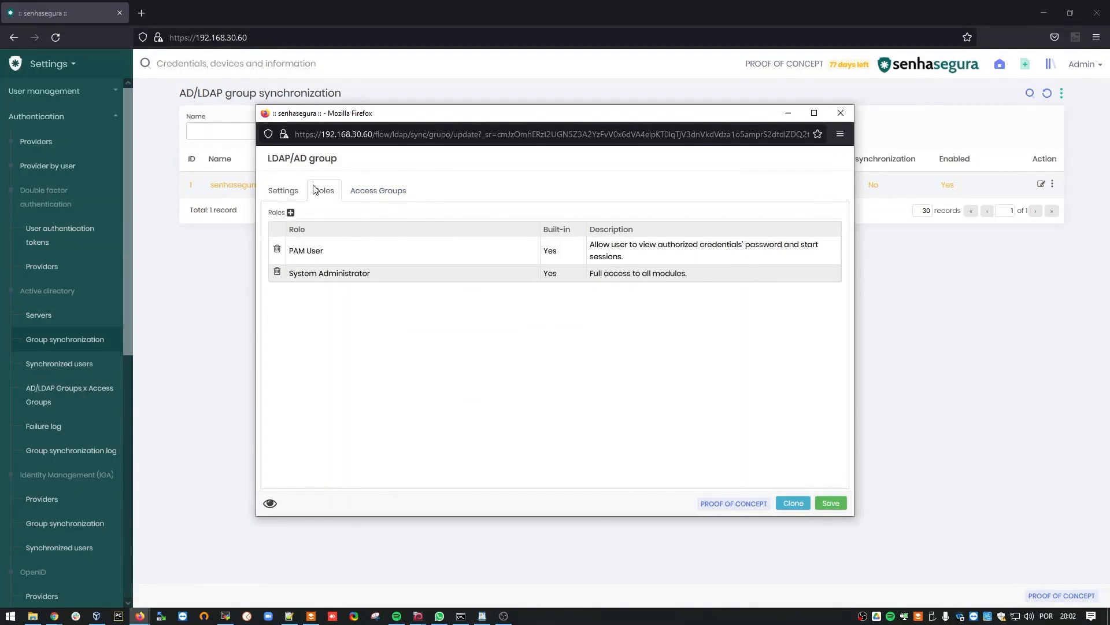
# Review the group's Access Groups, then save its settings successfully
pyautogui.click(377, 190)
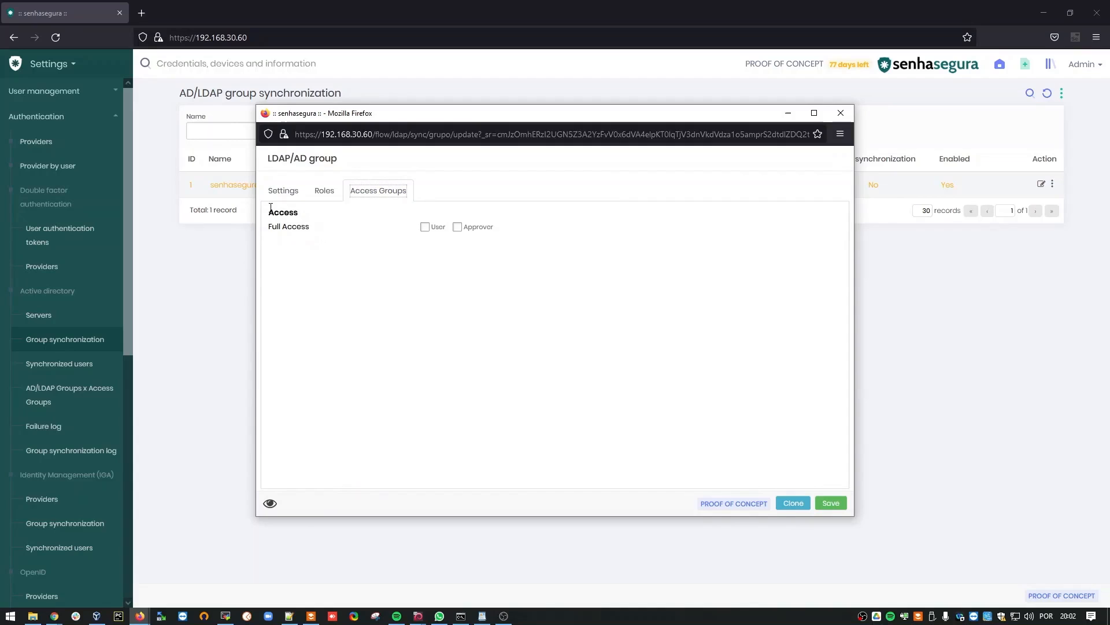
pyautogui.doubleClick(288, 226)
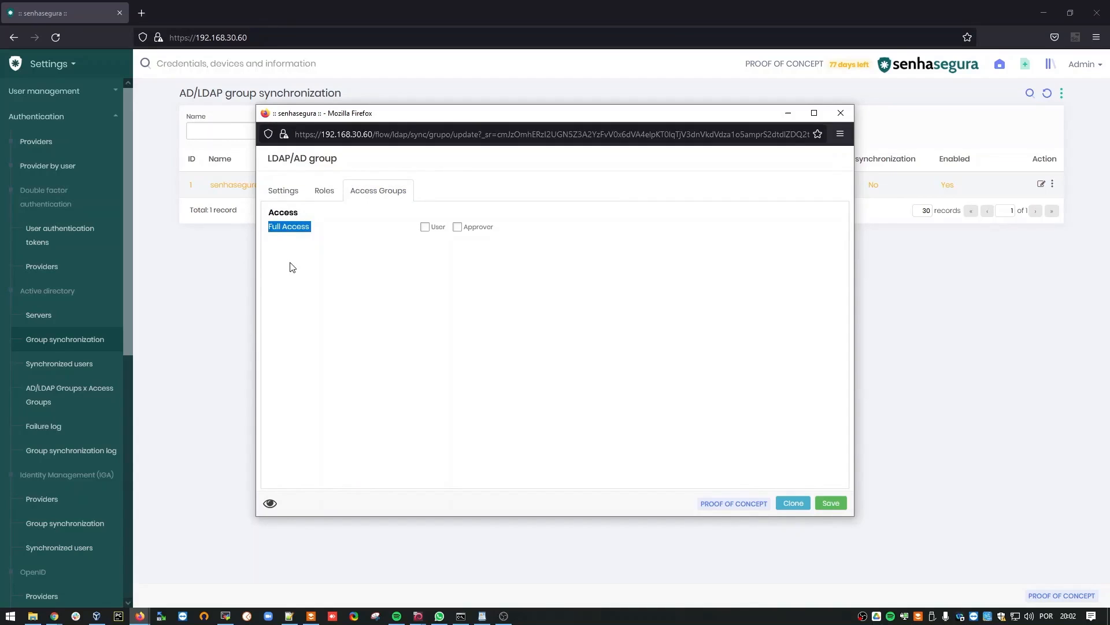
pyautogui.click(425, 226)
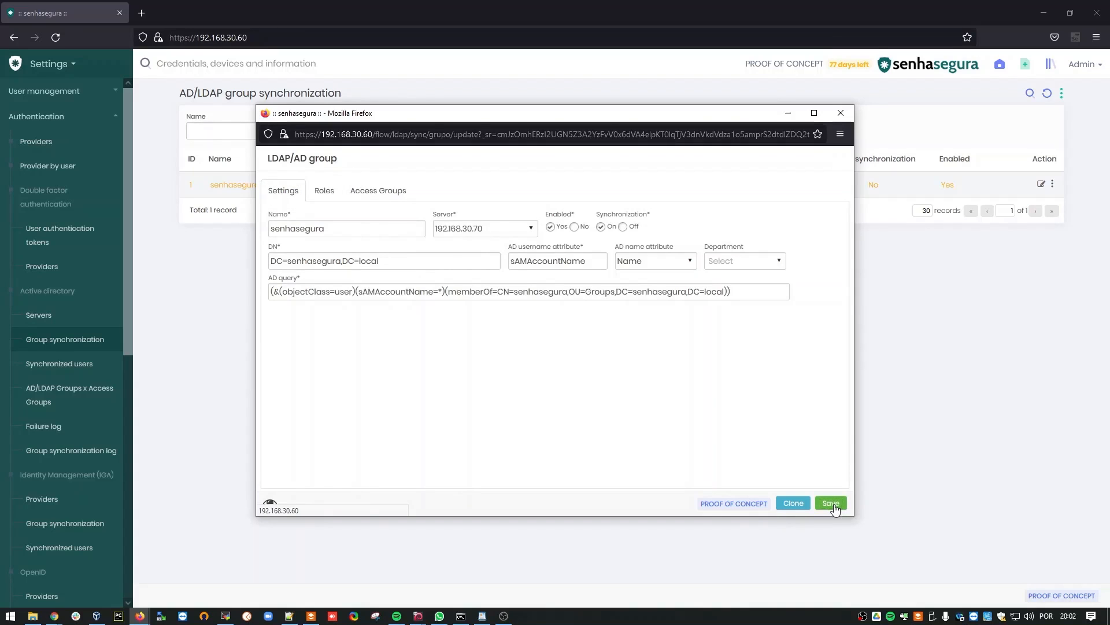
pyautogui.click(829, 503)
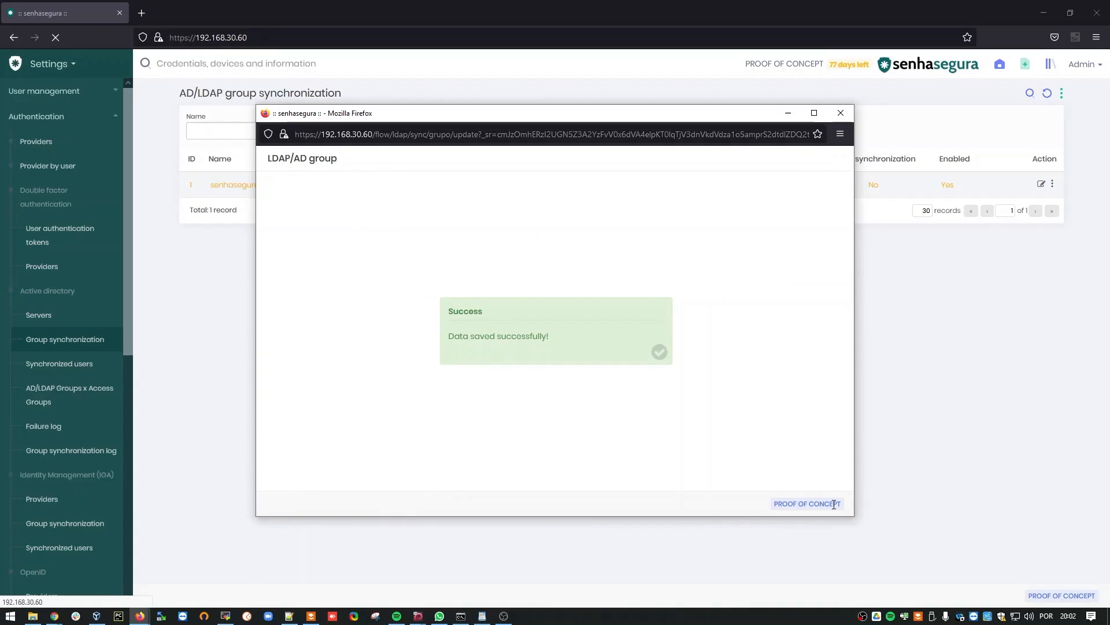
# Run a synchronization test on the senhasegura group, which reports user ldap_sync will be created
pyautogui.click(841, 114)
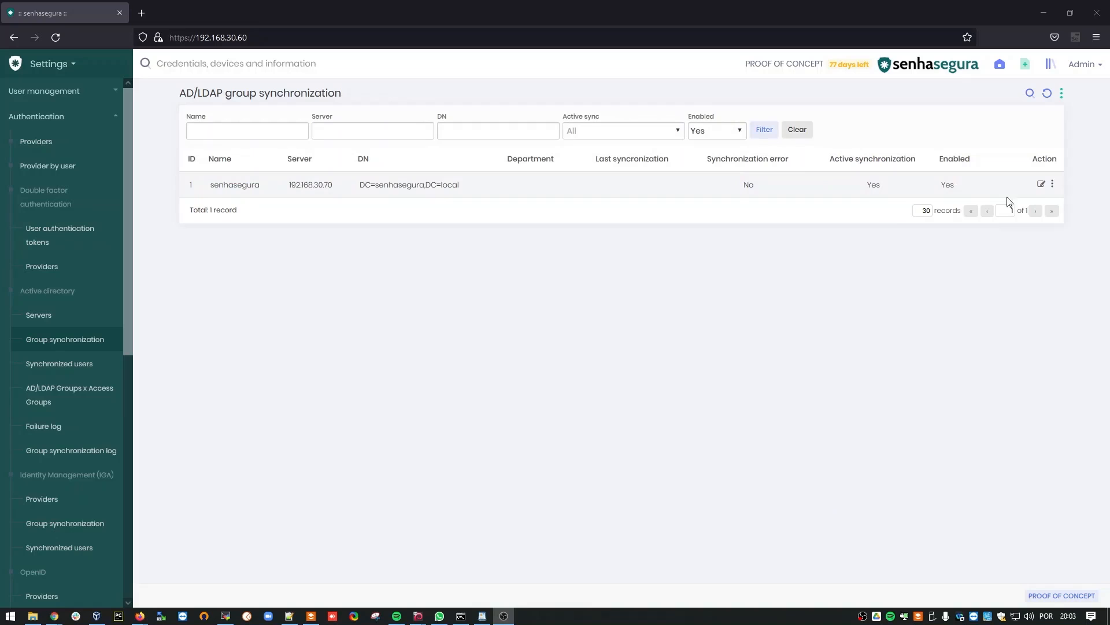
pyautogui.click(1053, 184)
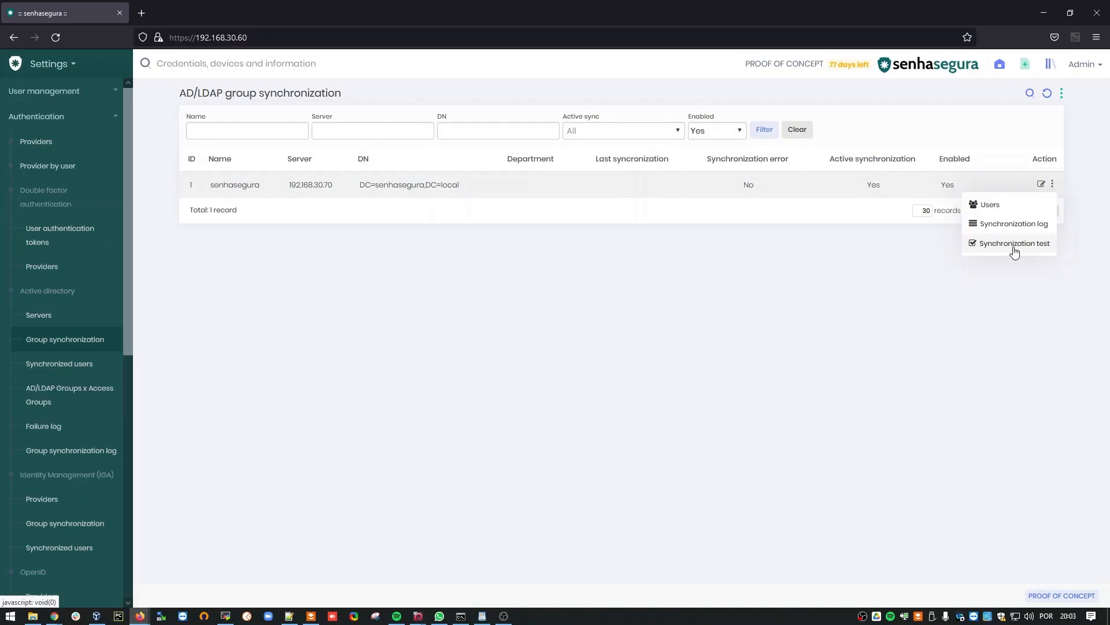
pyautogui.click(1015, 243)
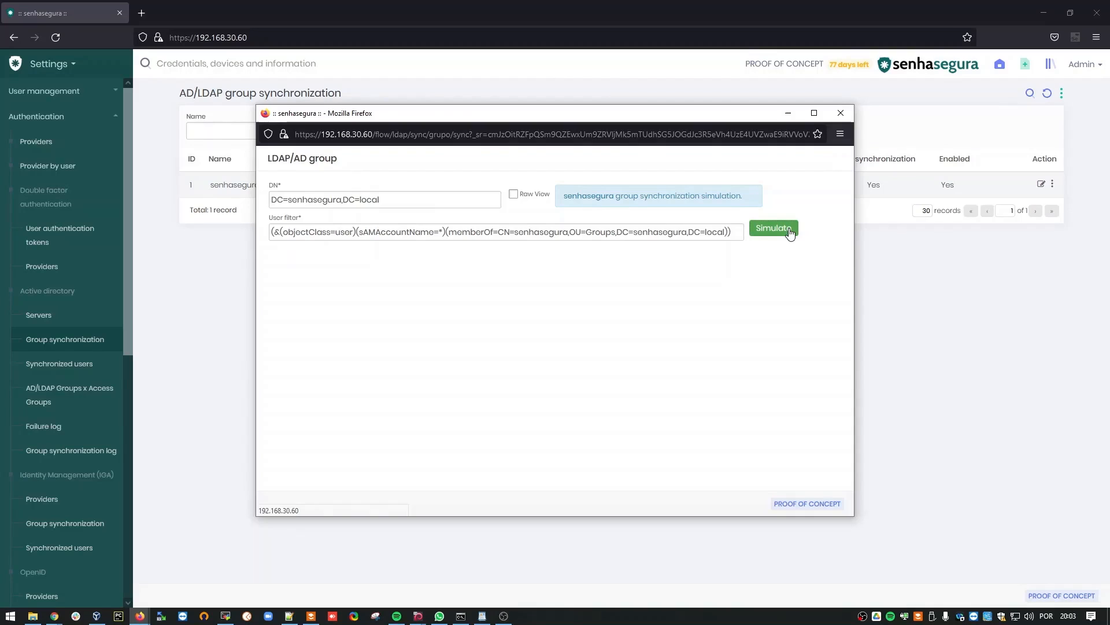
pyautogui.click(773, 227)
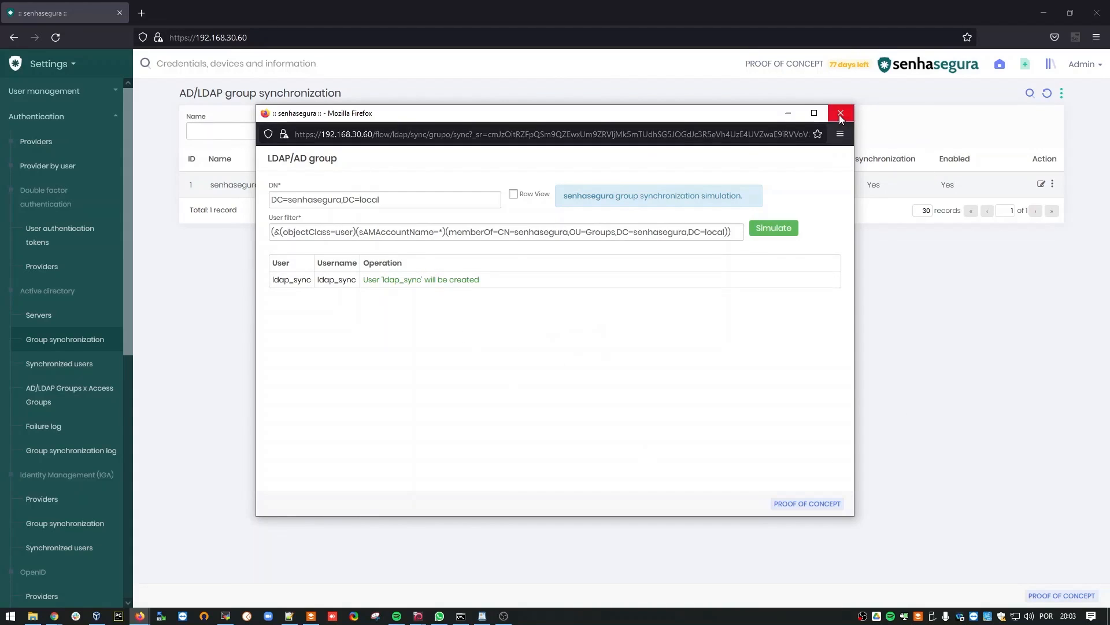
pyautogui.click(840, 113)
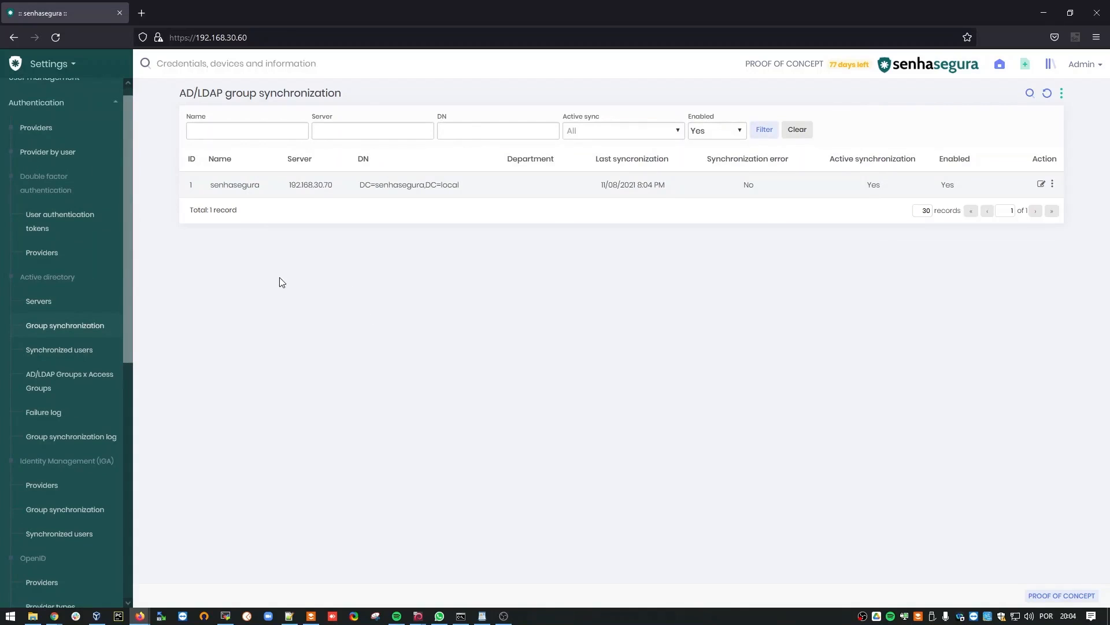
pyautogui.moveTo(59, 349)
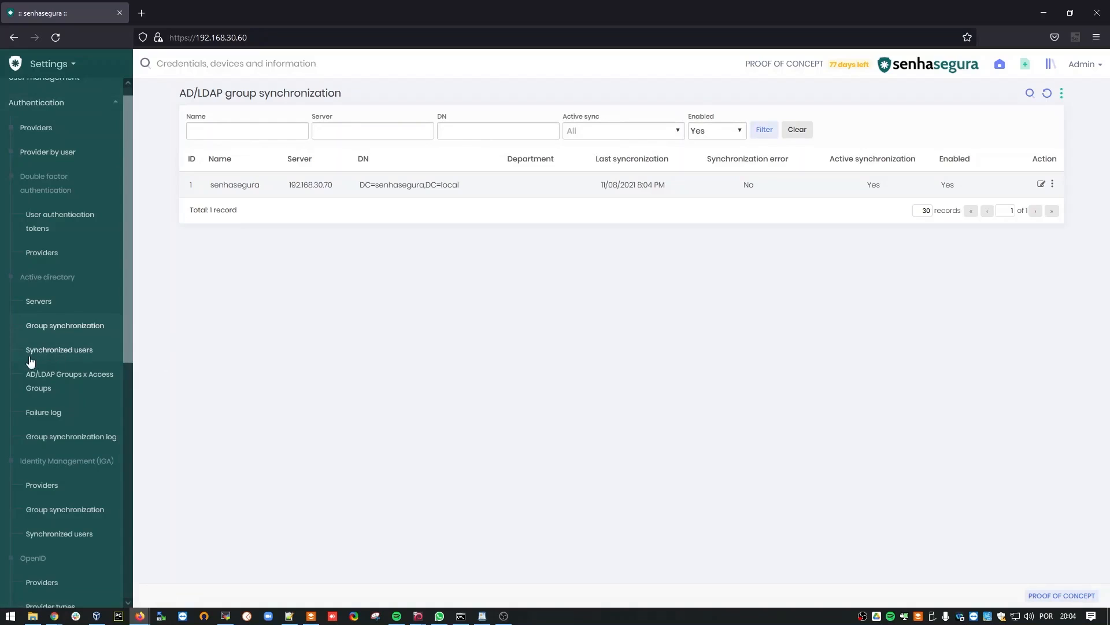
# View the Synchronized users list showing ldap_sync in group senhasegura
pyautogui.click(59, 350)
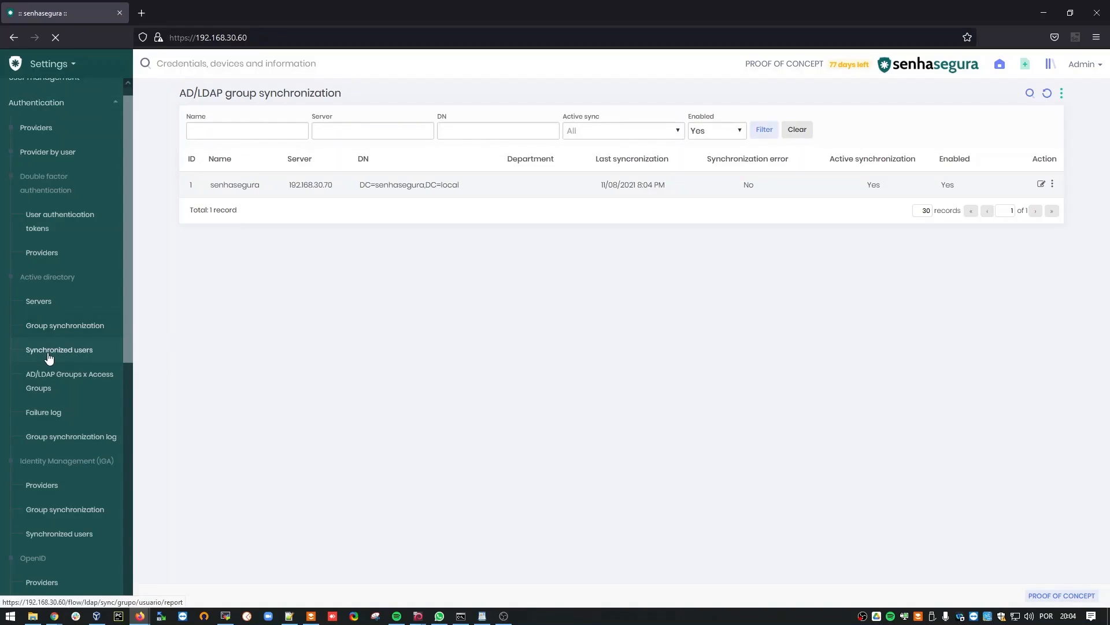
pyautogui.click(59, 349)
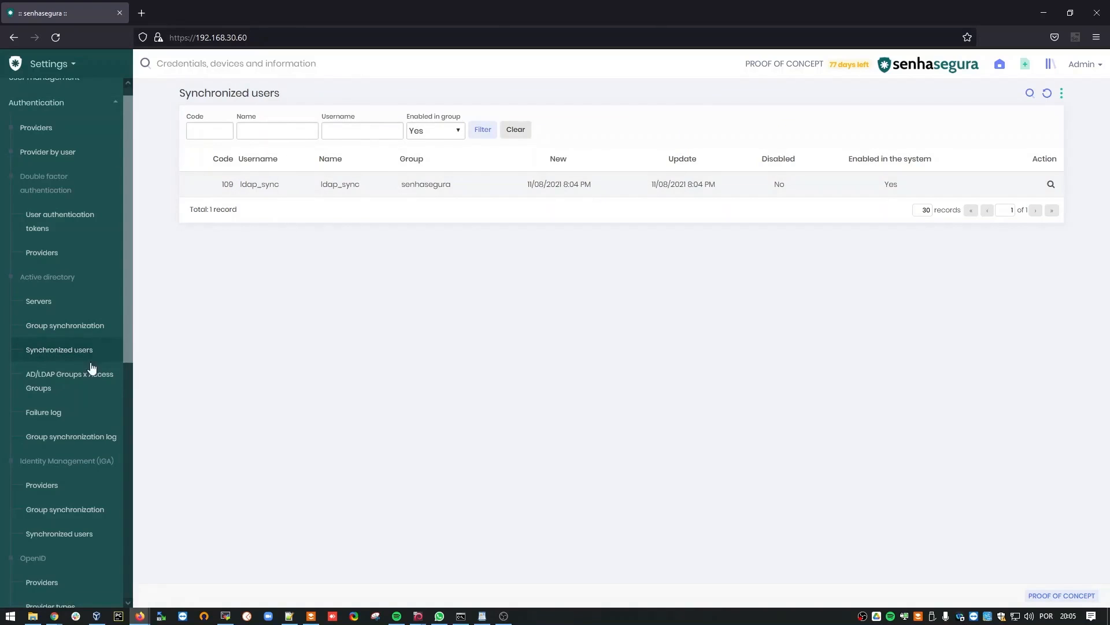
pyautogui.click(36, 103)
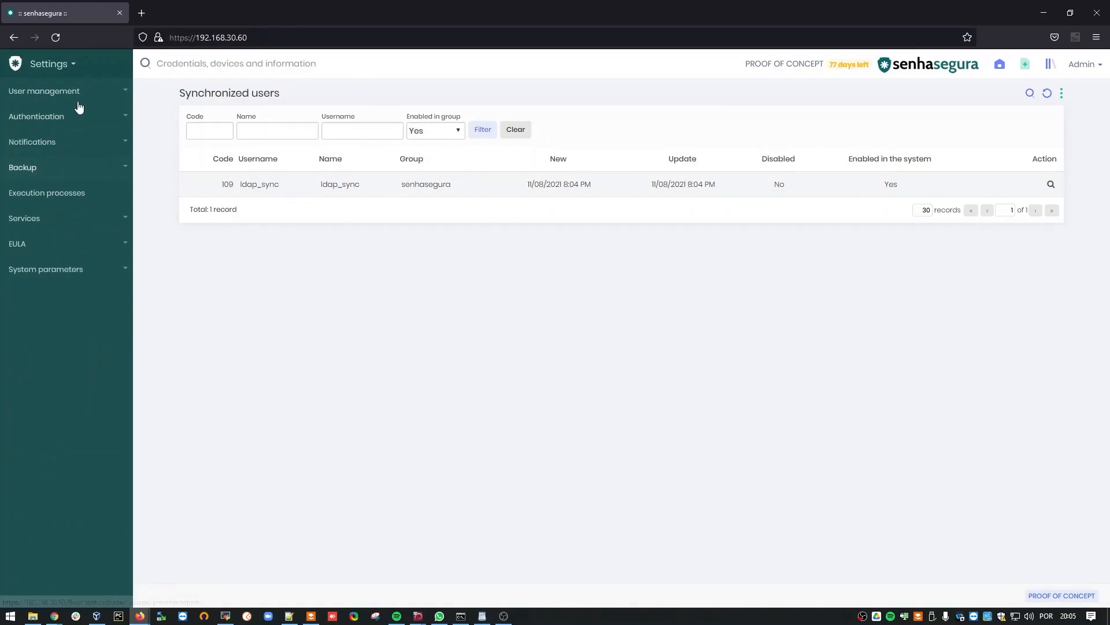
# Show the Users list under User management, where ldap_sync appears alongside Admin
pyautogui.click(44, 90)
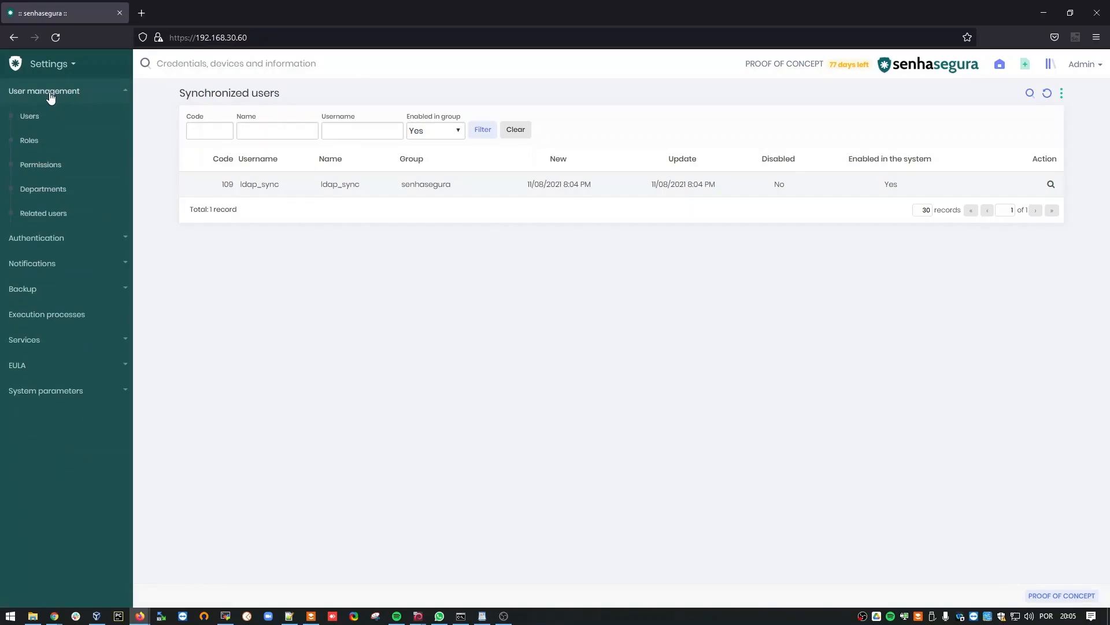
pyautogui.click(30, 115)
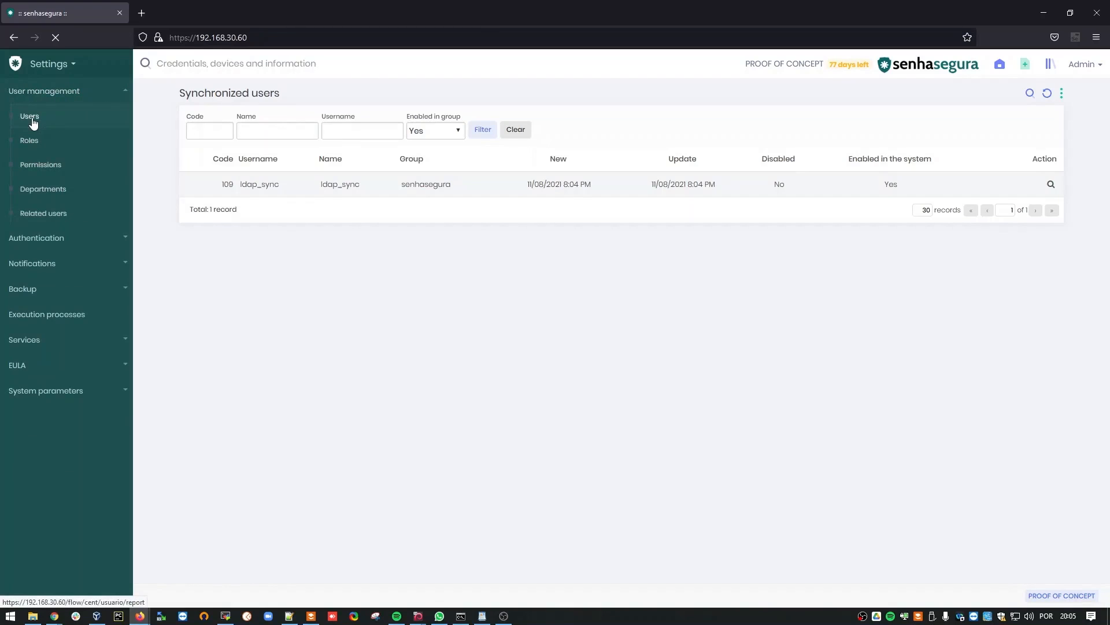
pyautogui.click(29, 116)
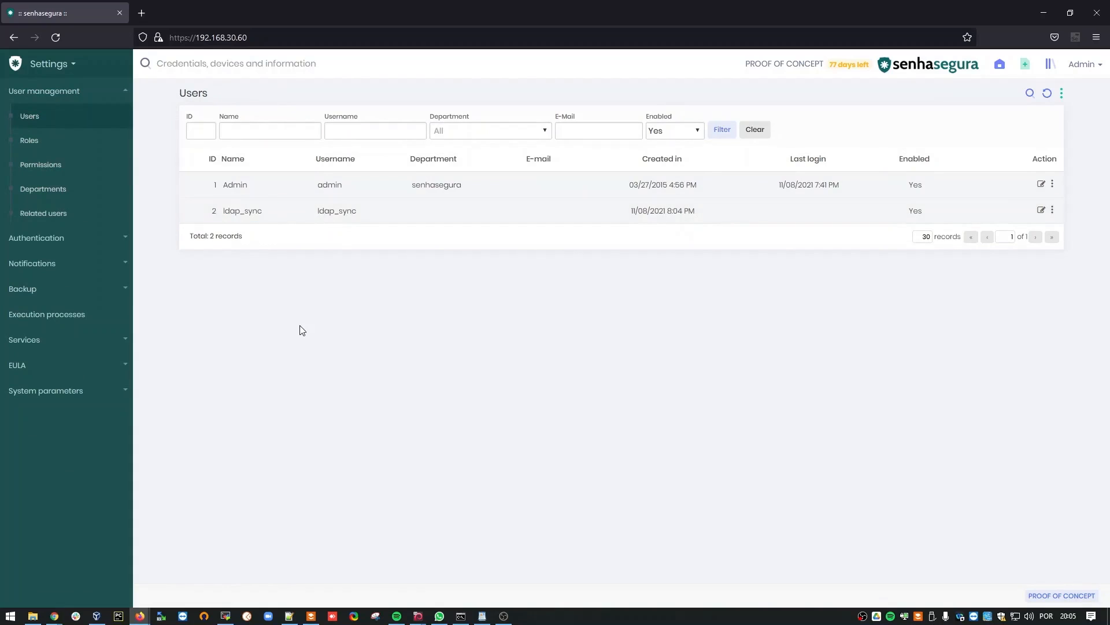
pyautogui.moveTo(879, 294)
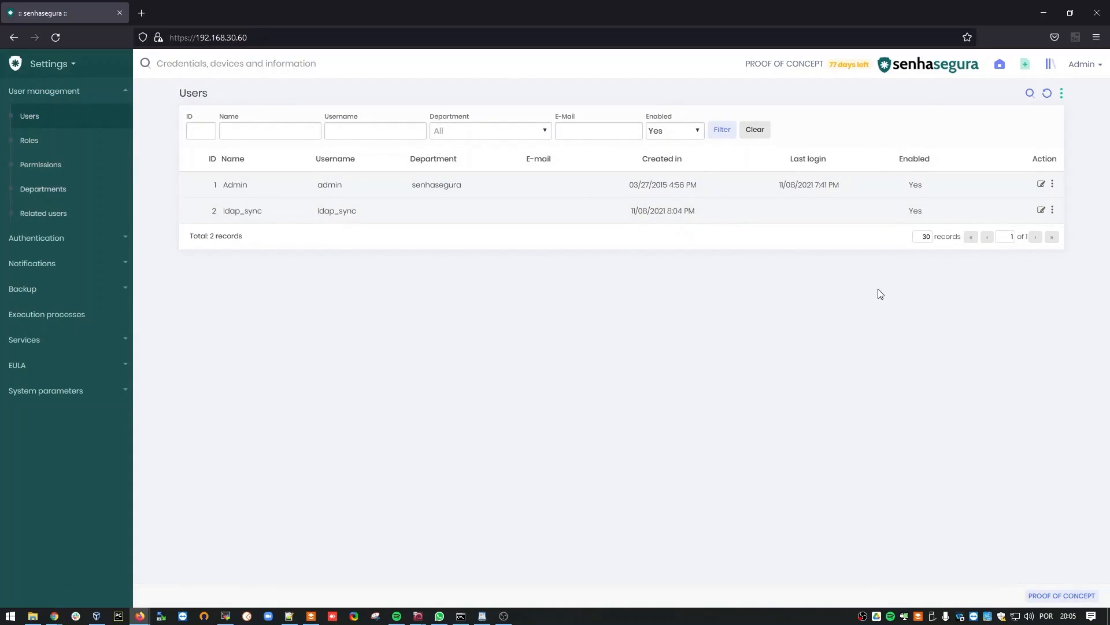